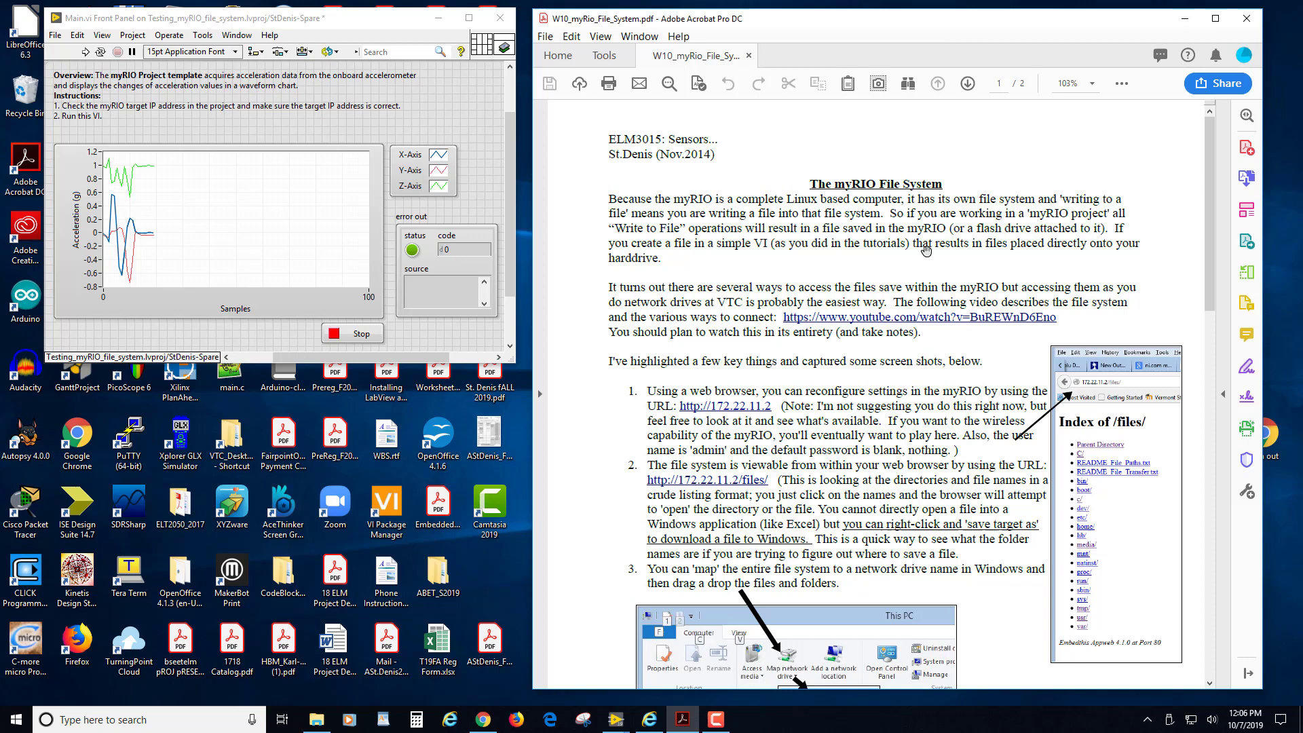
pyautogui.moveTo(892, 264)
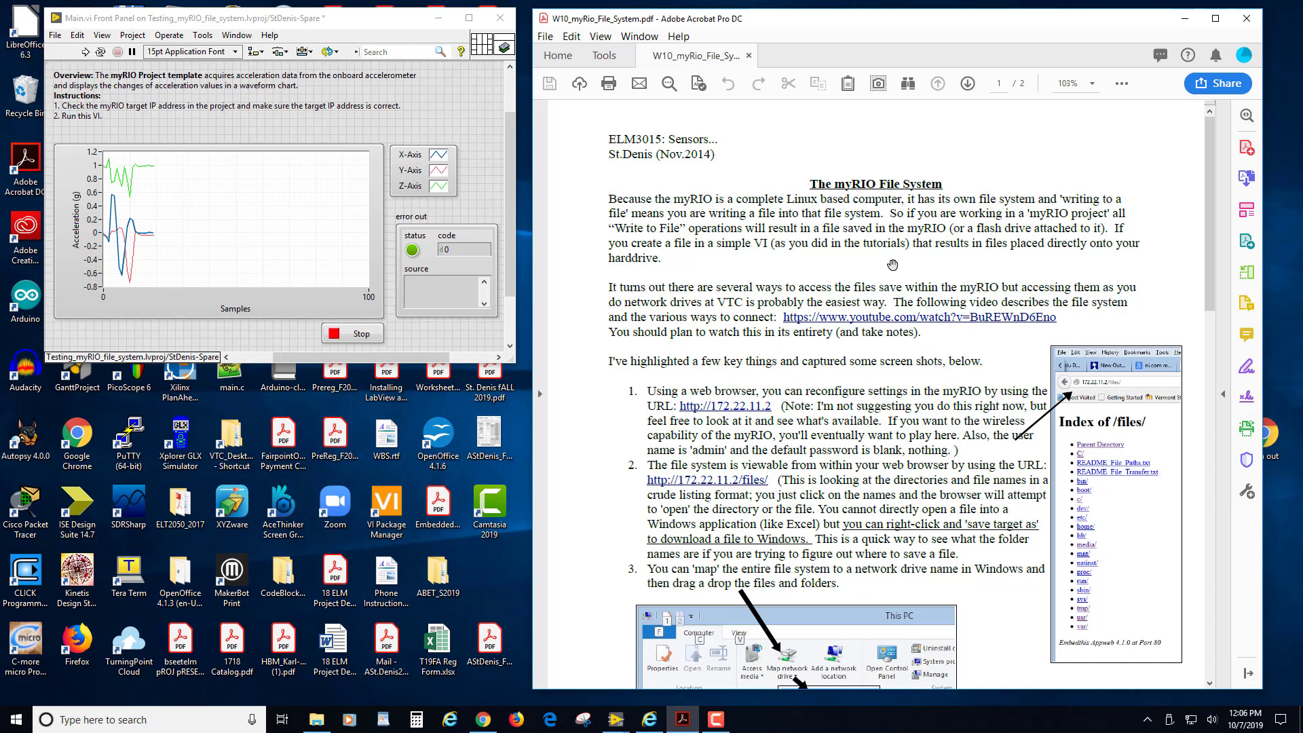
pyautogui.moveTo(893, 323)
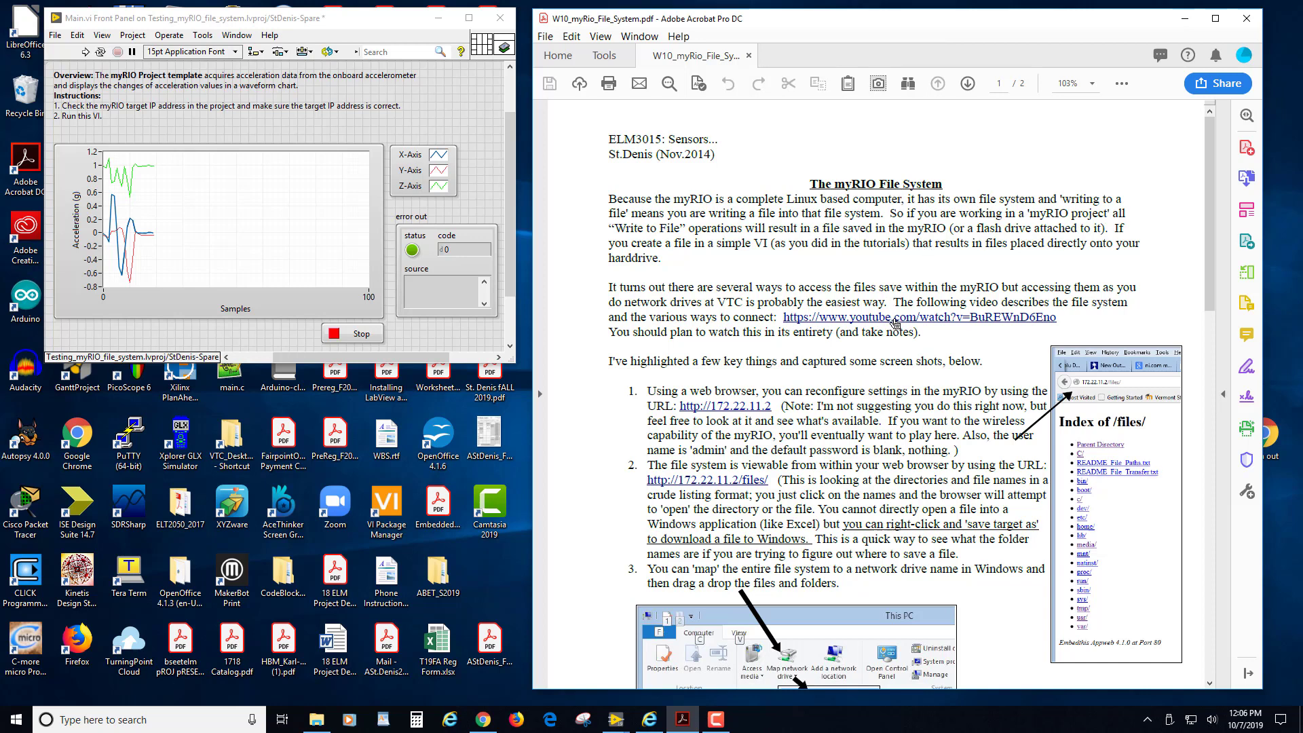
pyautogui.moveTo(918, 317)
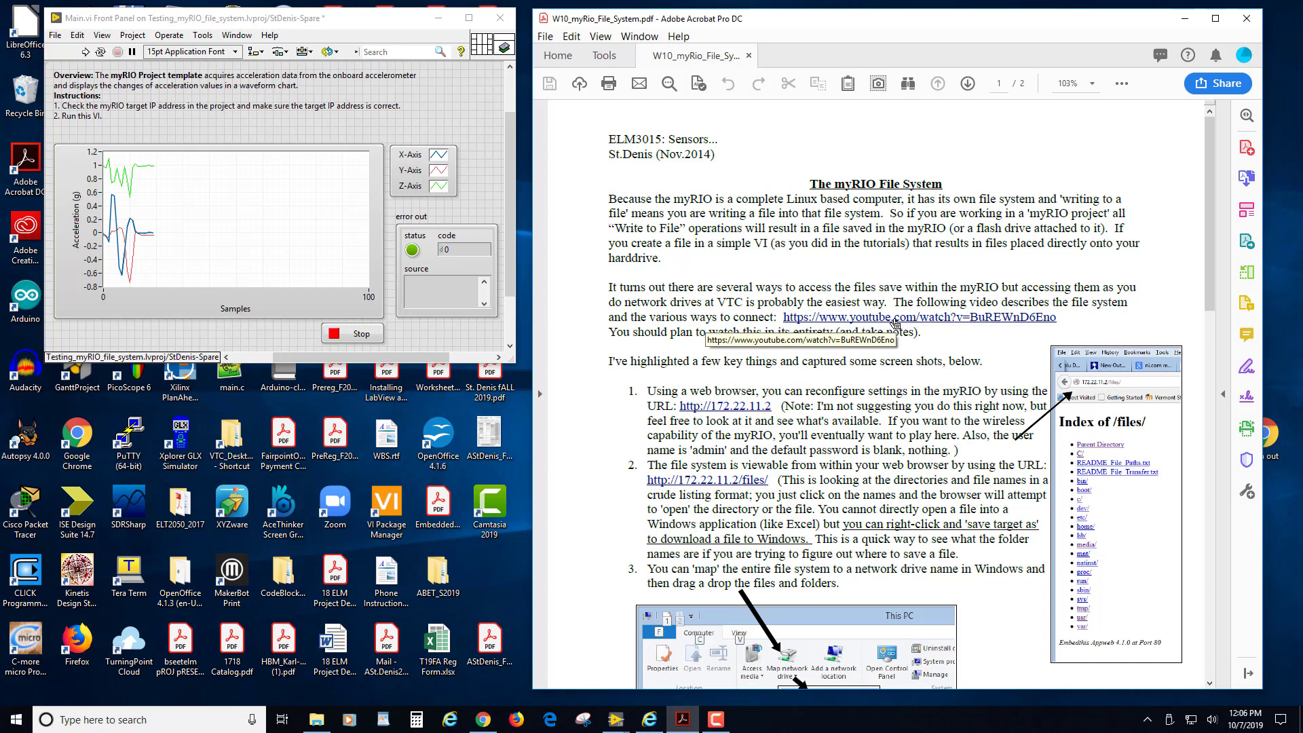
pyautogui.moveTo(891, 322)
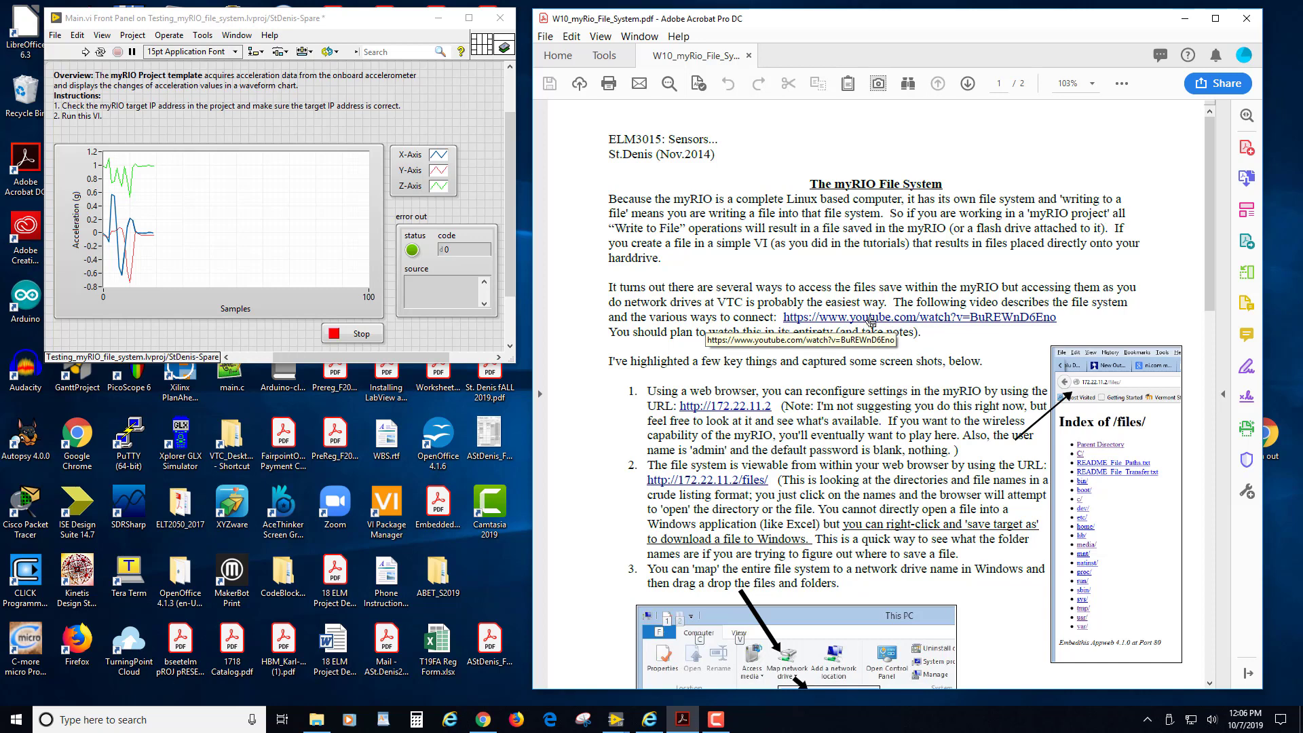
pyautogui.moveTo(1055, 323)
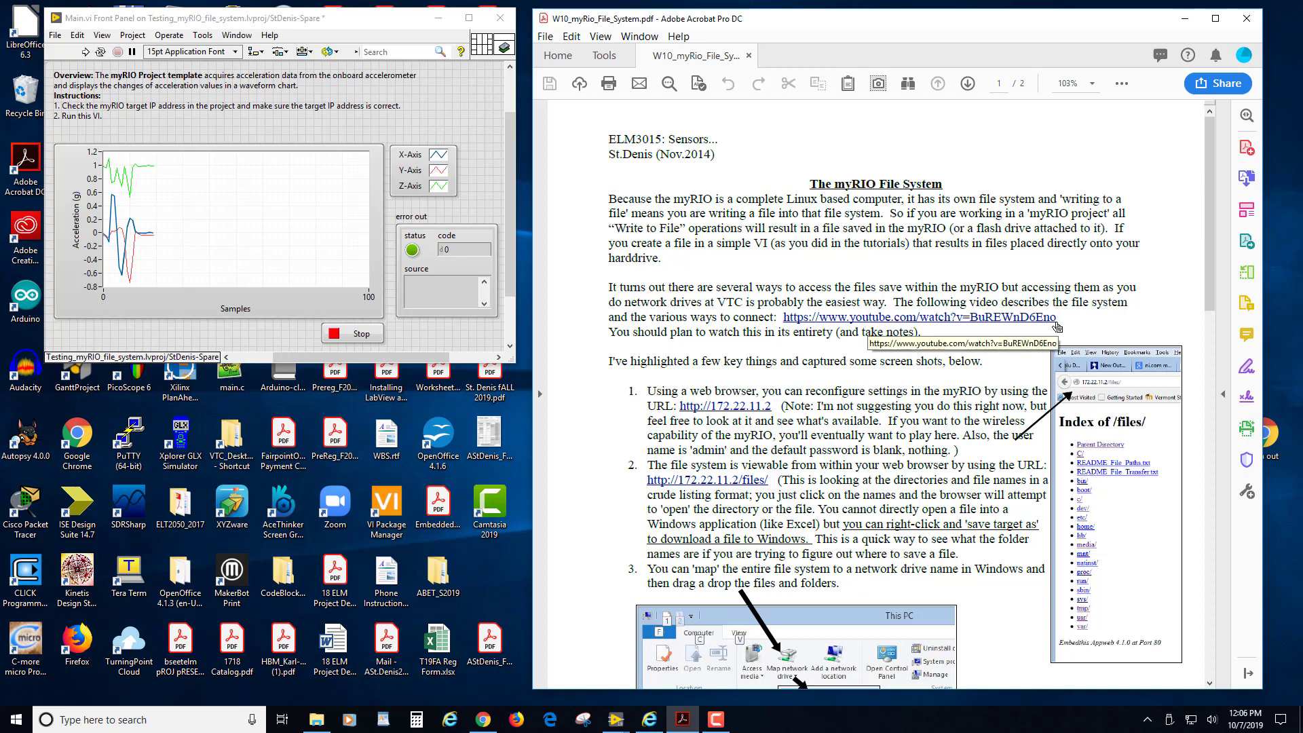
pyautogui.moveTo(756, 203)
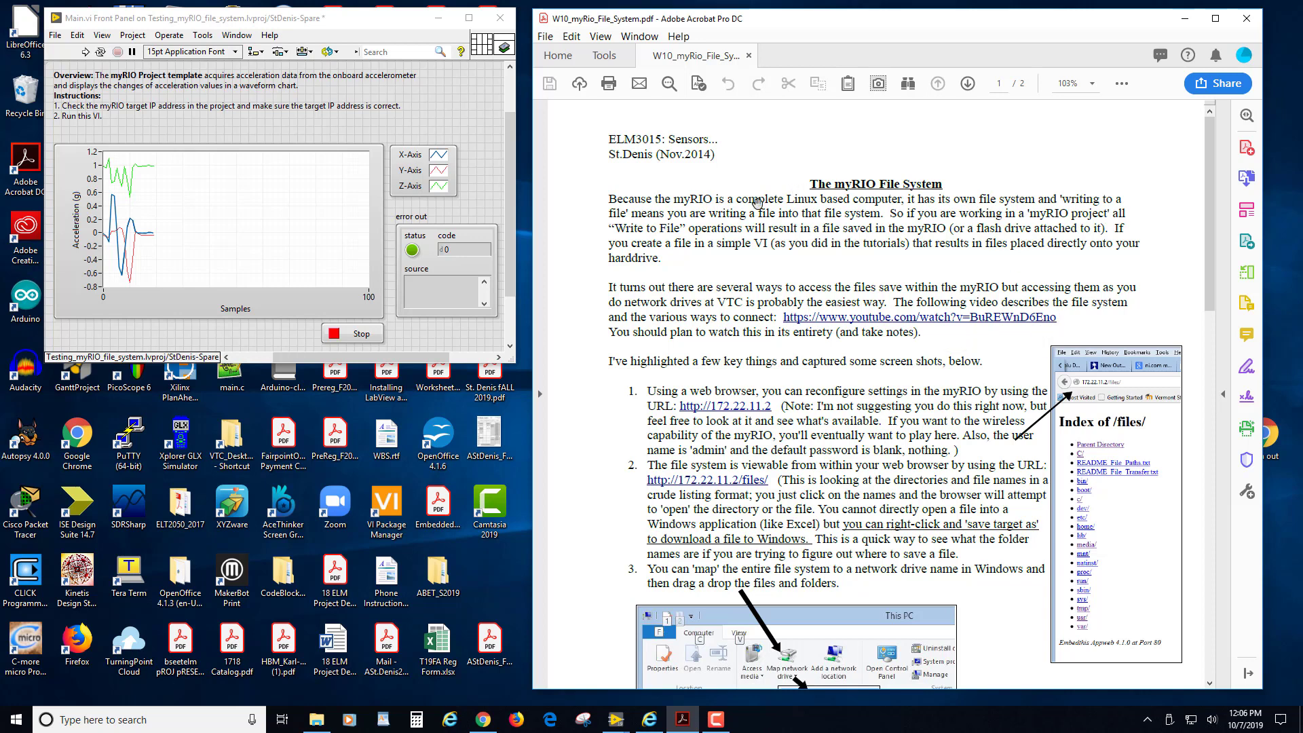
pyautogui.moveTo(889, 274)
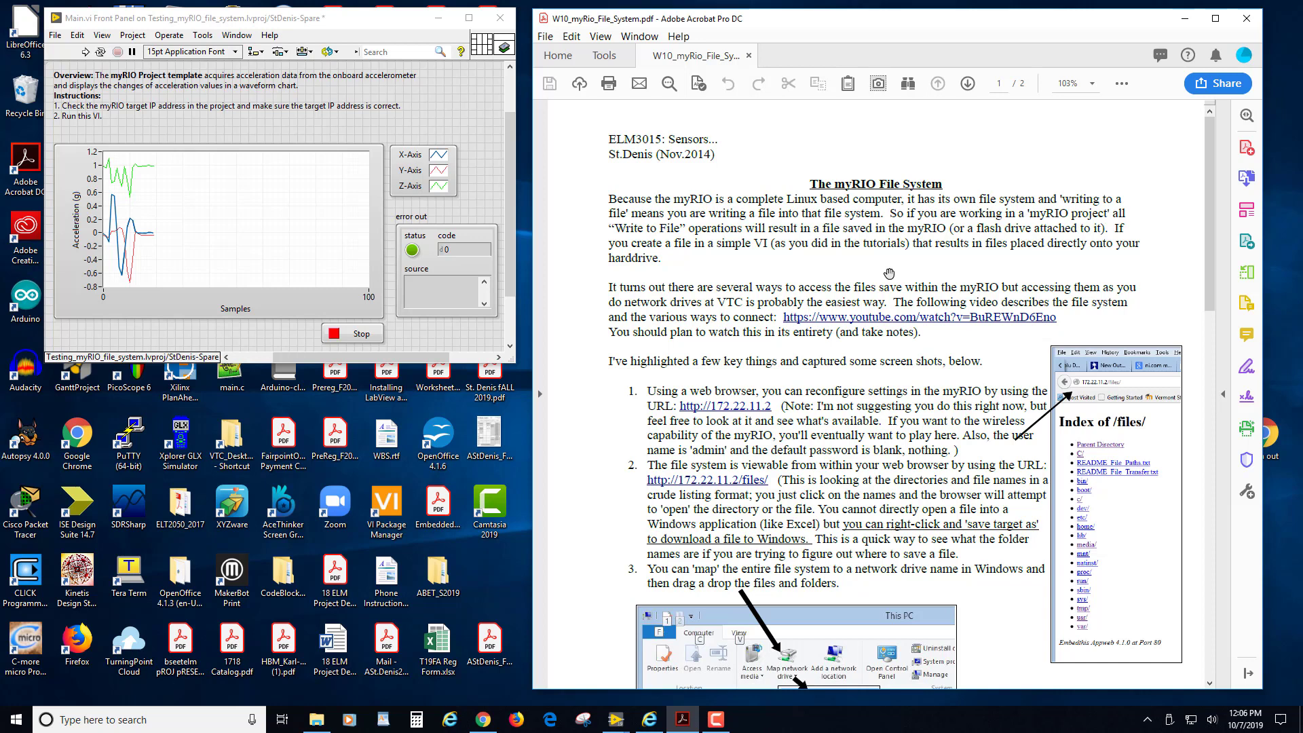
pyautogui.moveTo(961, 291)
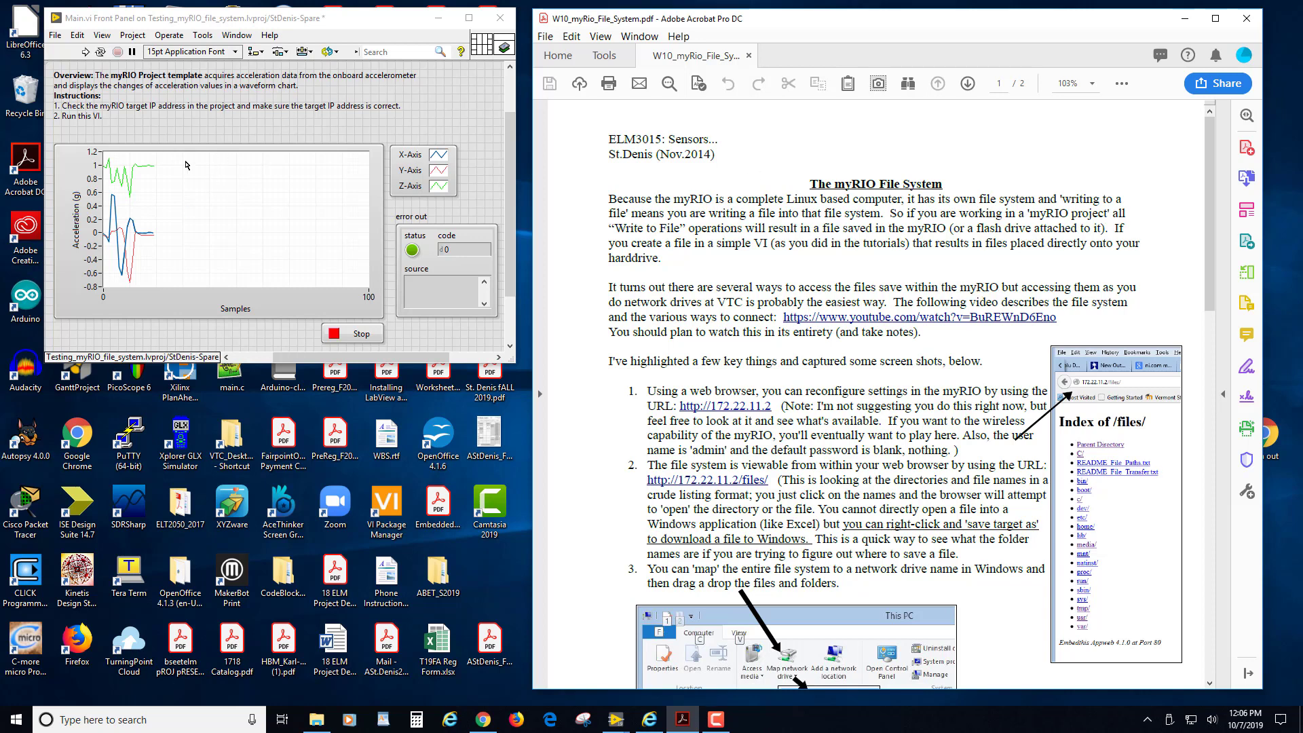
pyautogui.moveTo(199, 160)
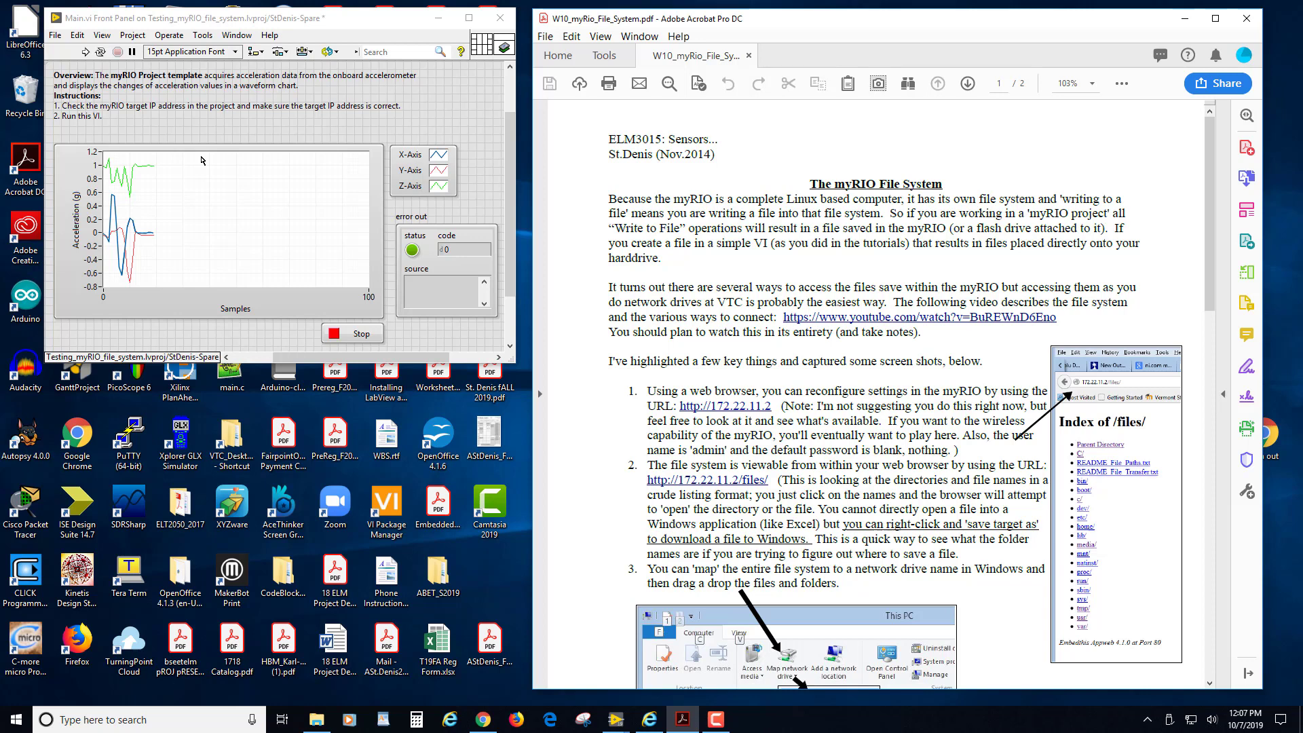
pyautogui.moveTo(210, 171)
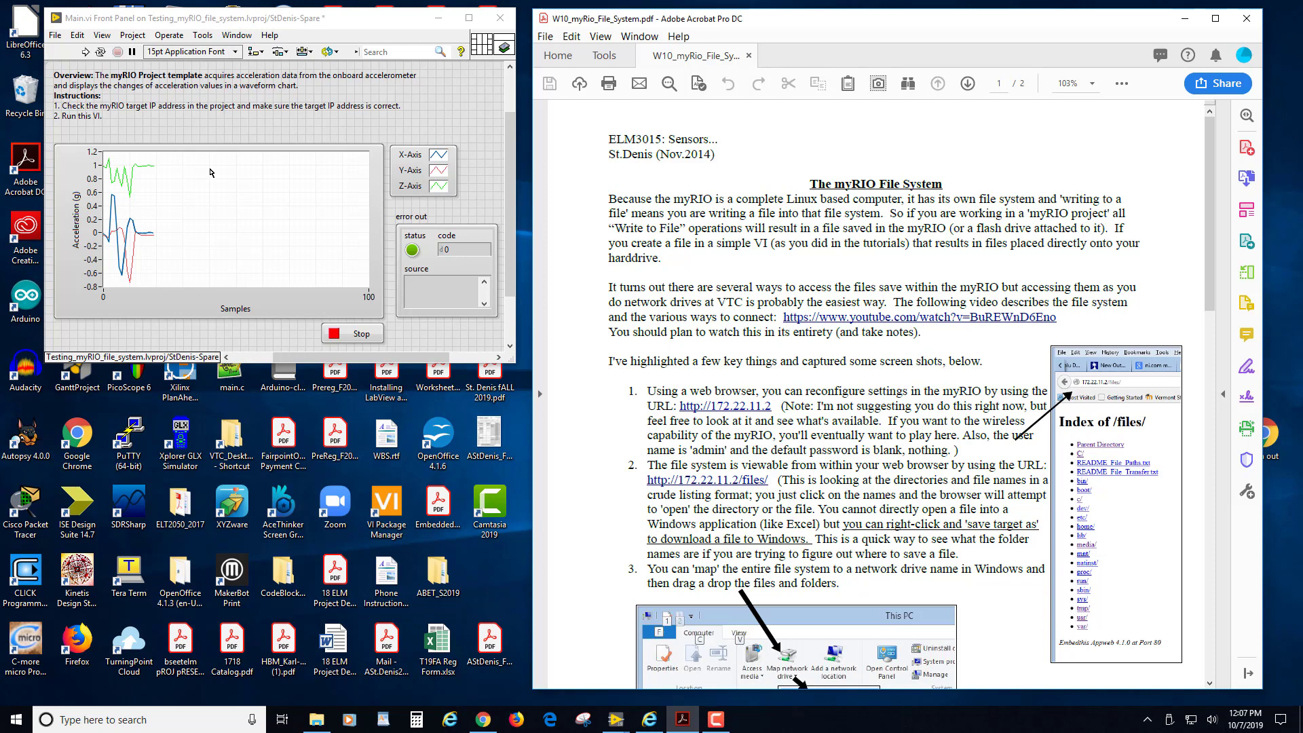
pyautogui.moveTo(684, 414)
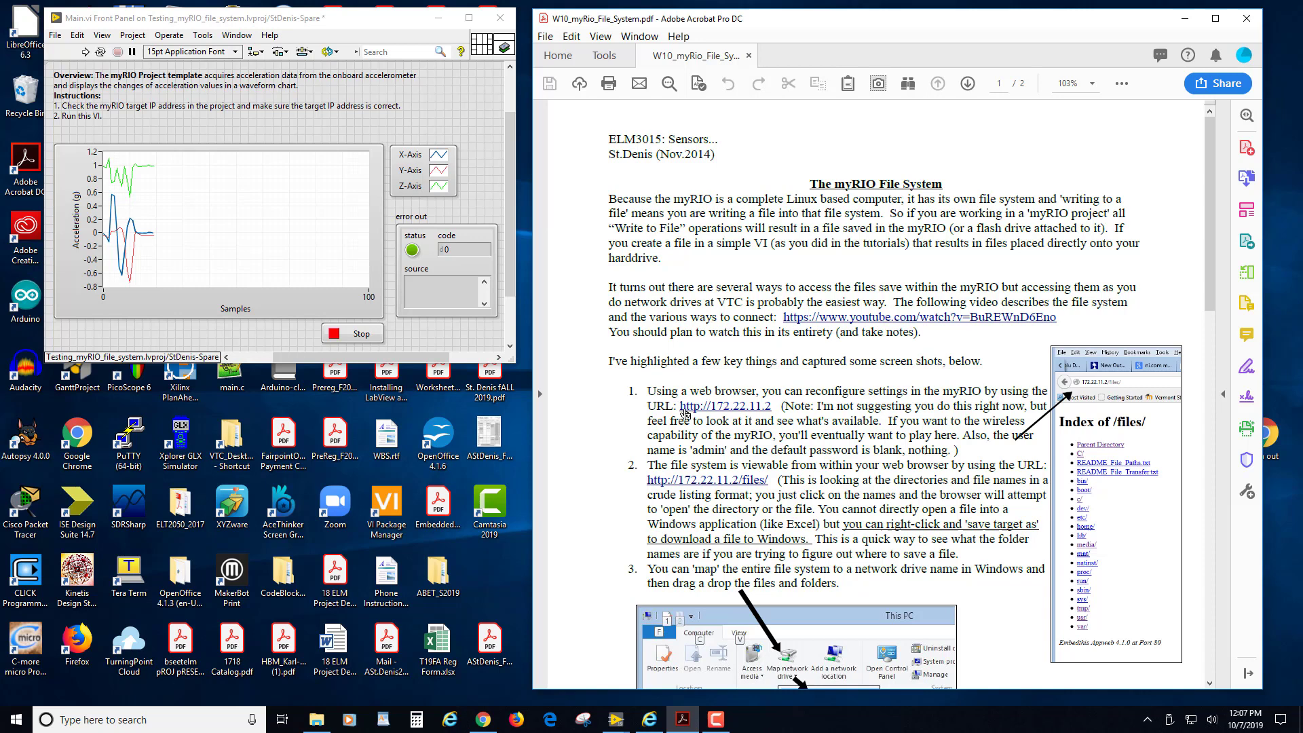
pyautogui.moveTo(686, 411)
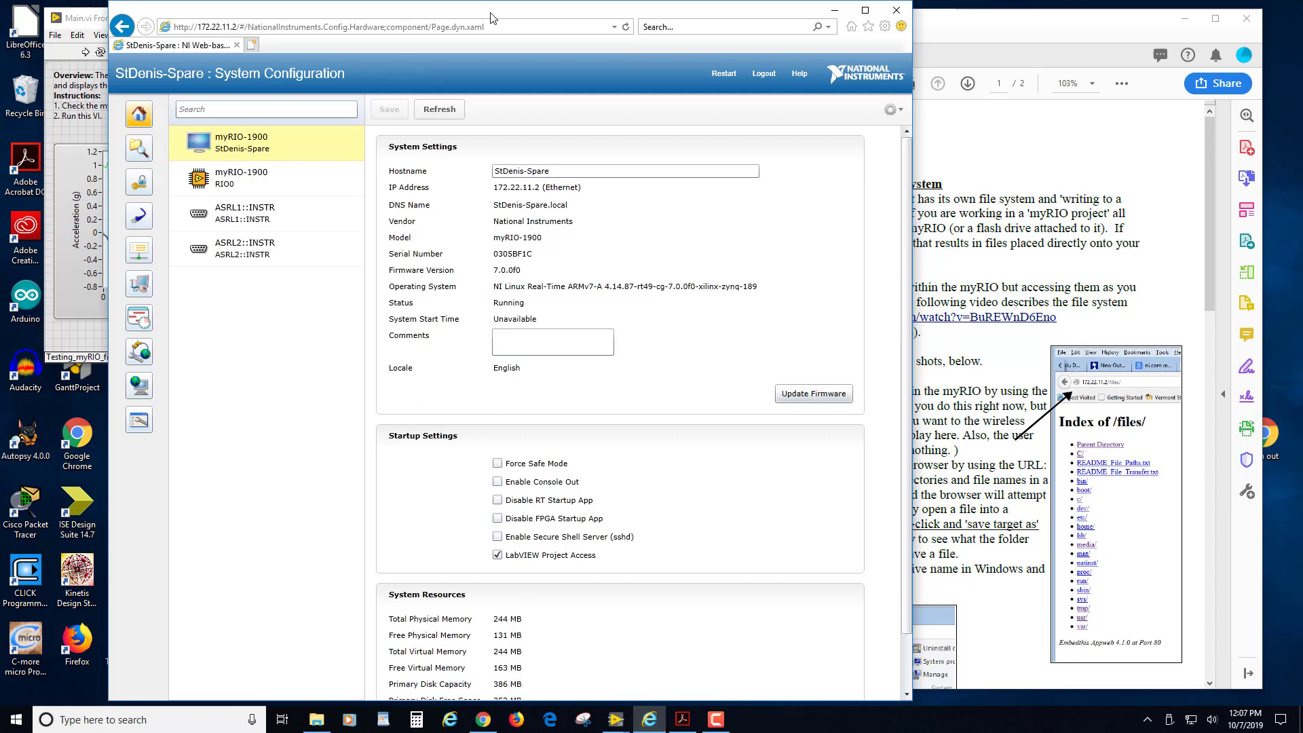
pyautogui.moveTo(156, 84)
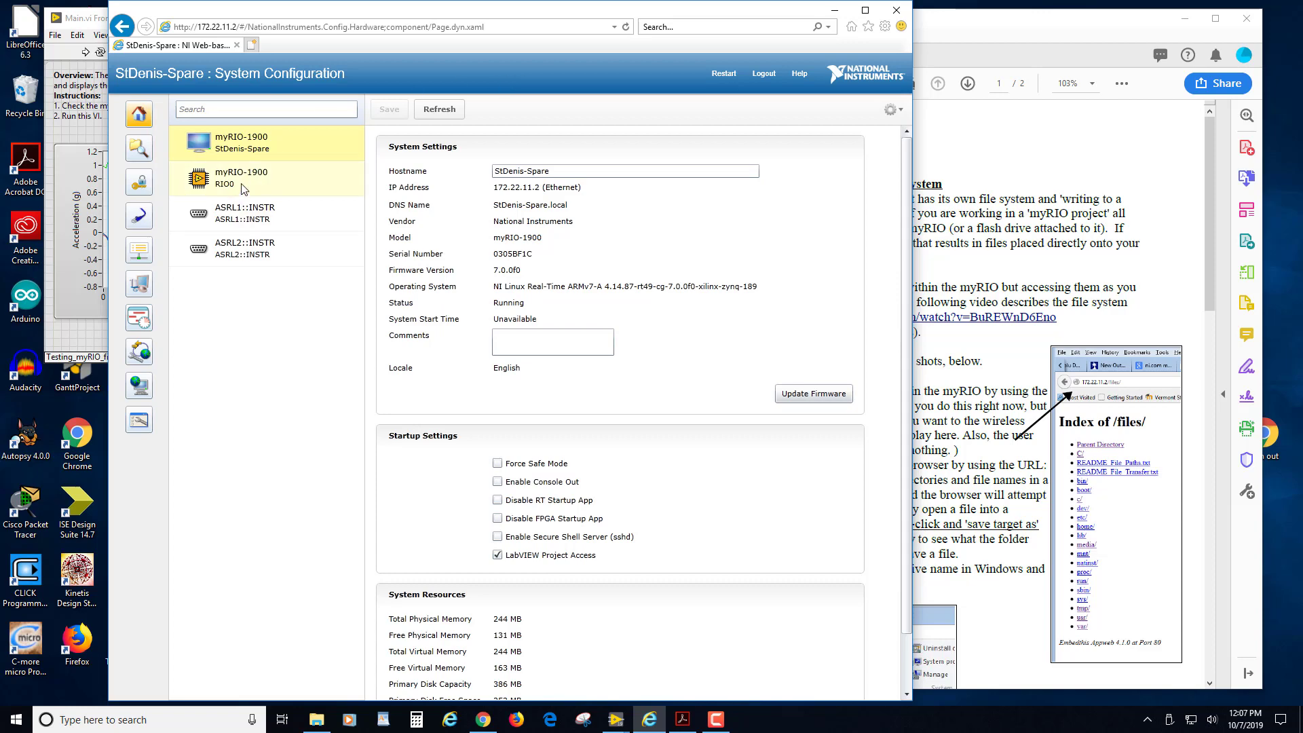
# - Browse the myRIO-1900 settings, then show the 172.22.11.2/files index of root folders
pyautogui.click(246, 213)
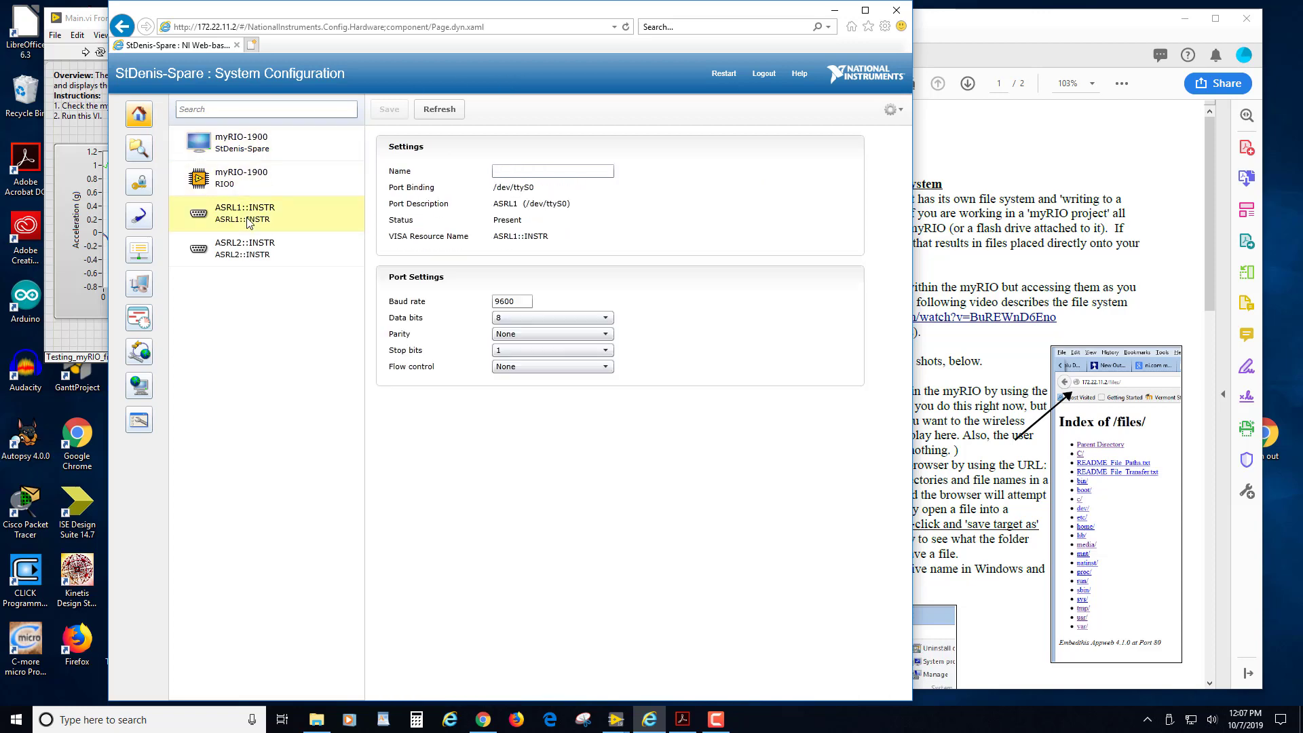
pyautogui.click(241, 142)
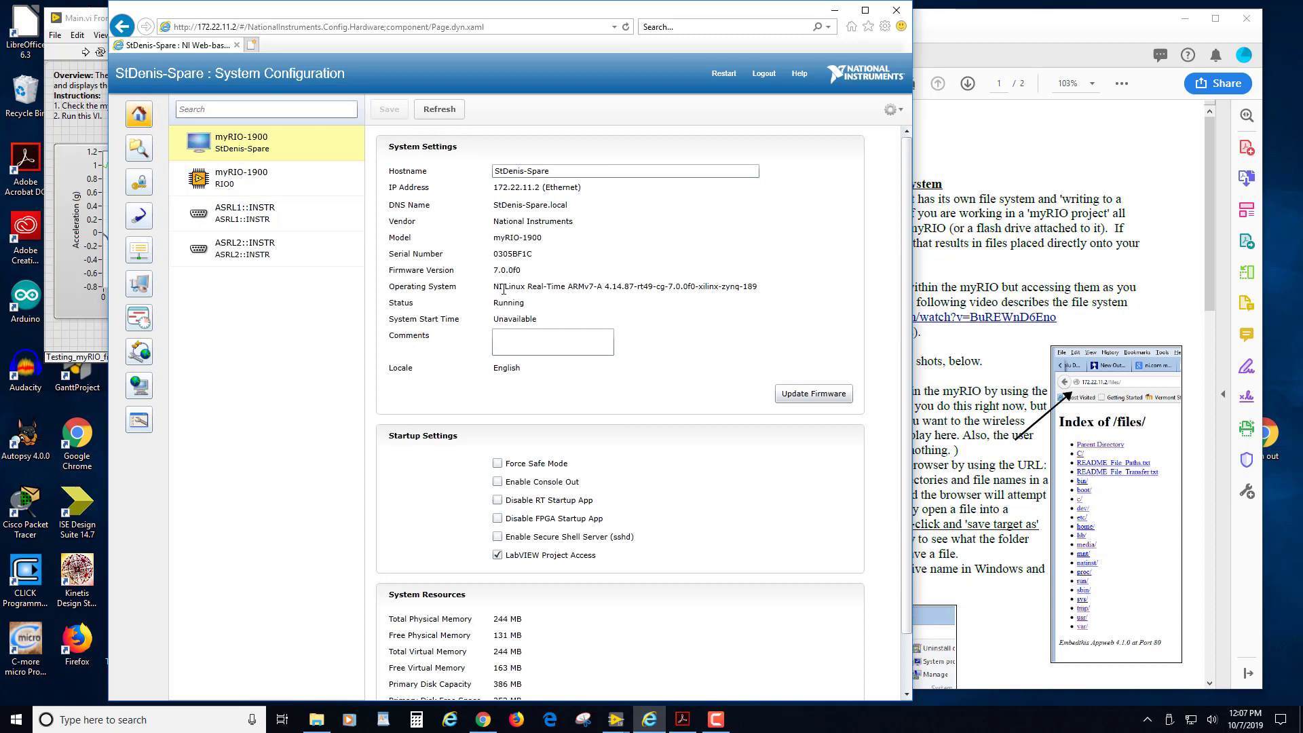
pyautogui.moveTo(763, 289)
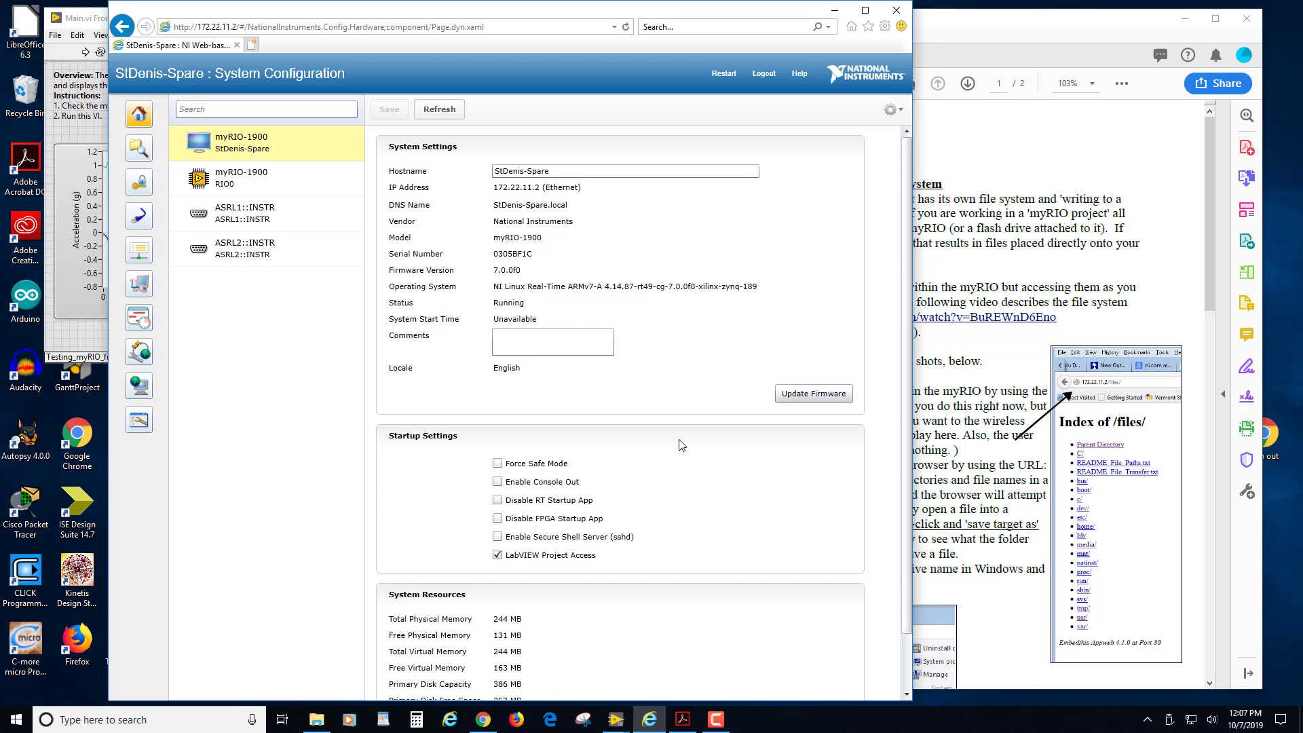
pyautogui.scroll(-3)
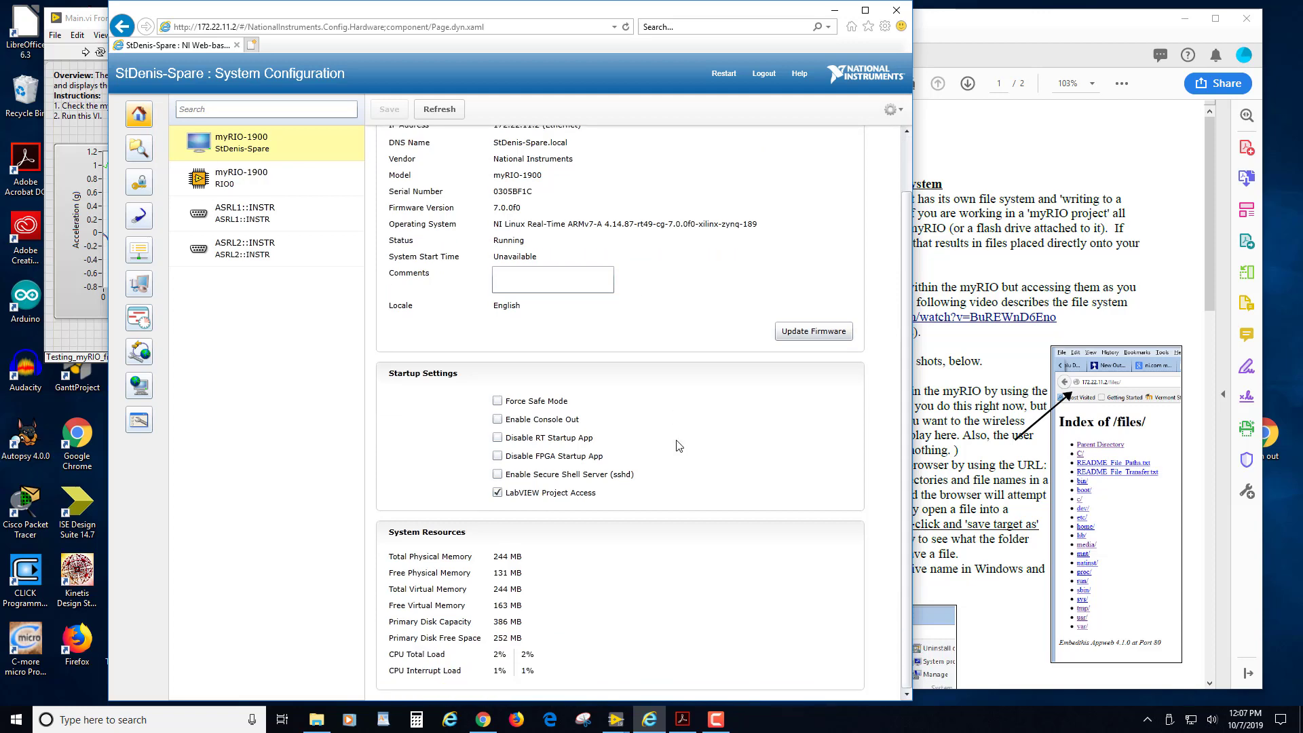
pyautogui.click(551, 279)
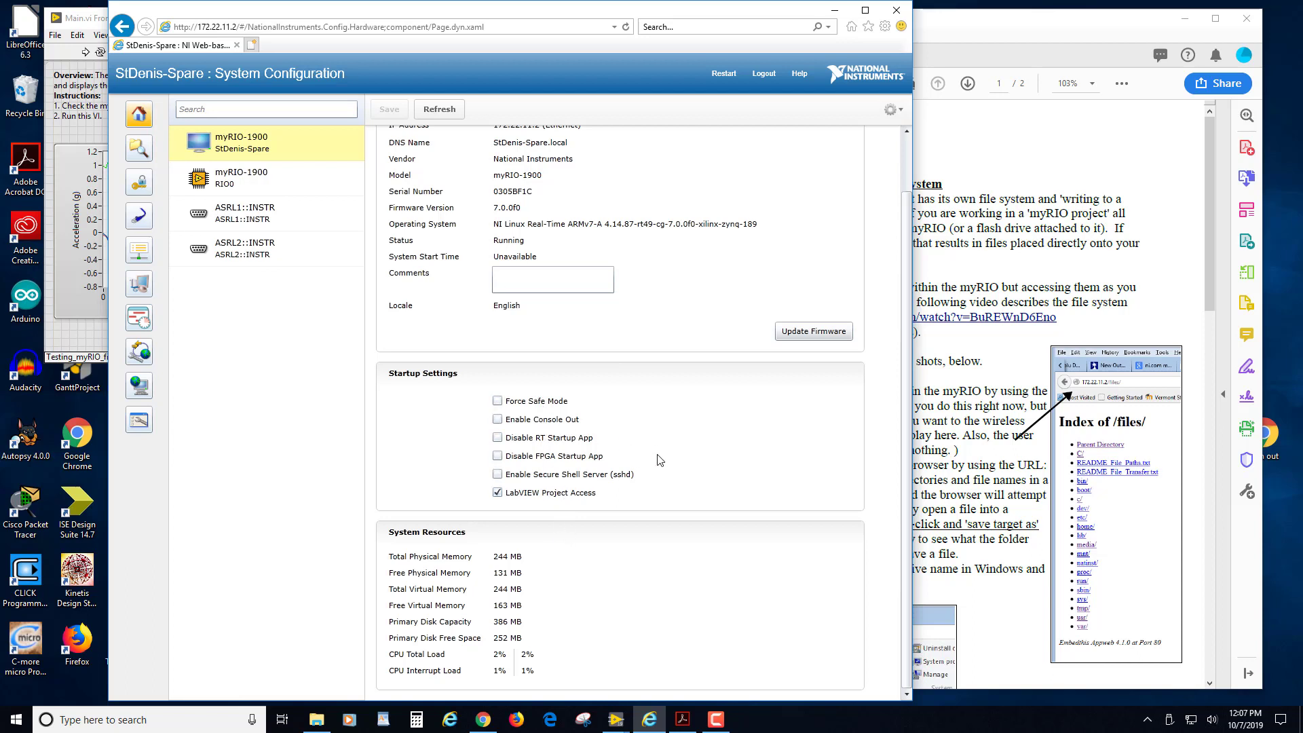
pyautogui.moveTo(752, 589)
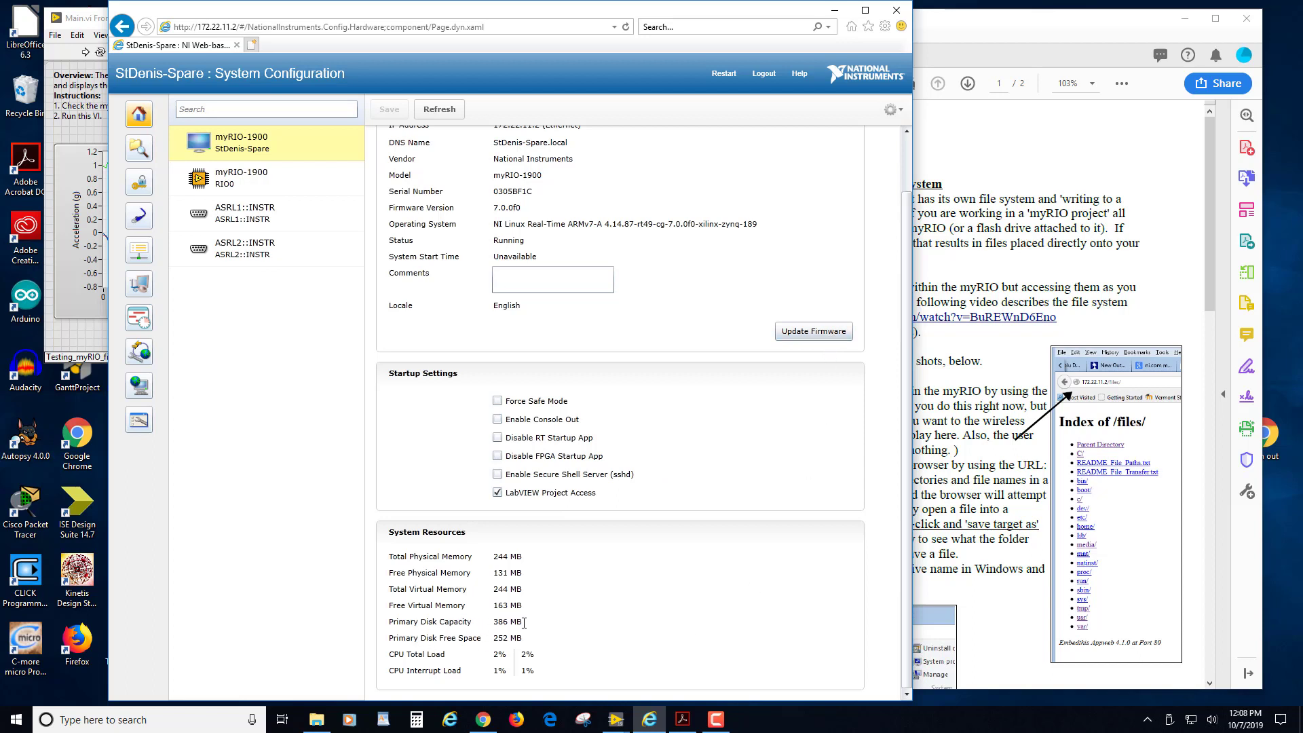
pyautogui.doubleClick(507, 621)
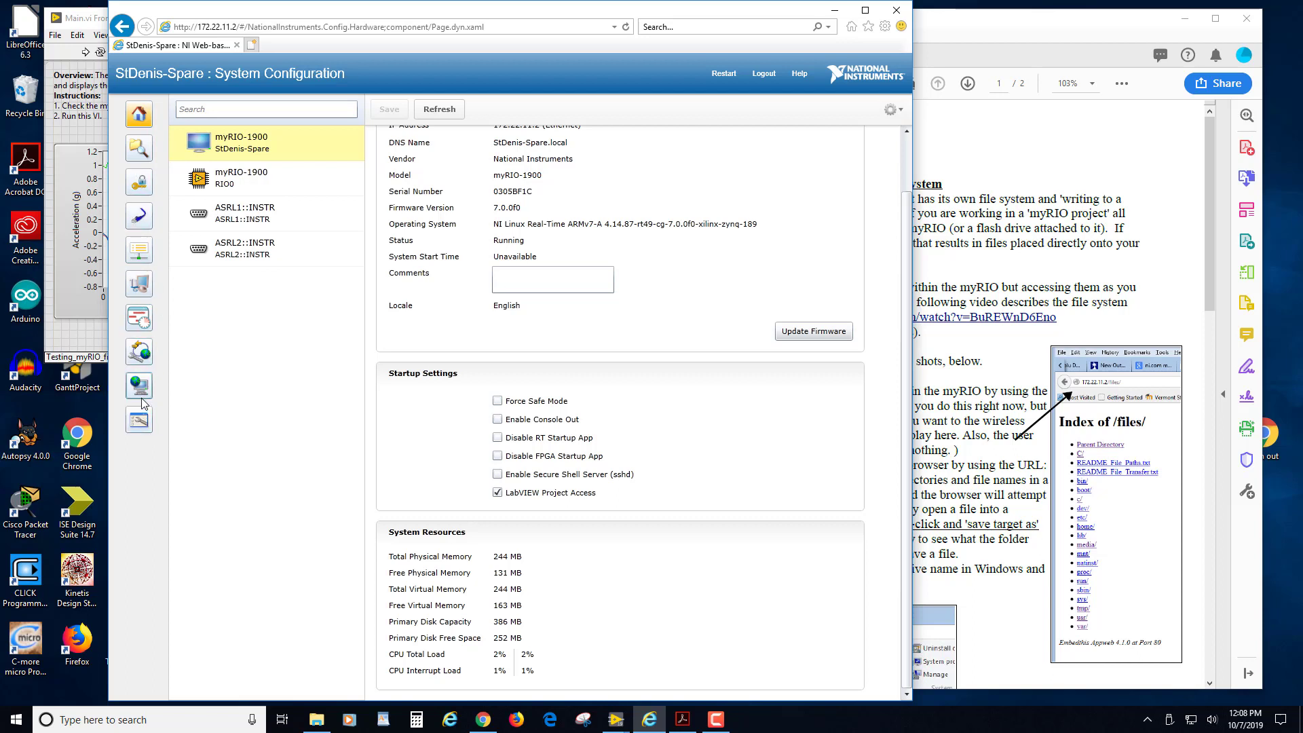
pyautogui.moveTo(138, 385)
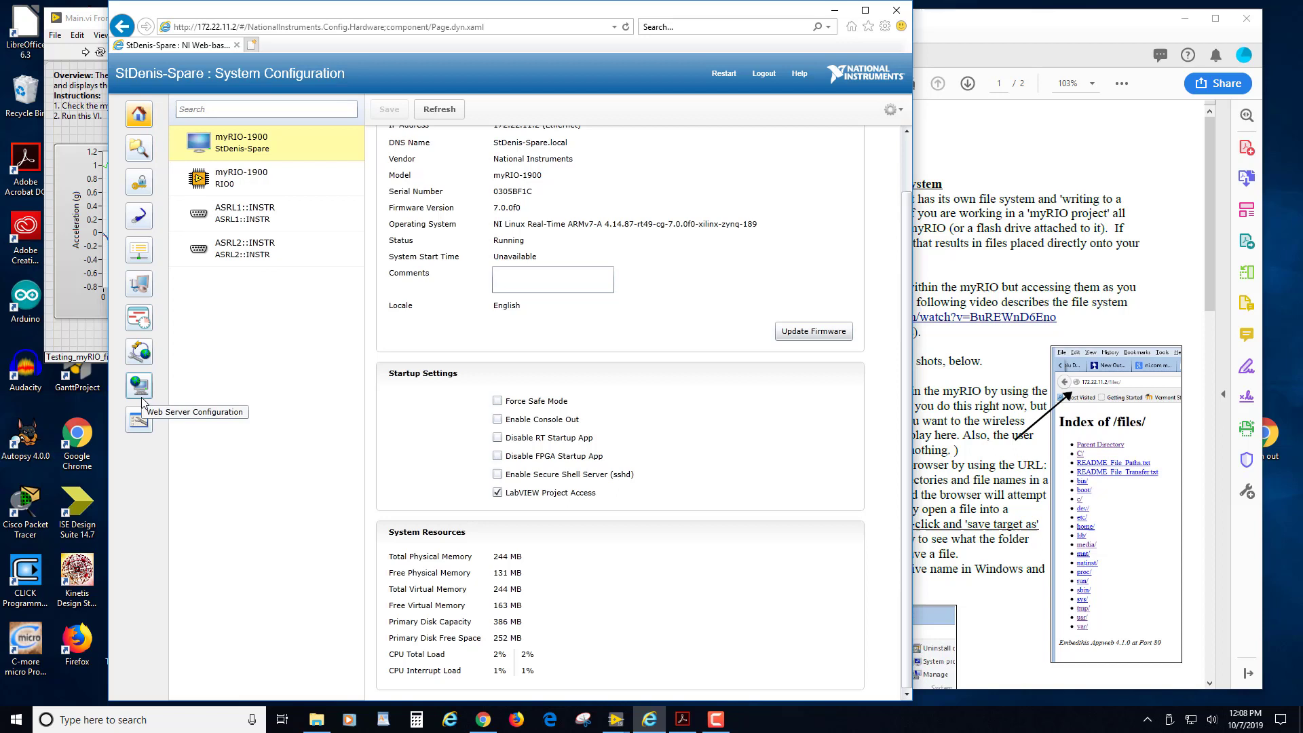
pyautogui.moveTo(656, 117)
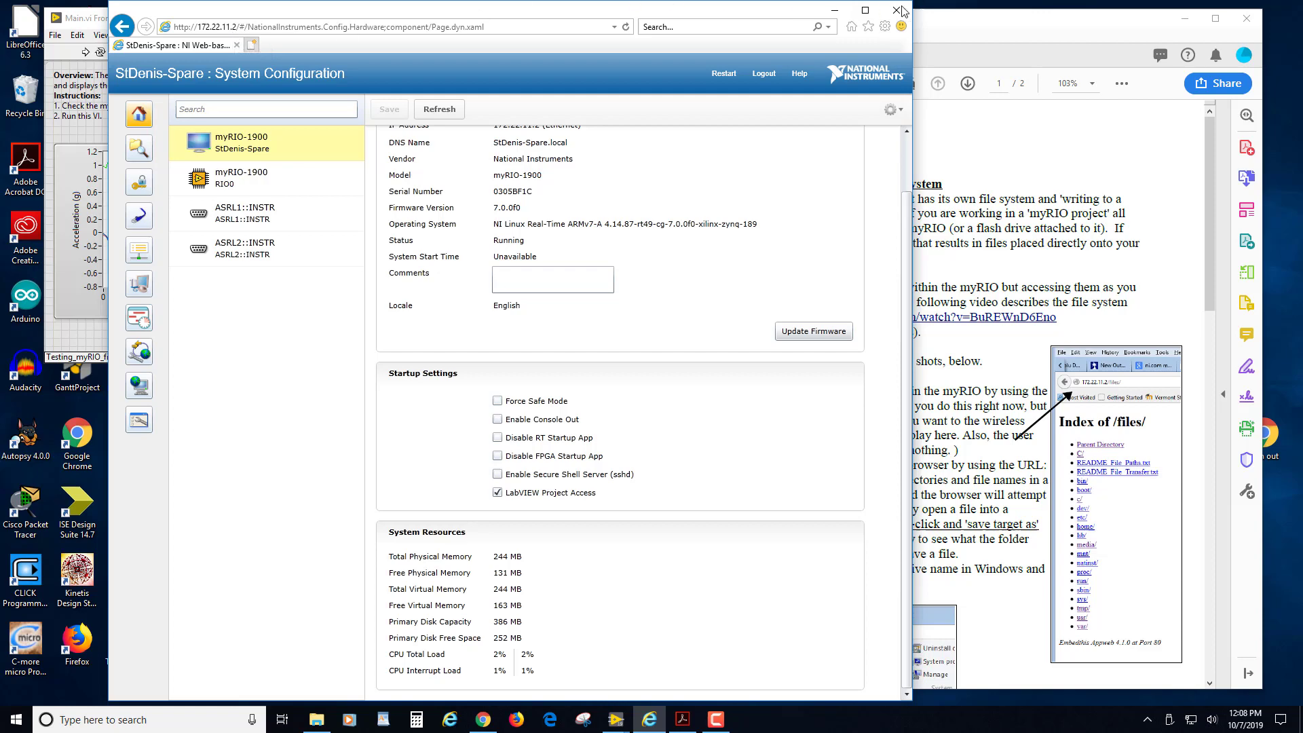
pyautogui.moveTo(970, 25)
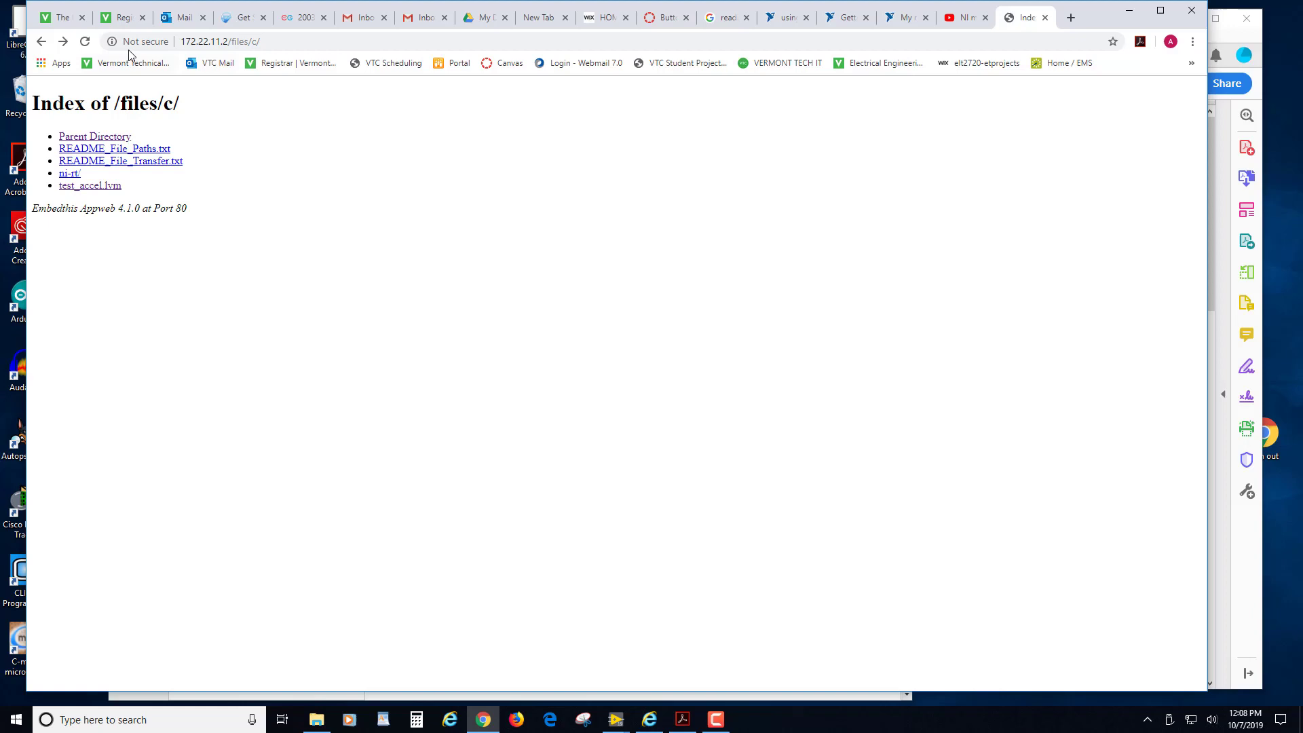
pyautogui.click(95, 136)
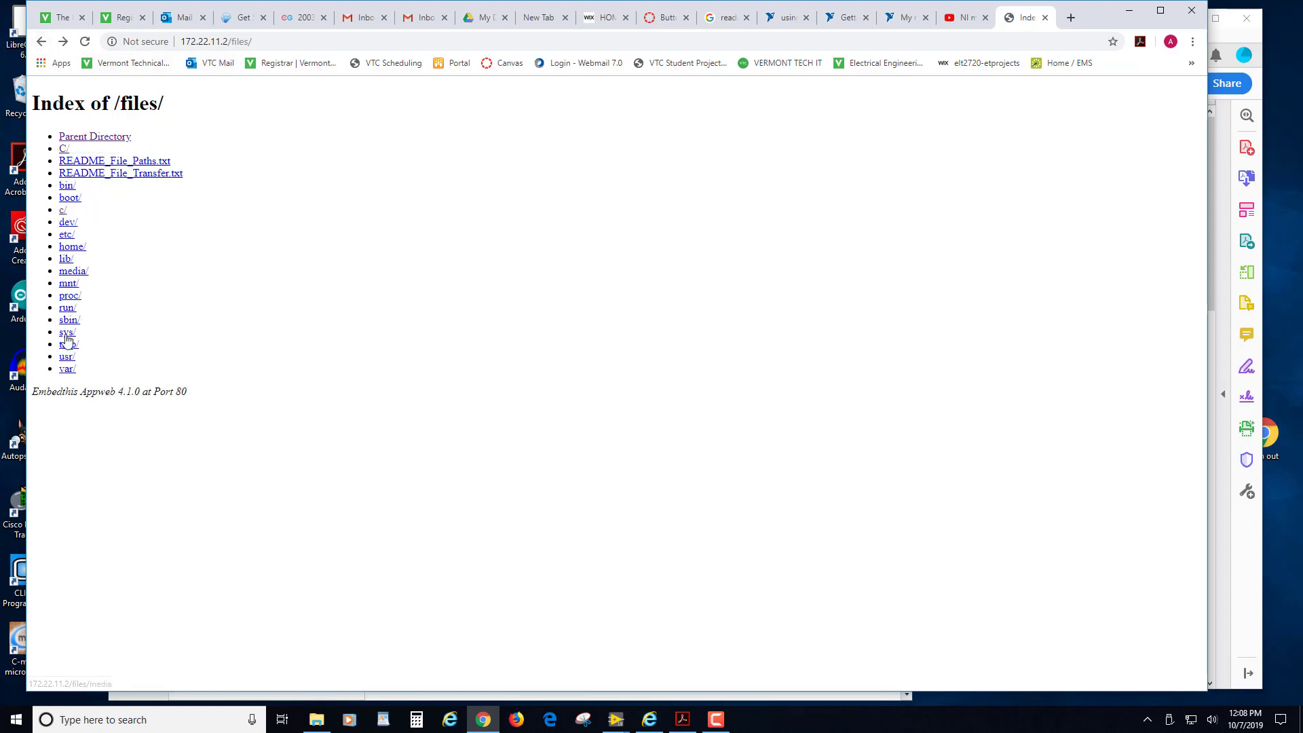
pyautogui.moveTo(245, 201)
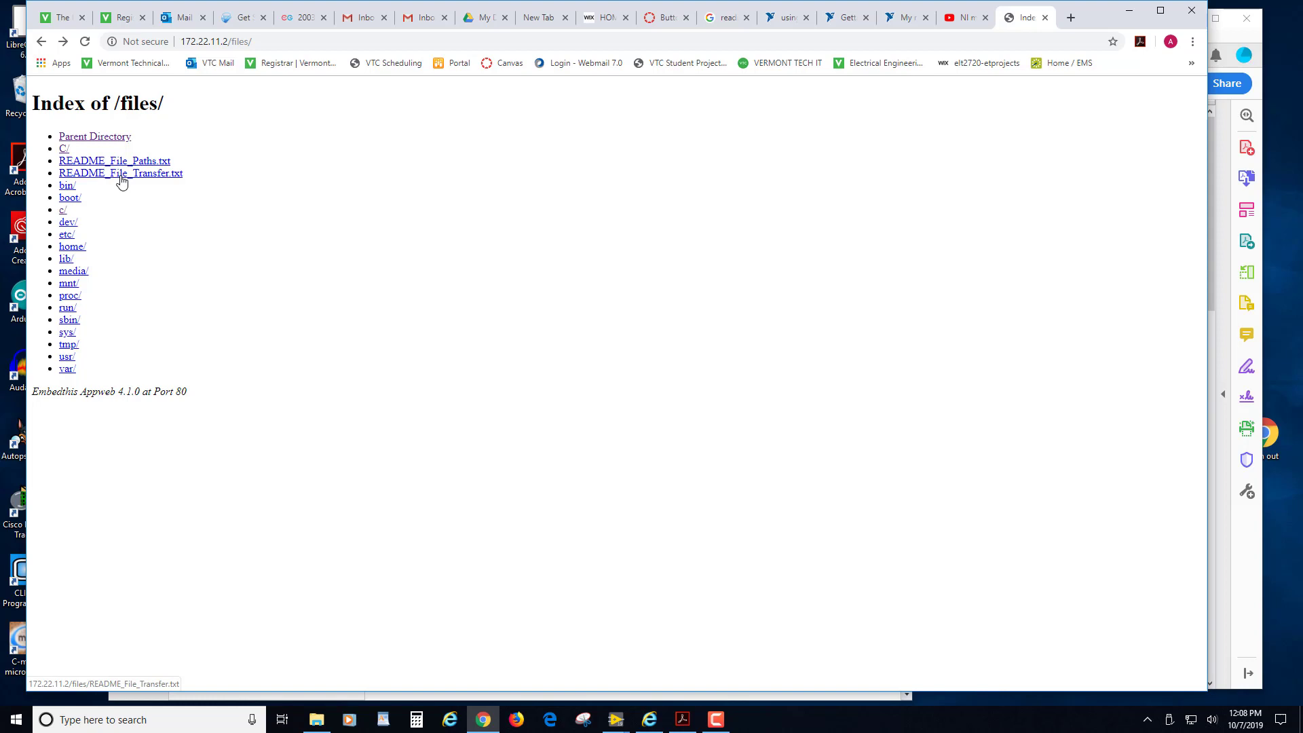
pyautogui.moveTo(74, 331)
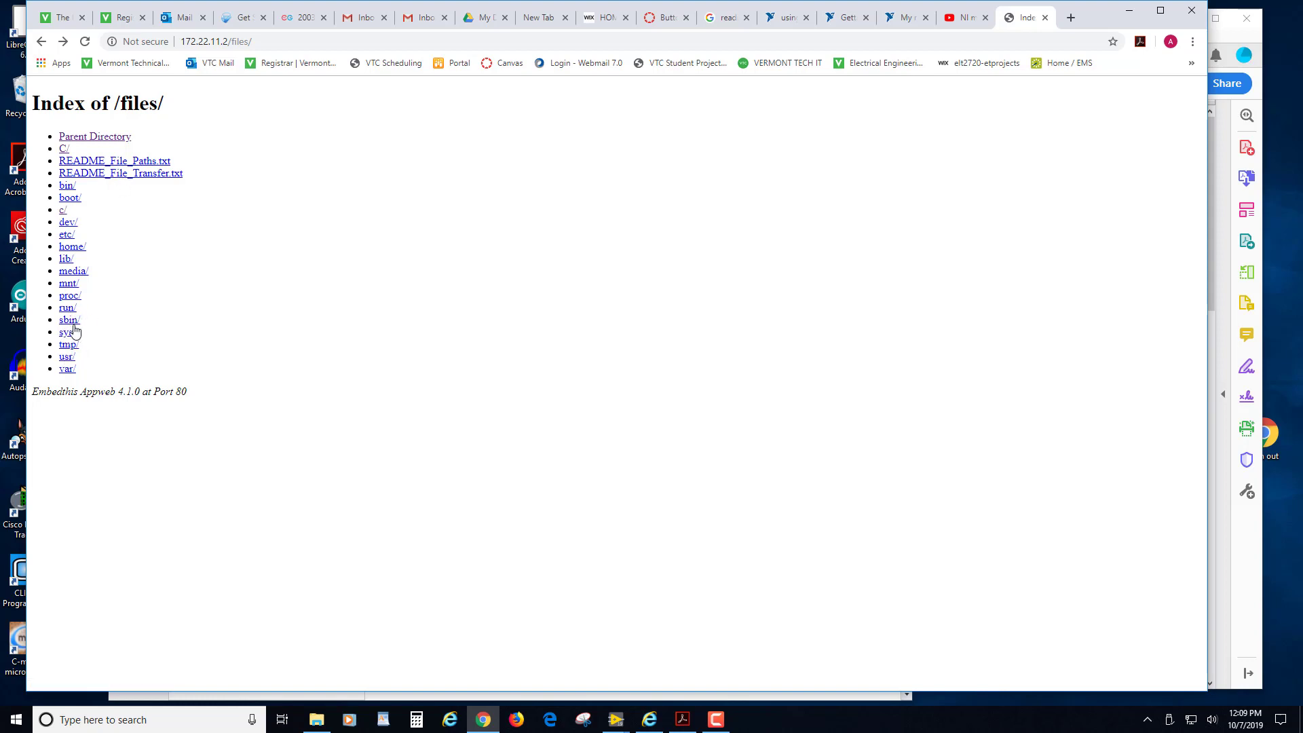
pyautogui.moveTo(99, 379)
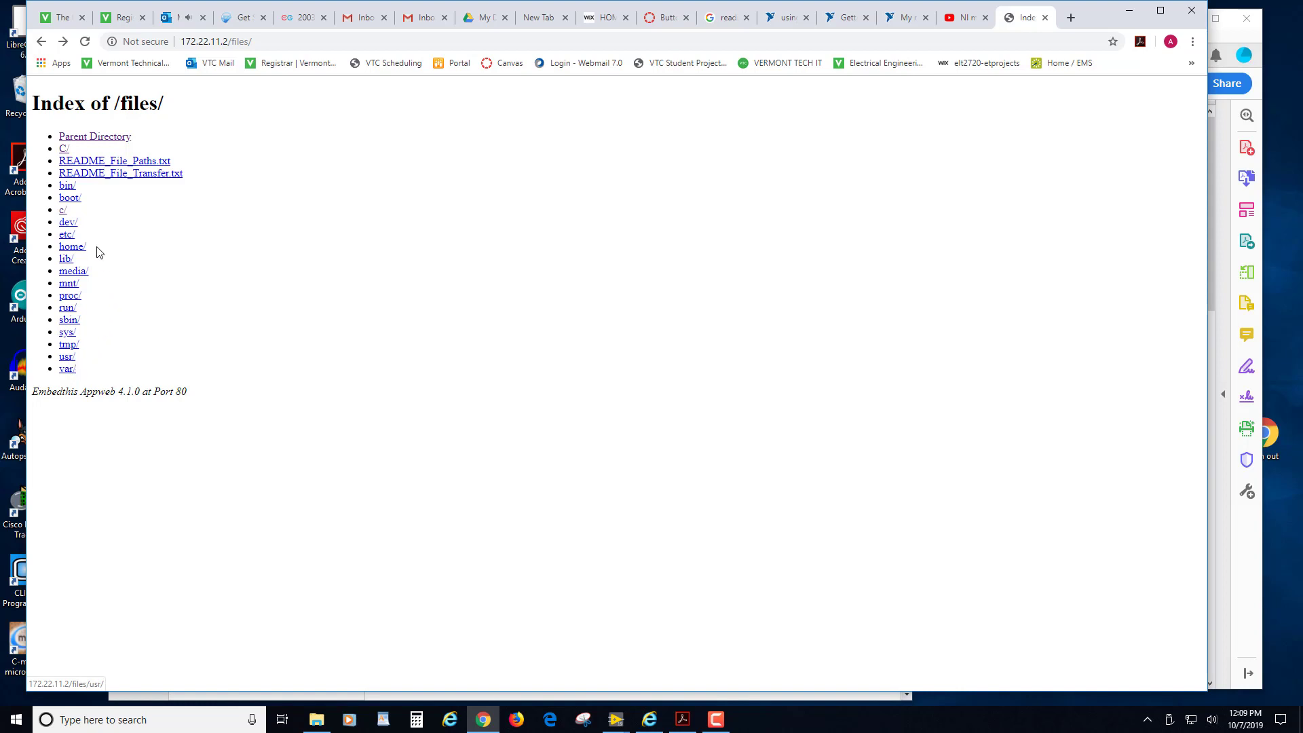
pyautogui.moveTo(63, 210)
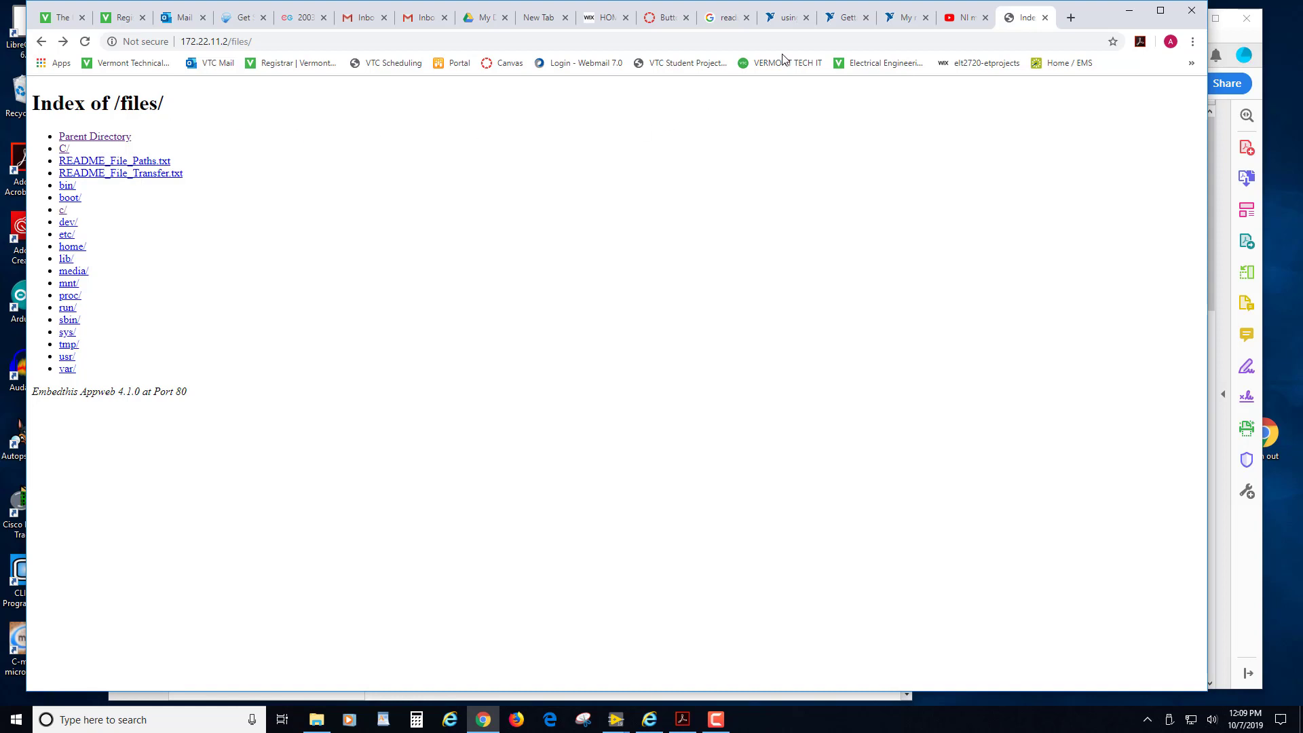
pyautogui.moveTo(1244, 41)
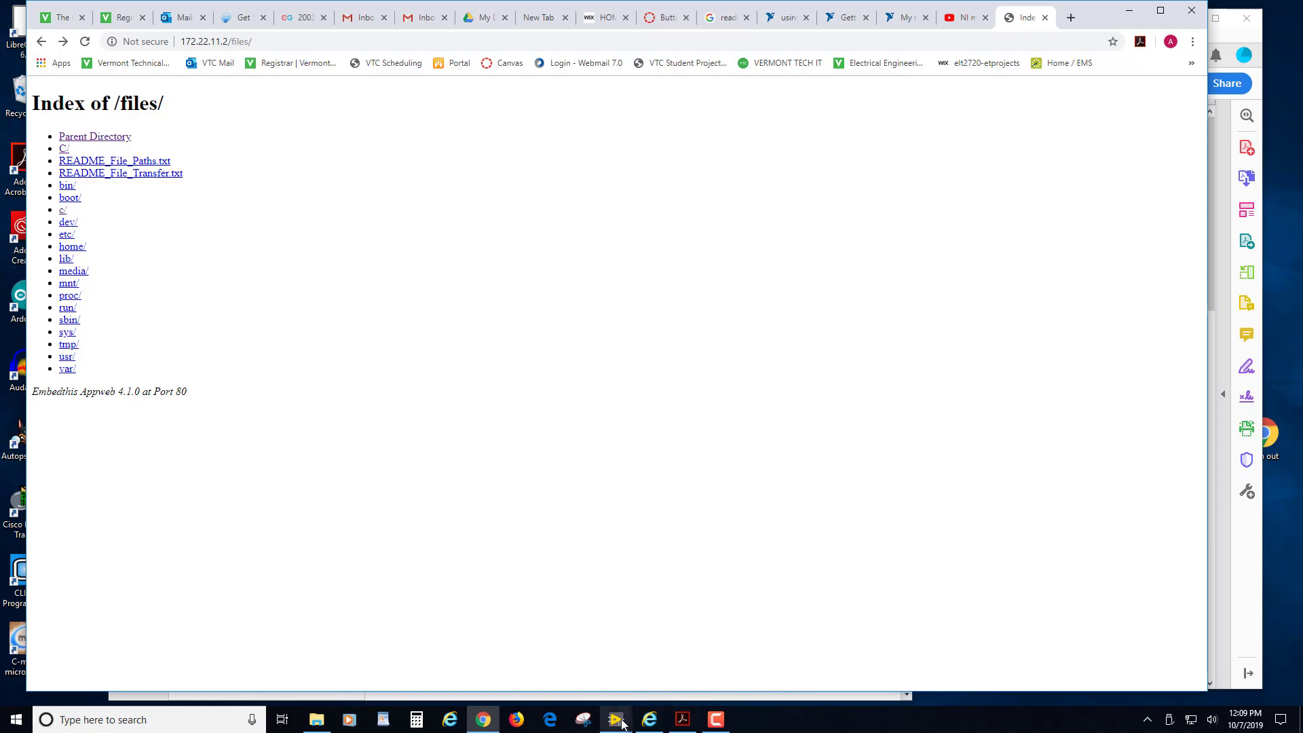
# - Place Write To Measurement File from File I/O into the accelerometer VI's Main Loop
pyautogui.click(615, 719)
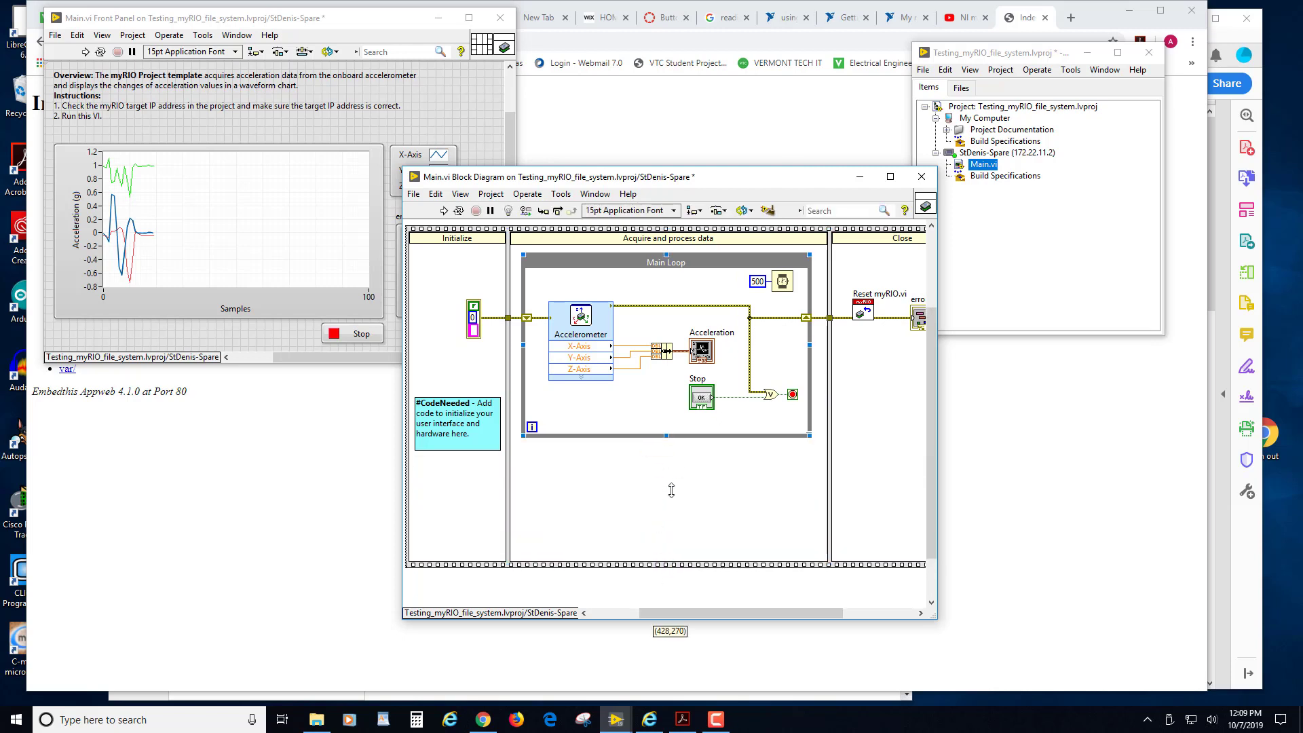
pyautogui.rightClick(670, 489)
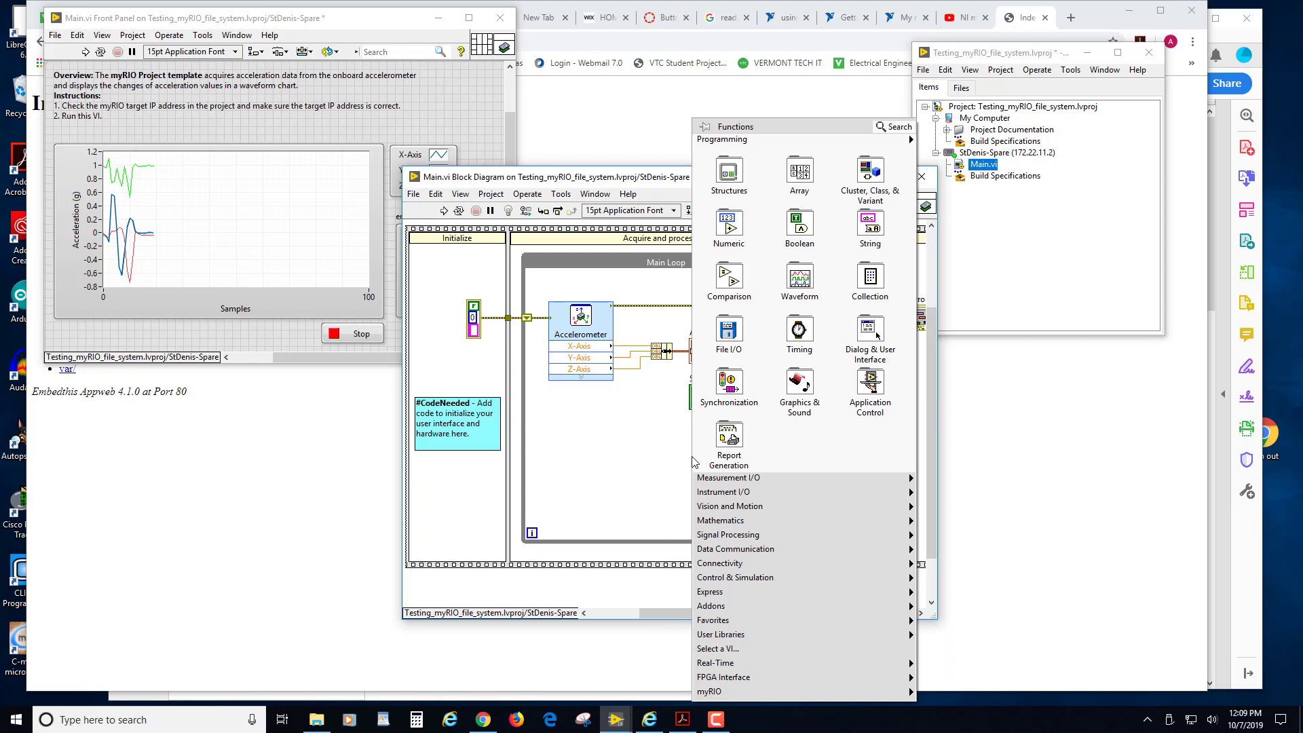
pyautogui.click(717, 592)
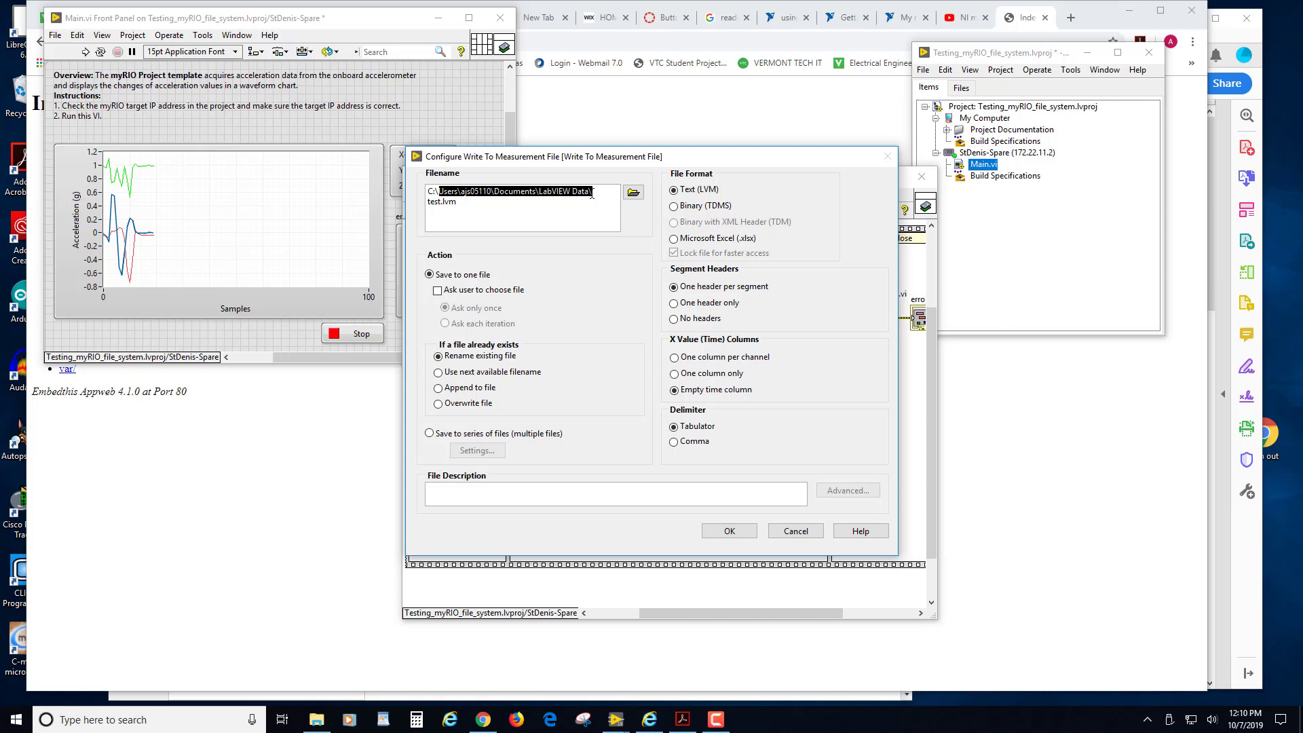
pyautogui.moveTo(630, 224)
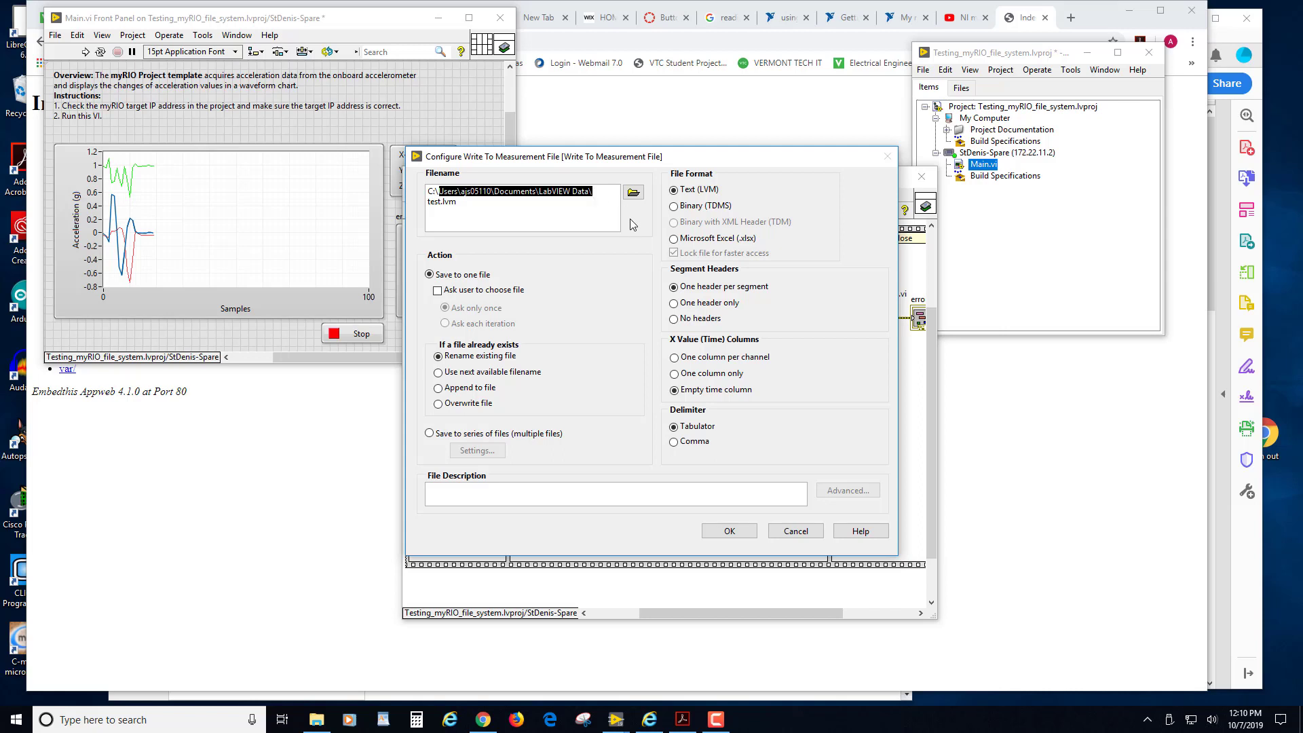
pyautogui.moveTo(680, 243)
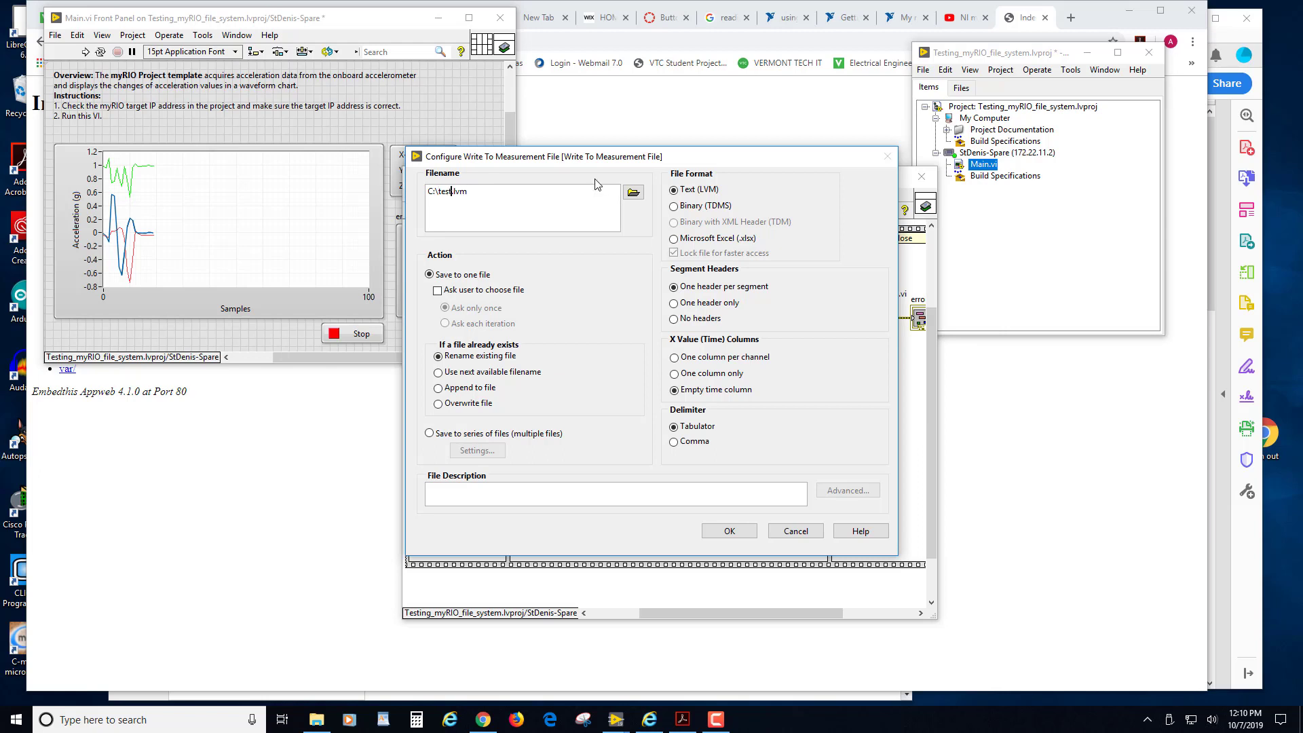
# - Log to C:\test1234.lvm as text, overwriting the existing file, with one header only
pyautogui.write('1234')
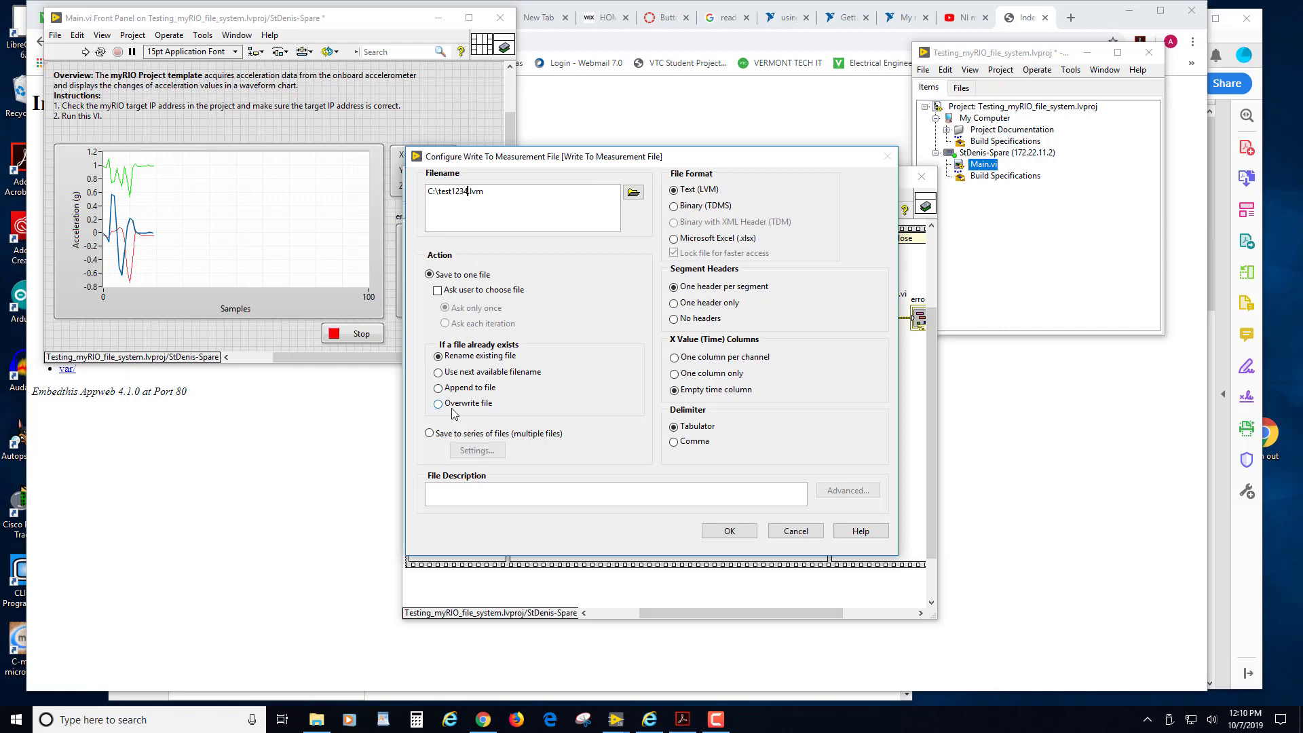
pyautogui.click(438, 403)
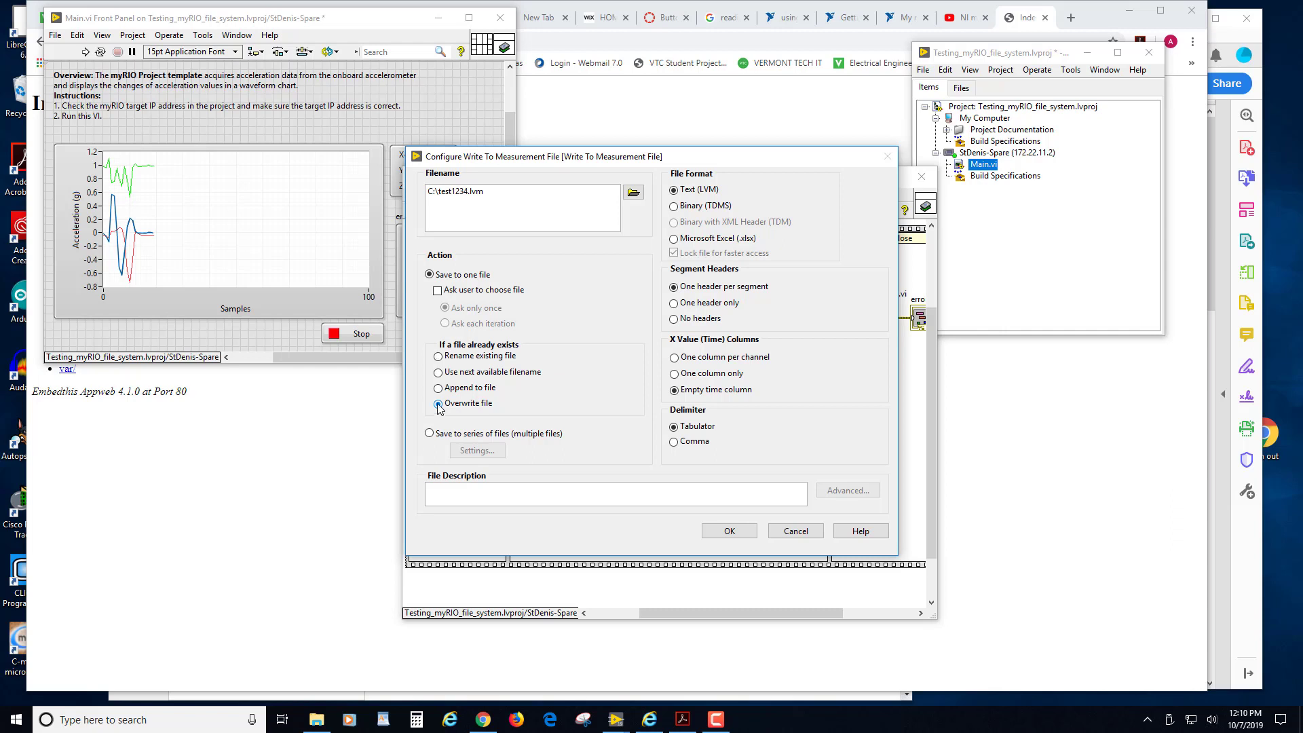
pyautogui.click(438, 403)
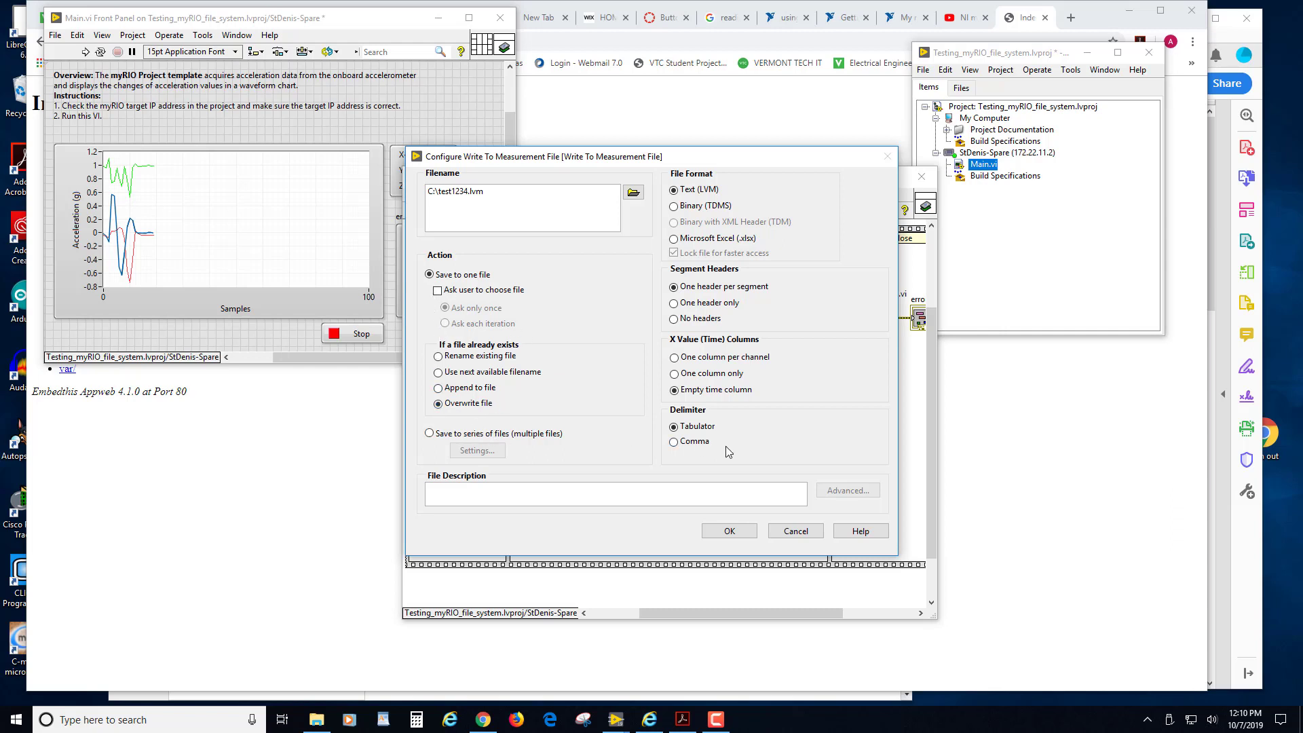
pyautogui.click(673, 286)
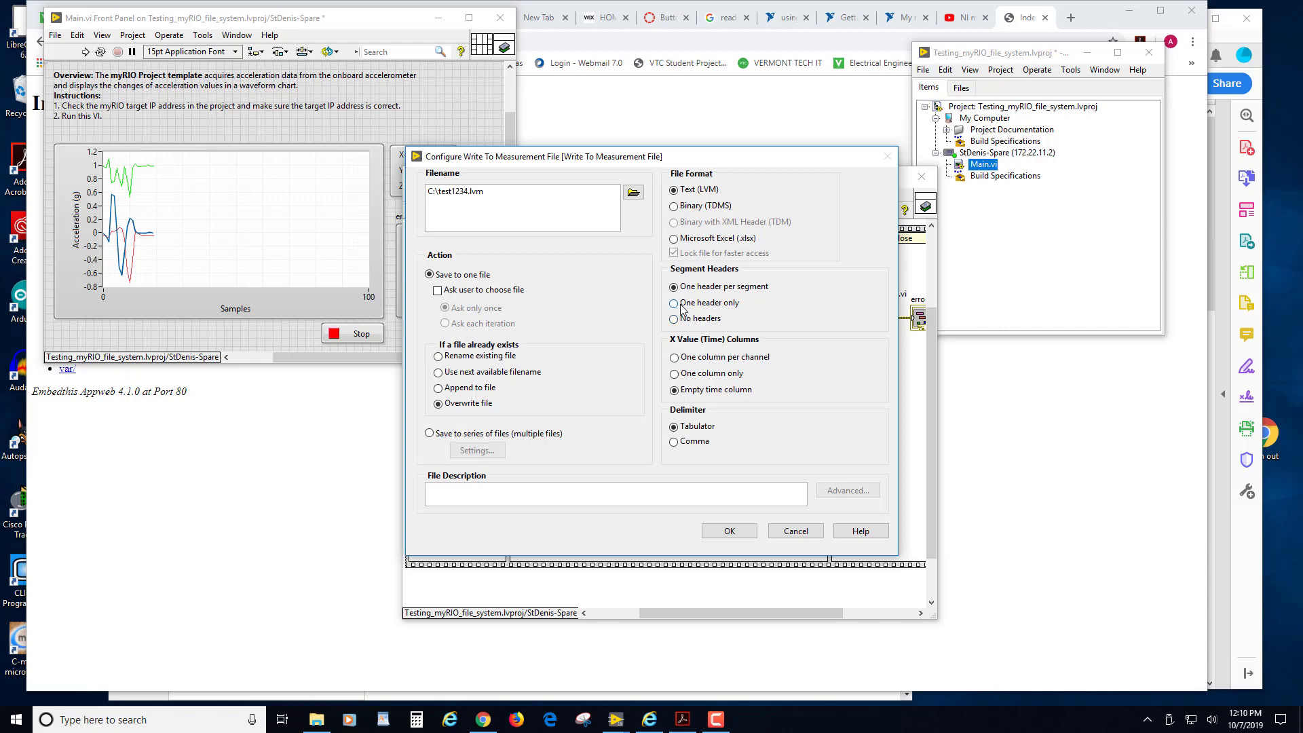
pyautogui.click(673, 303)
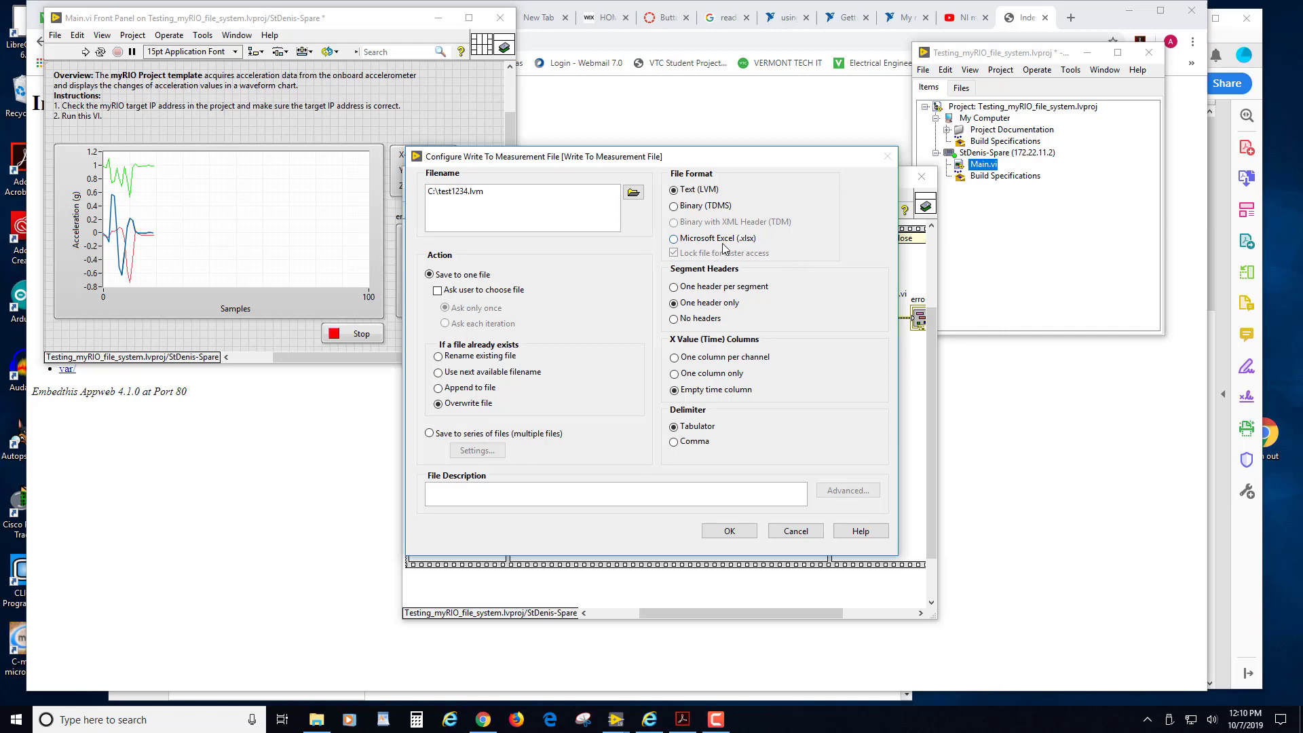
pyautogui.click(673, 189)
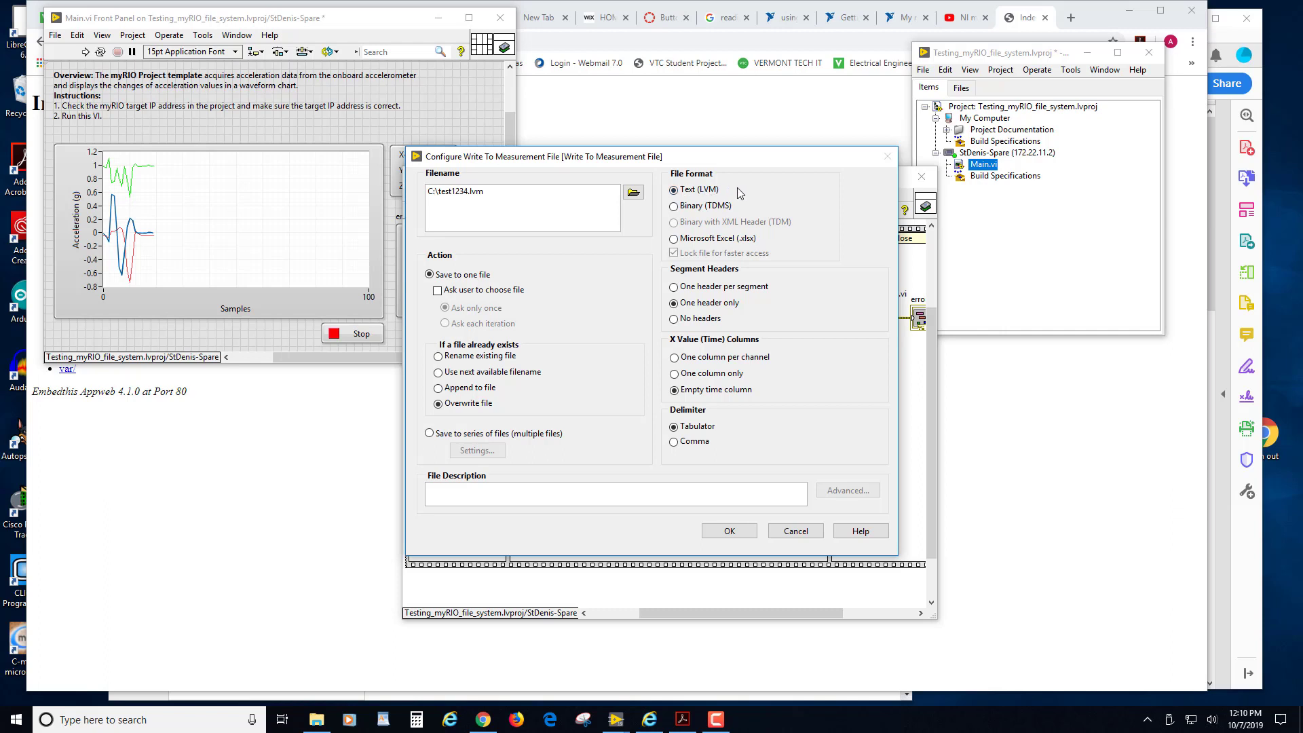
pyautogui.click(674, 189)
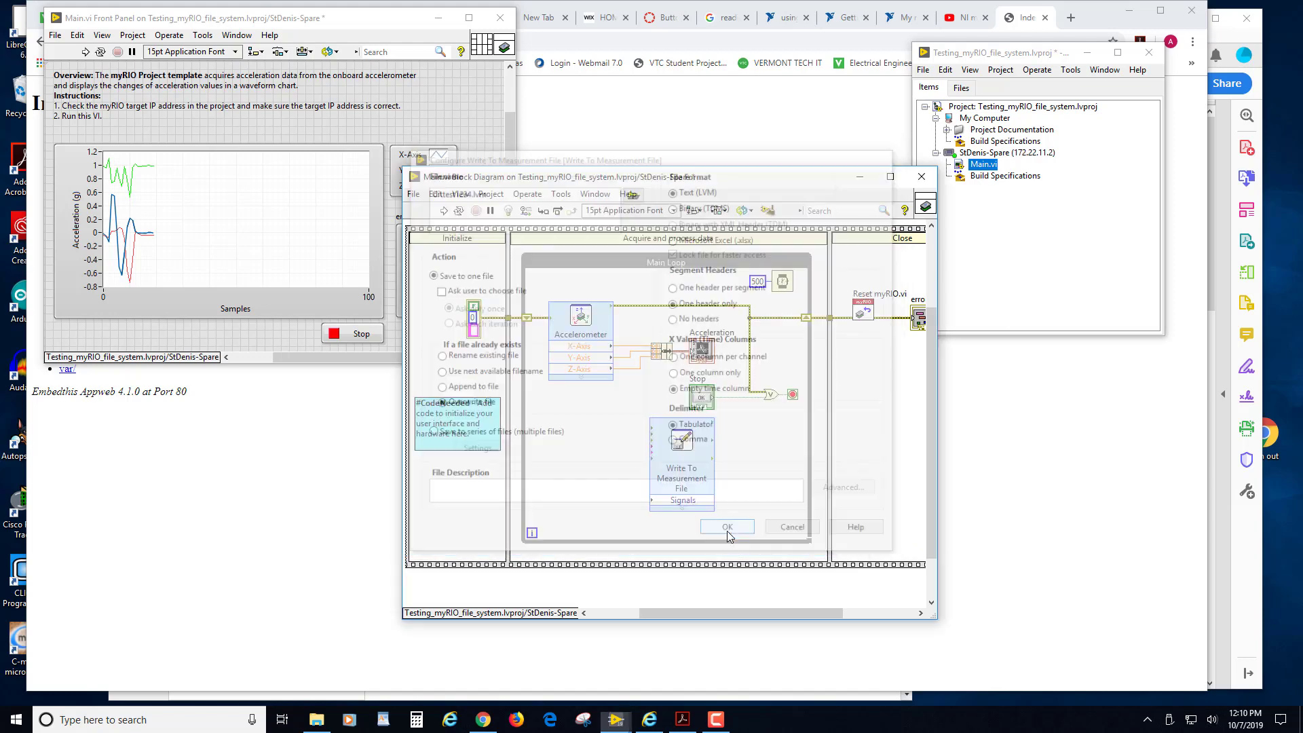
pyautogui.click(725, 526)
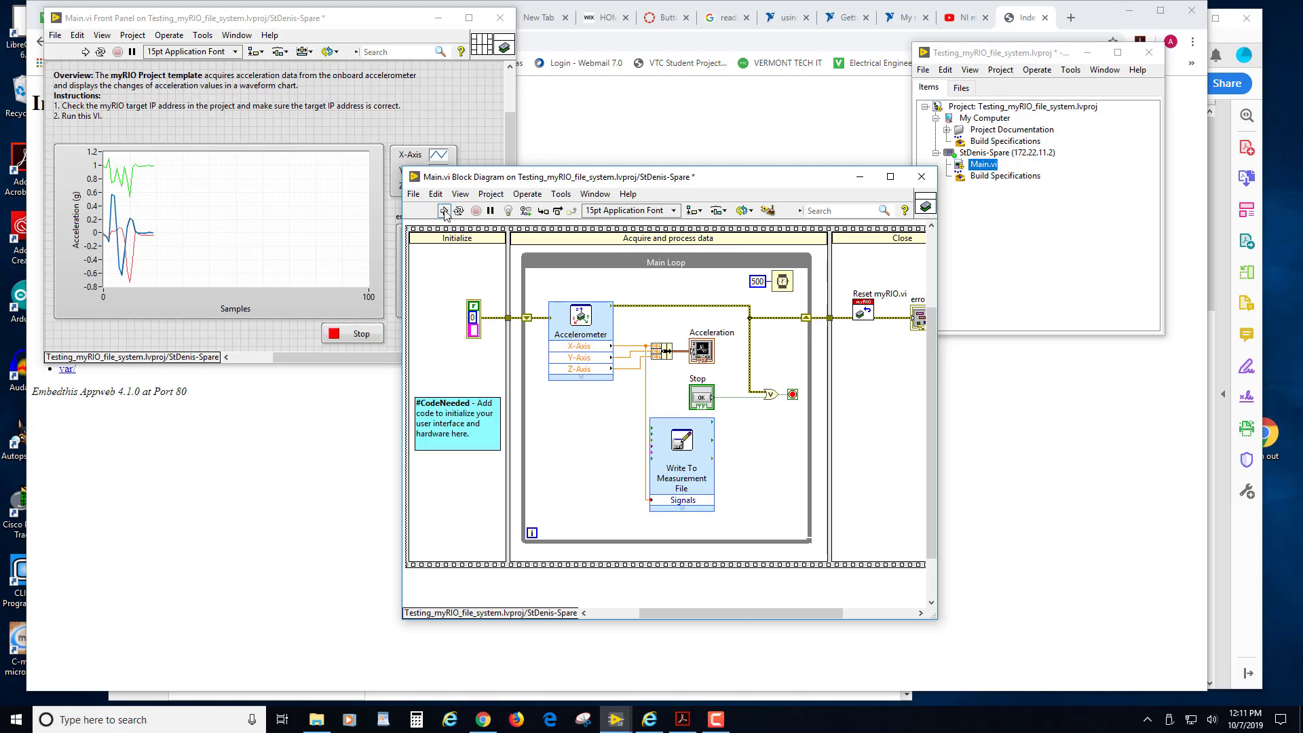
# - Run the accelerometer VI on the myRIO to chart and log readings
pyautogui.click(444, 210)
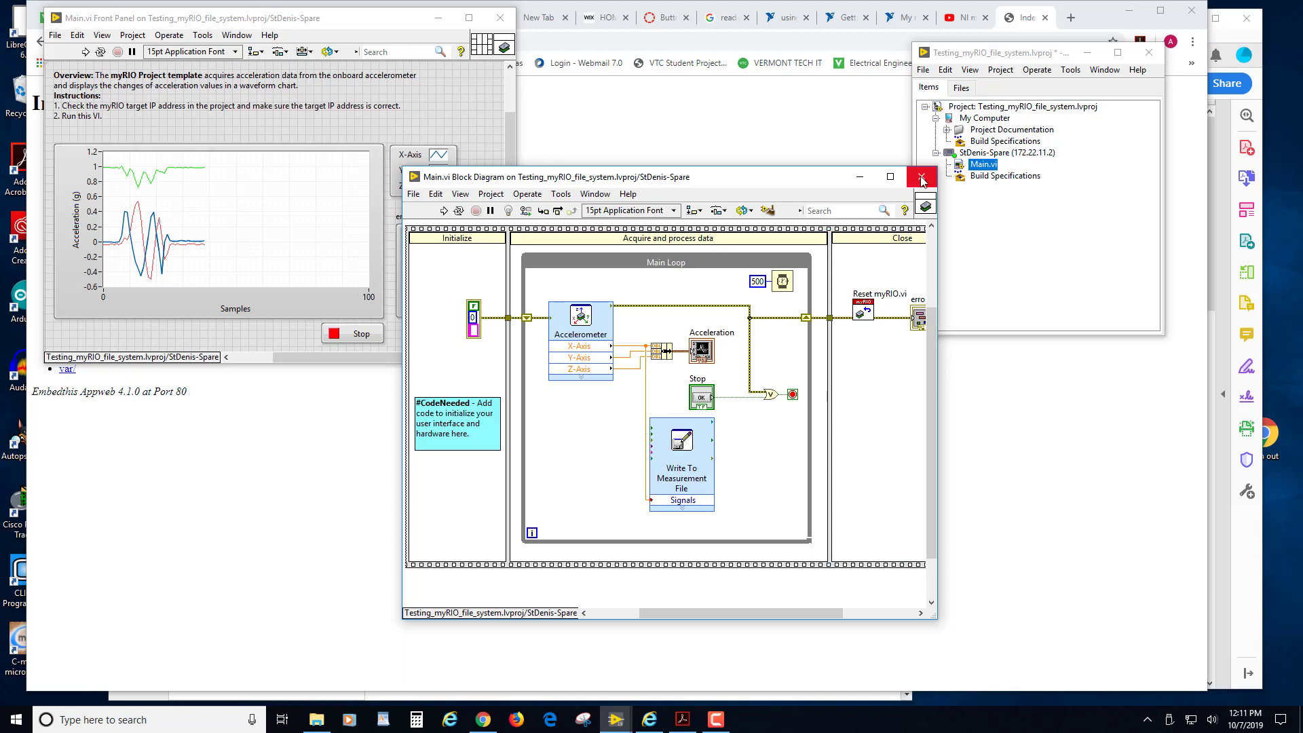
pyautogui.moveTo(921, 177)
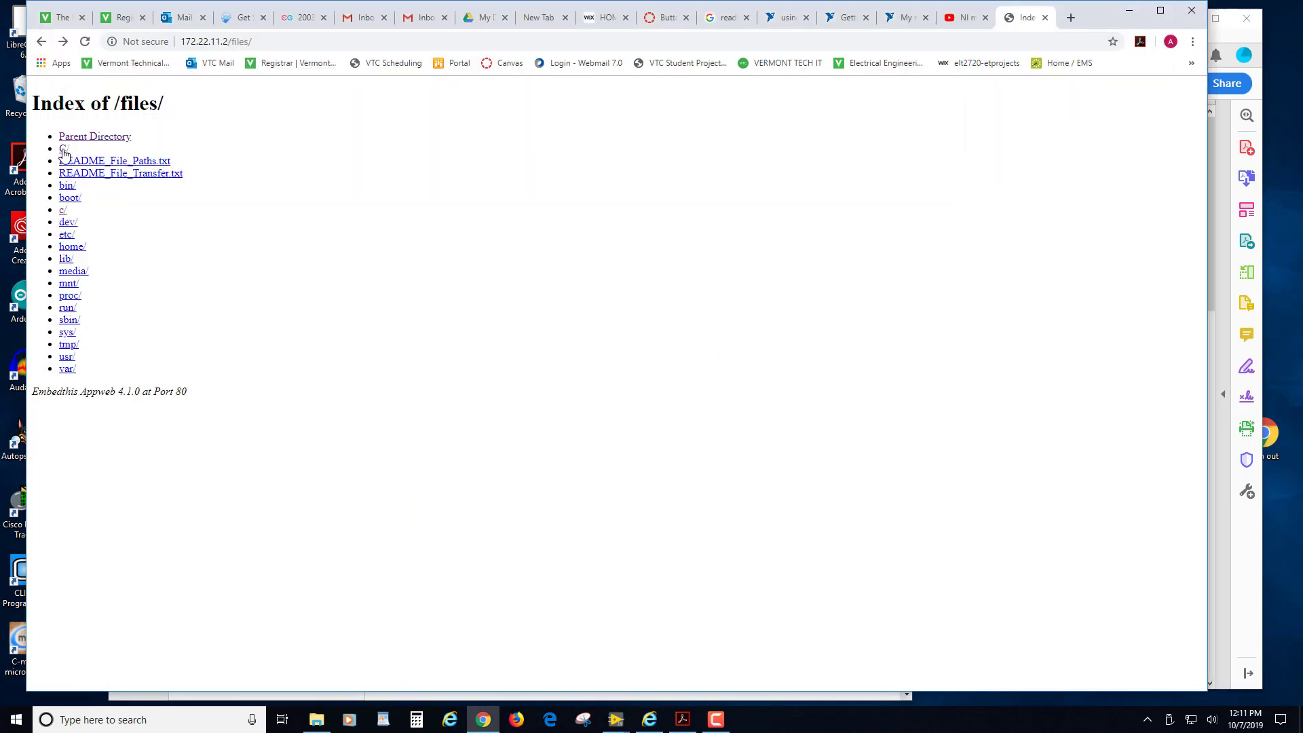
# - View test1234.lvm's header and acceleration values in the C folder, then return to the listing
pyautogui.click(114, 160)
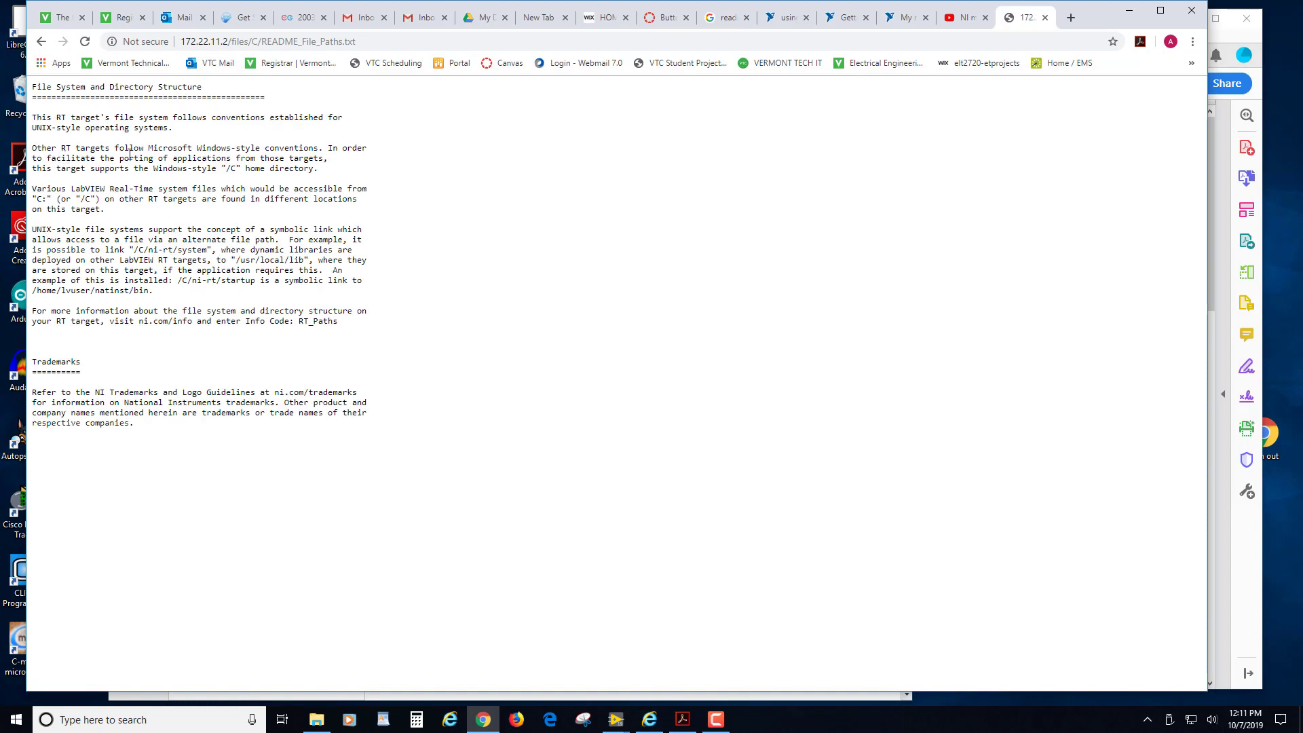
pyautogui.click(40, 40)
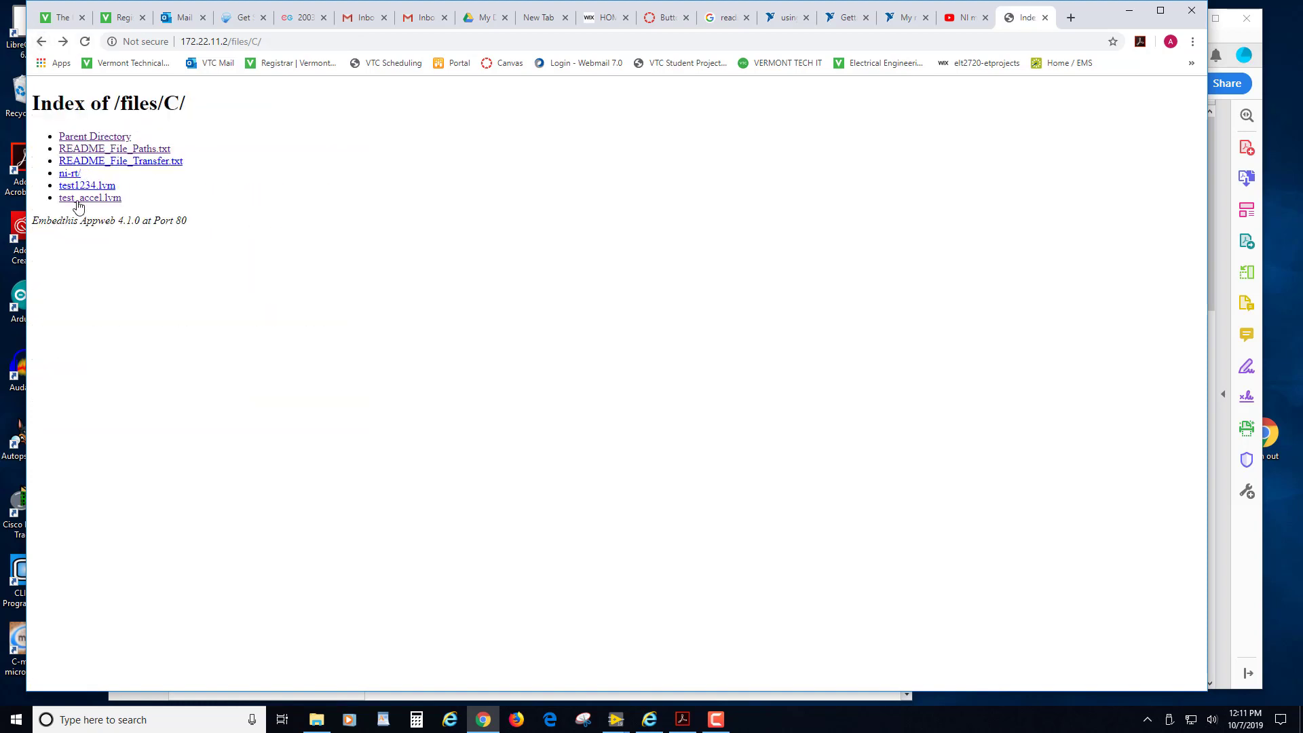
pyautogui.moveTo(88, 185)
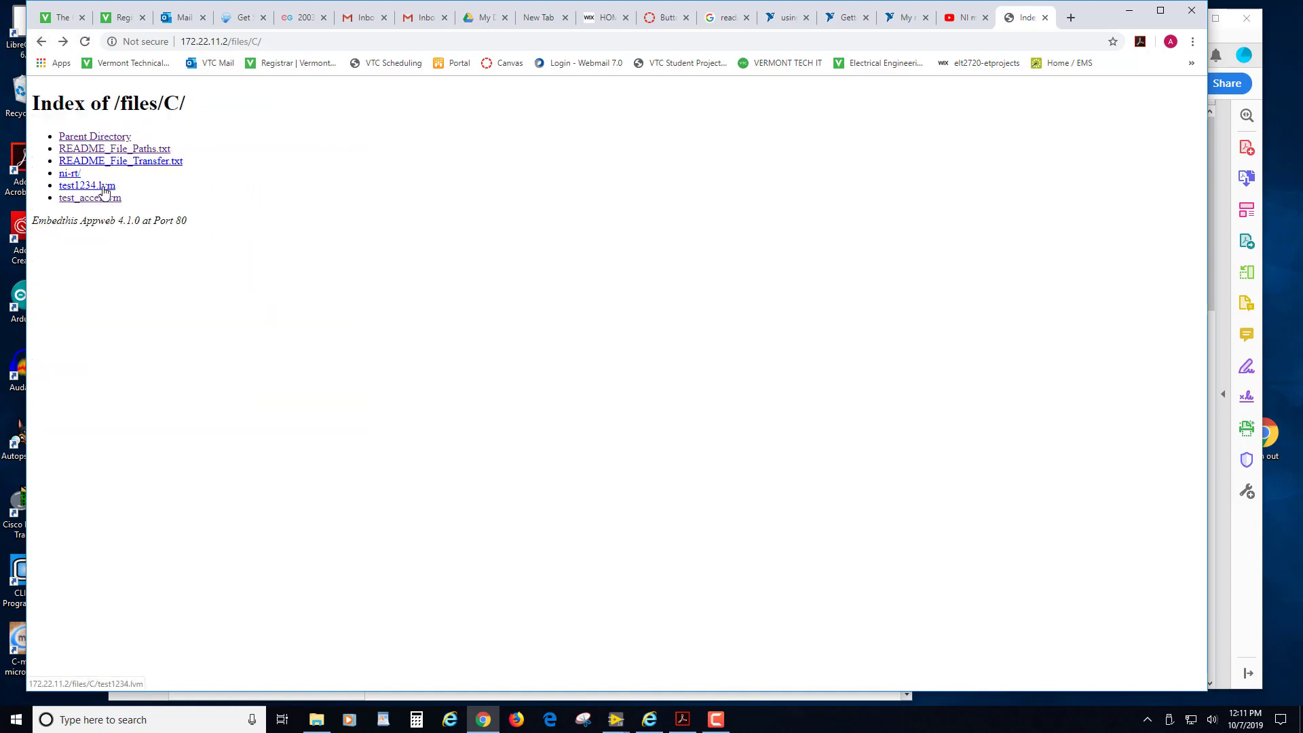
pyautogui.moveTo(90, 203)
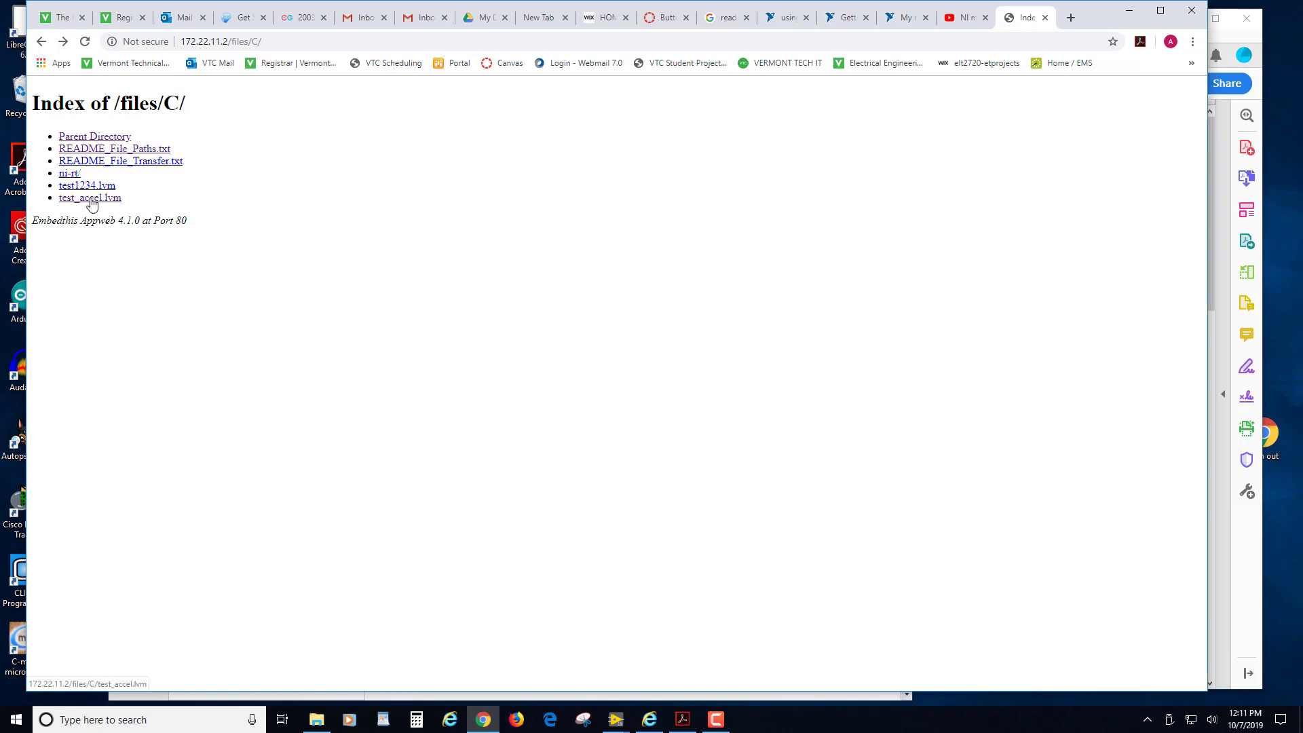
pyautogui.click(88, 185)
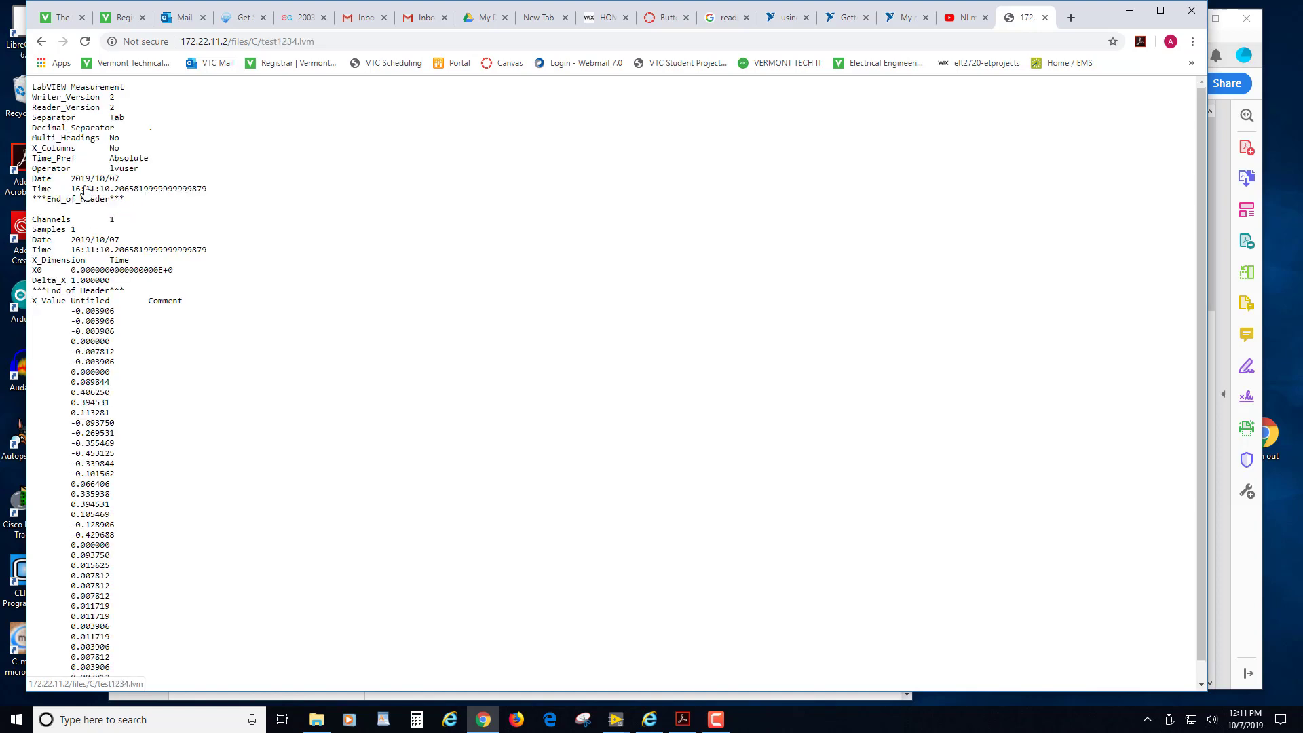
pyautogui.scroll(-3)
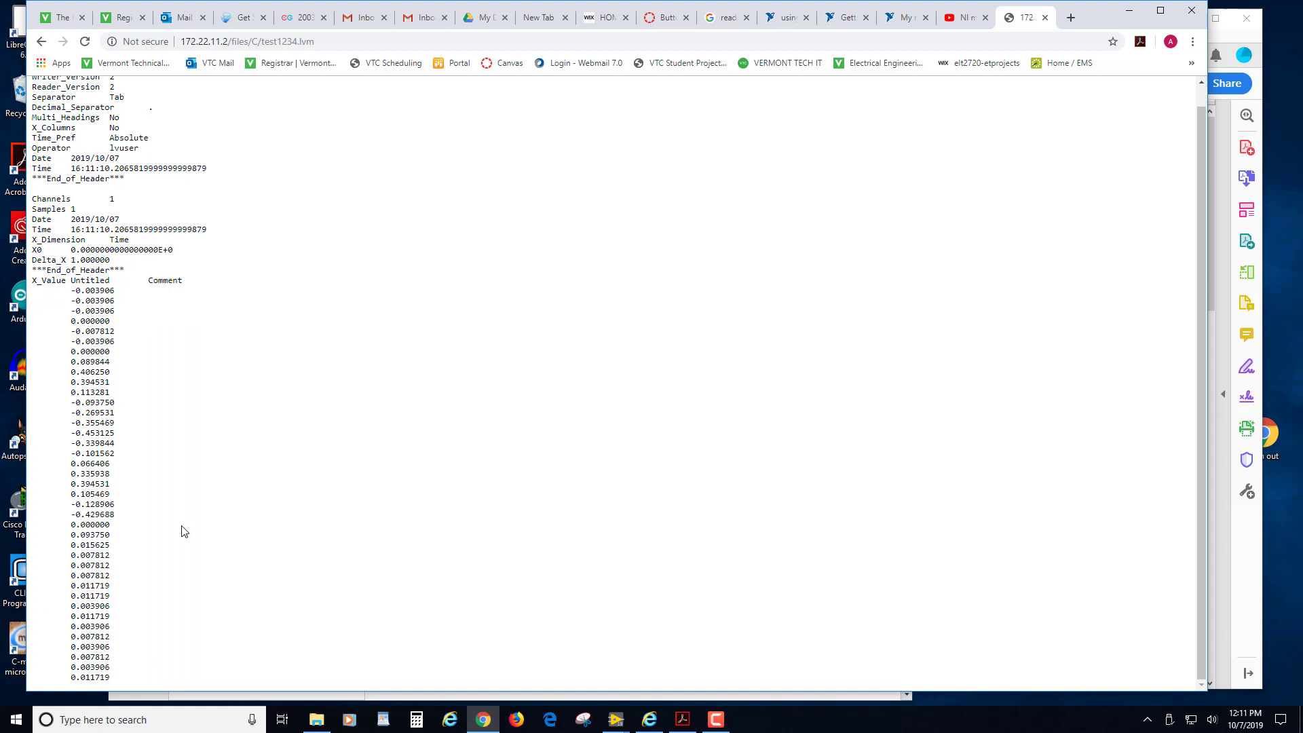
pyautogui.moveTo(96, 638)
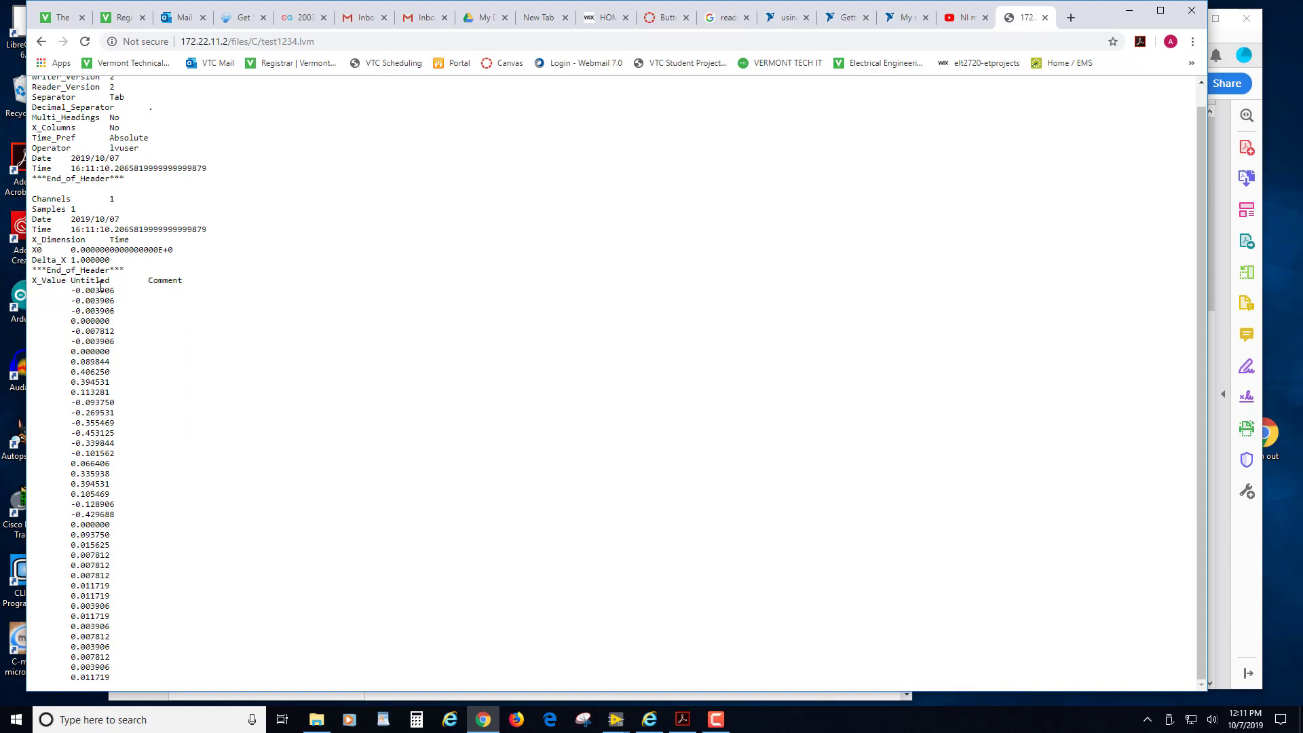
pyautogui.doubleClick(86, 280)
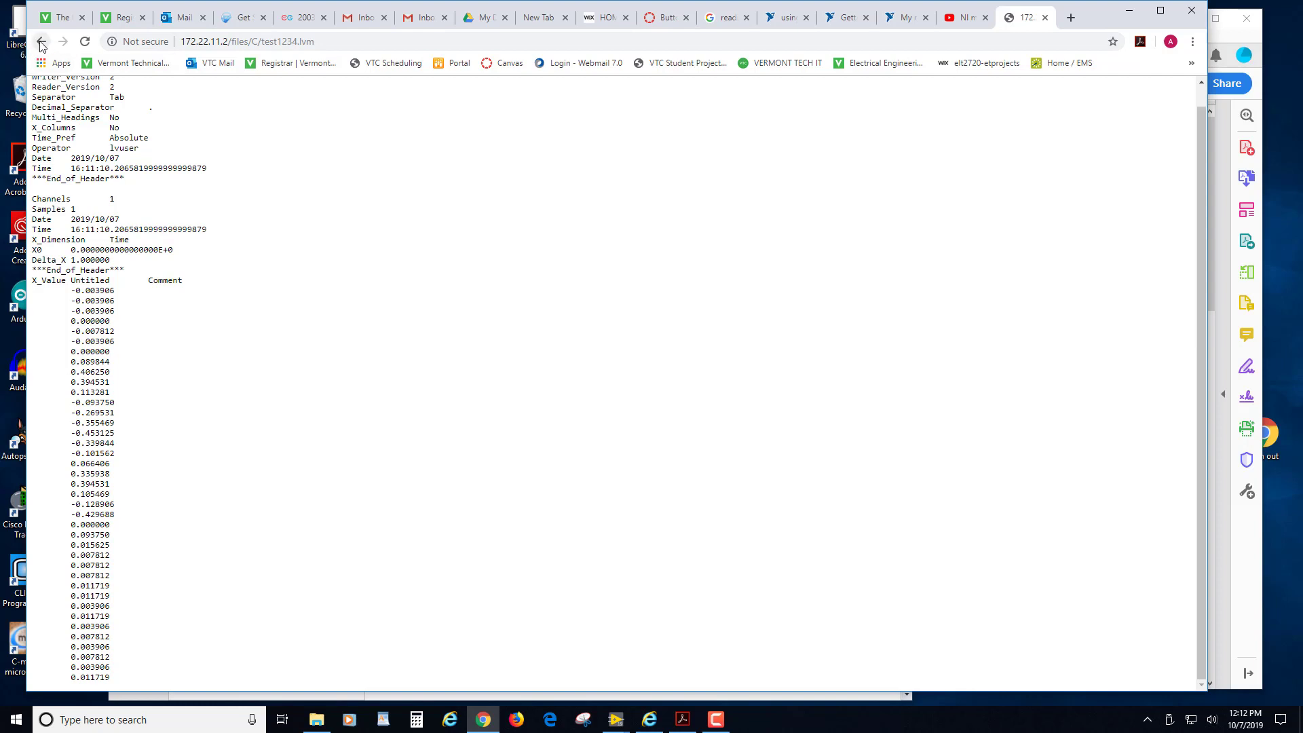
pyautogui.click(41, 42)
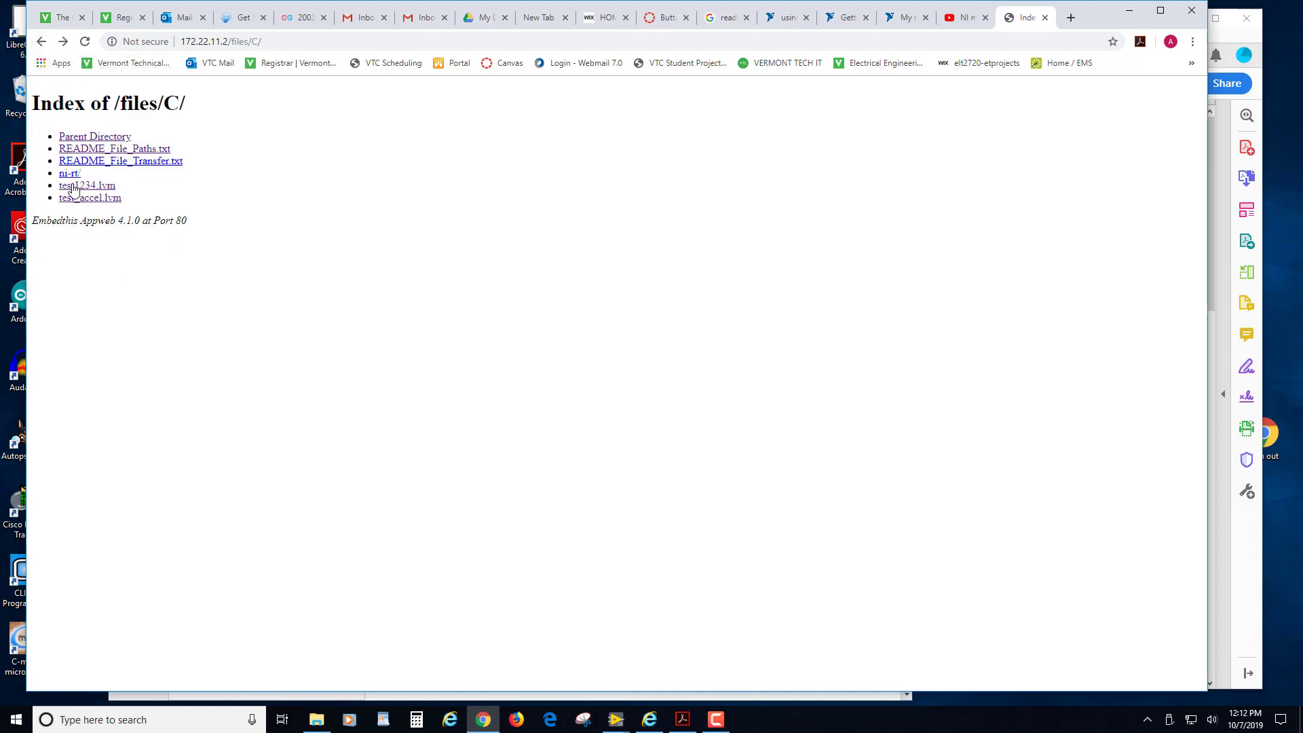
# - Save test1234.lvm to the Desktop and show the 1 KB file in File Explorer
pyautogui.rightClick(87, 186)
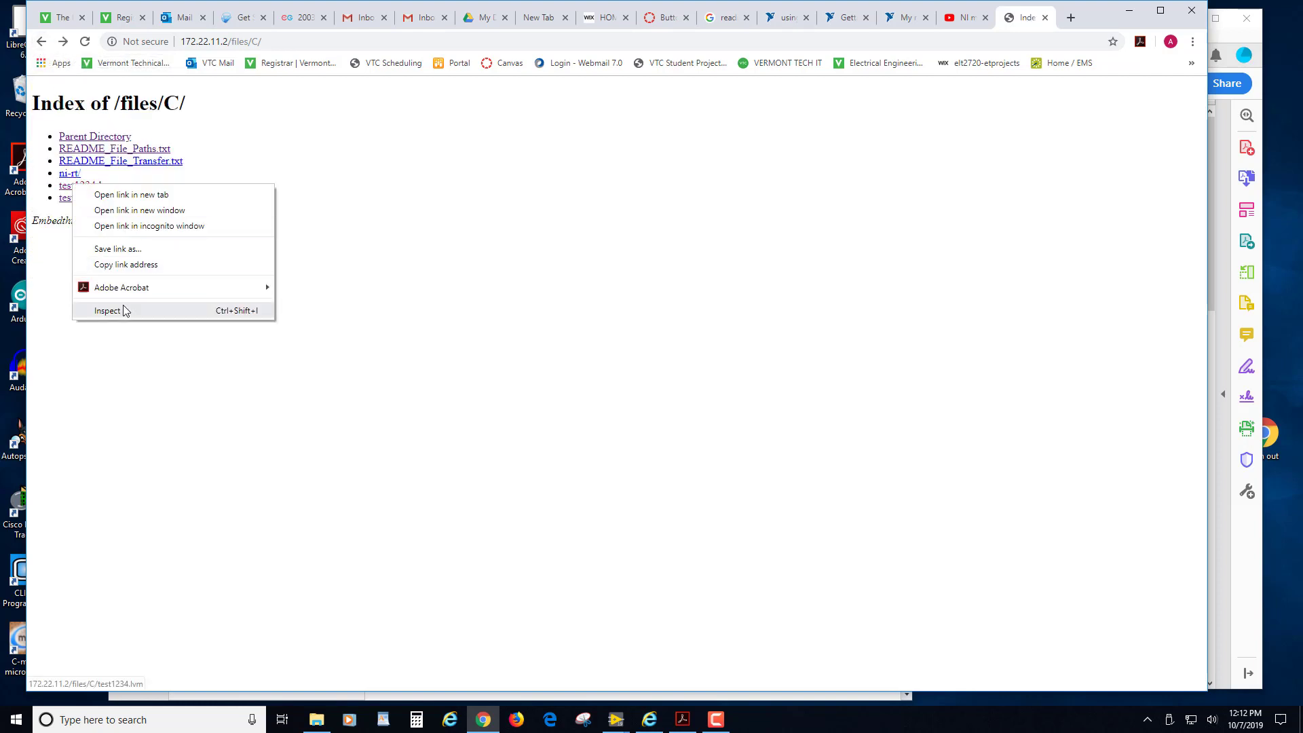
pyautogui.click(118, 248)
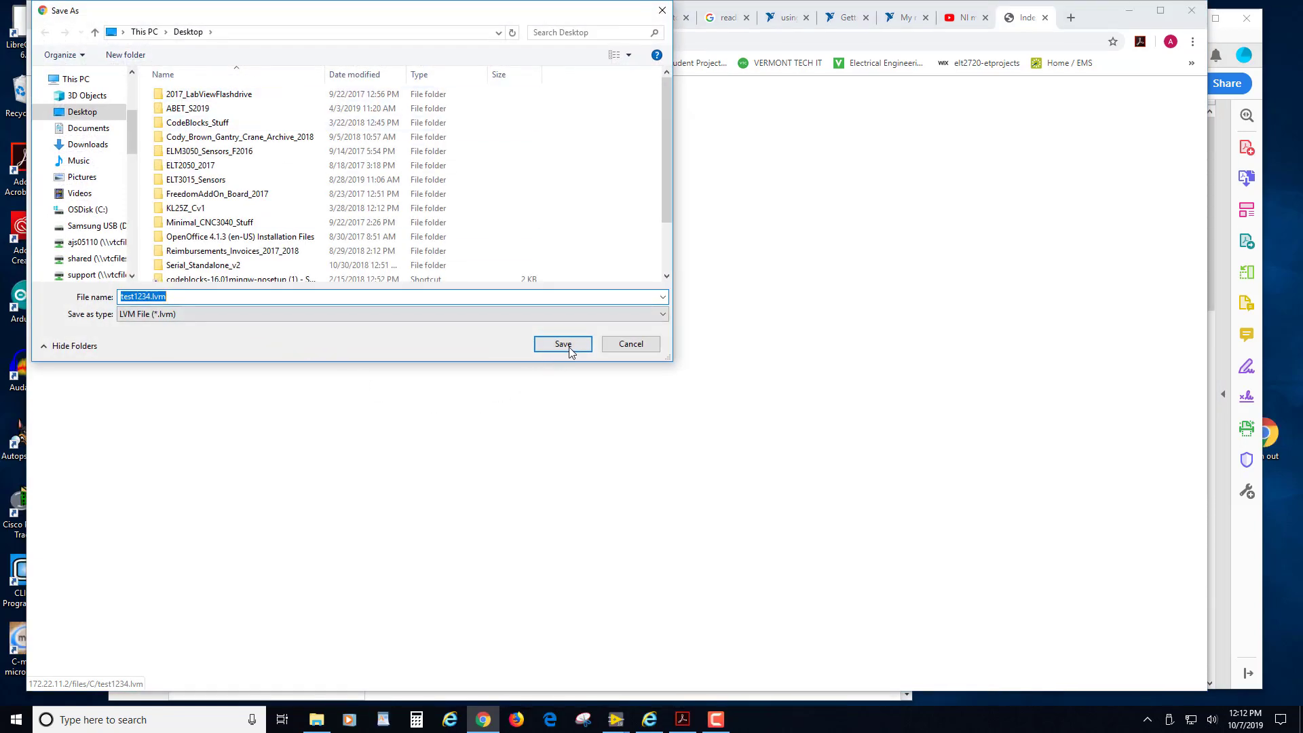
pyautogui.click(562, 344)
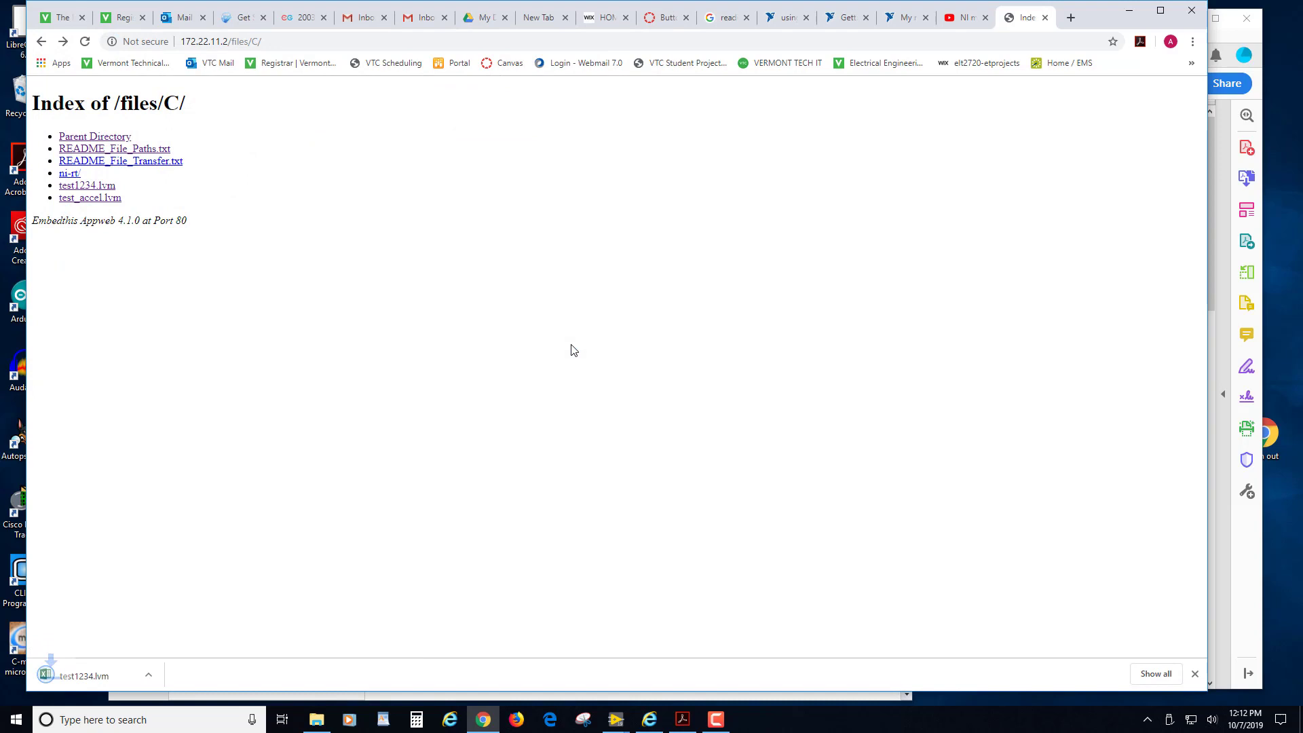
pyautogui.click(167, 675)
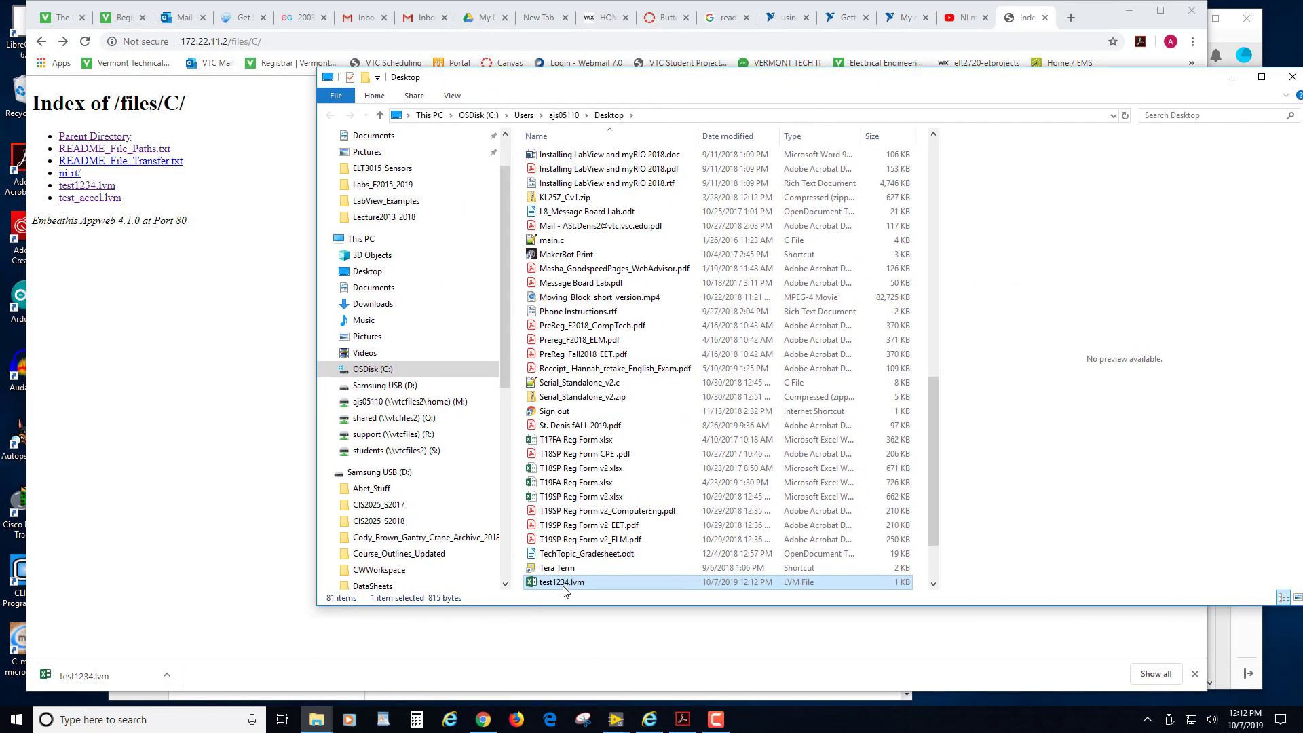
# - Open test1234.lvm in Excel and scroll up to its LabVIEW Measurement header
pyautogui.doubleClick(561, 582)
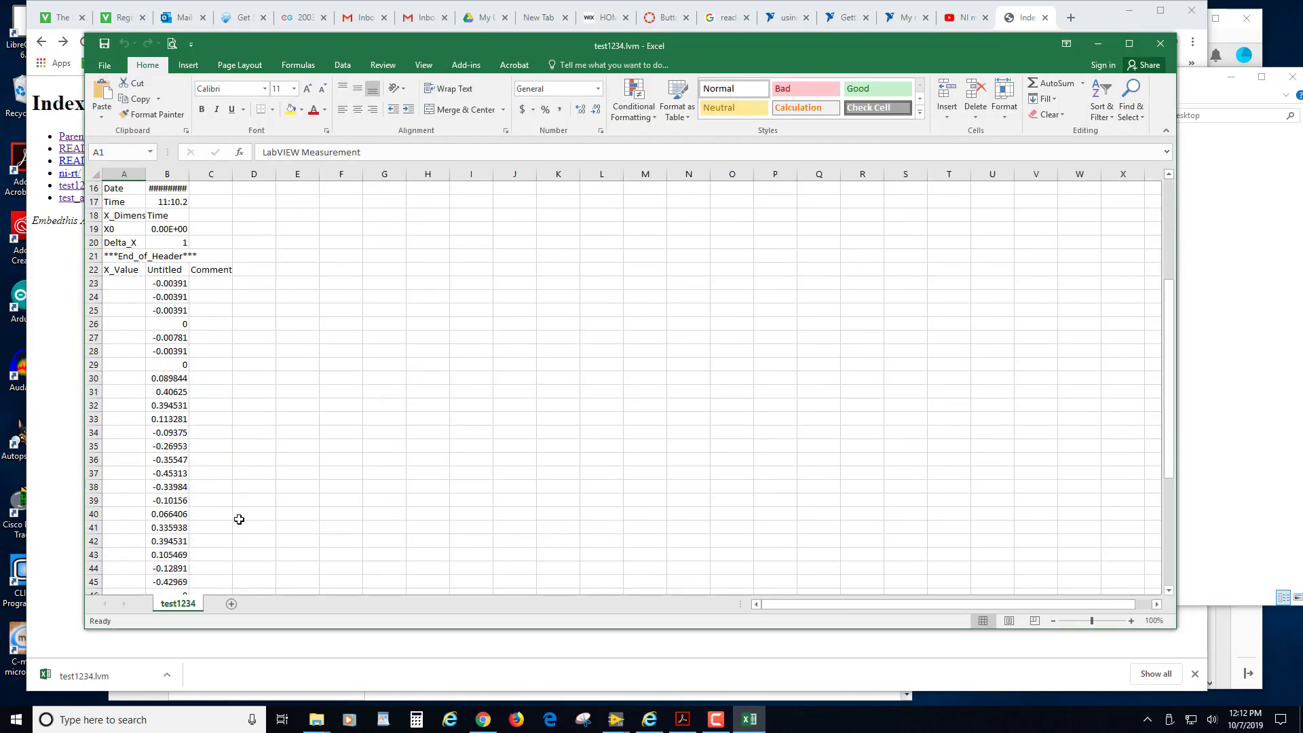
pyautogui.scroll(3)
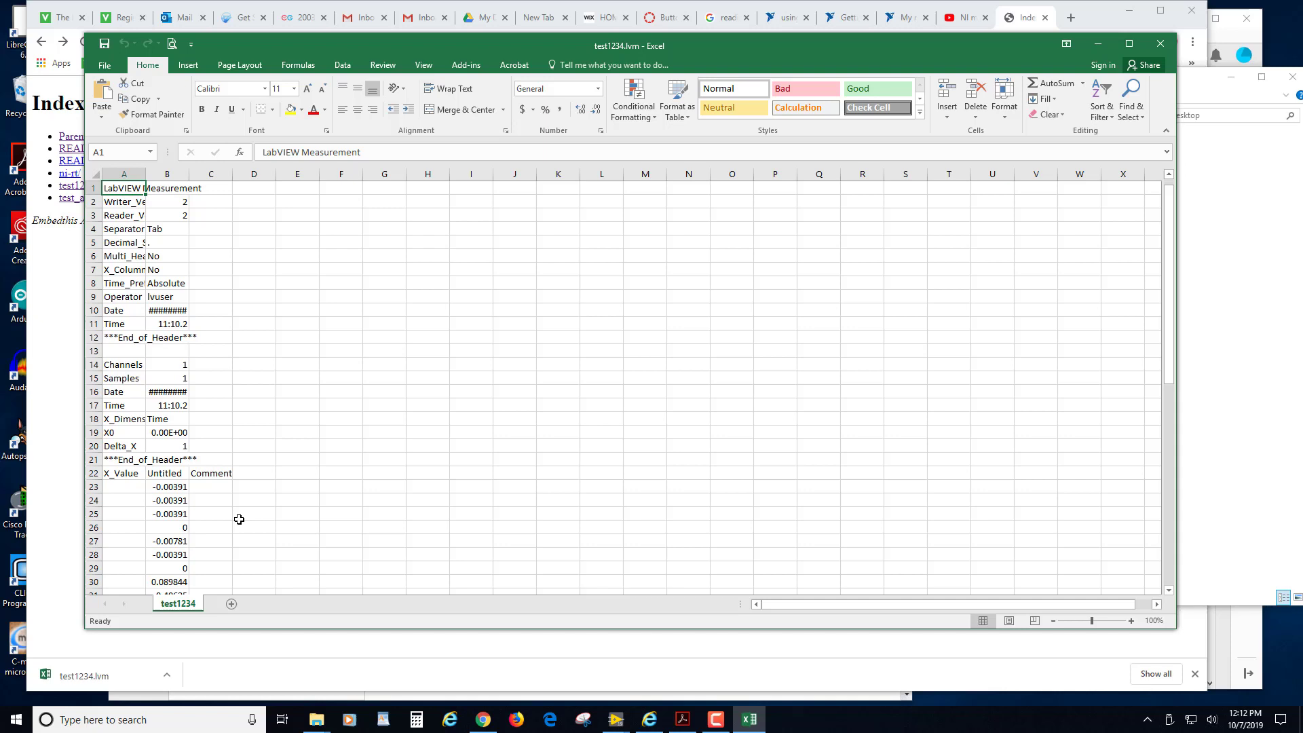
pyautogui.moveTo(288, 473)
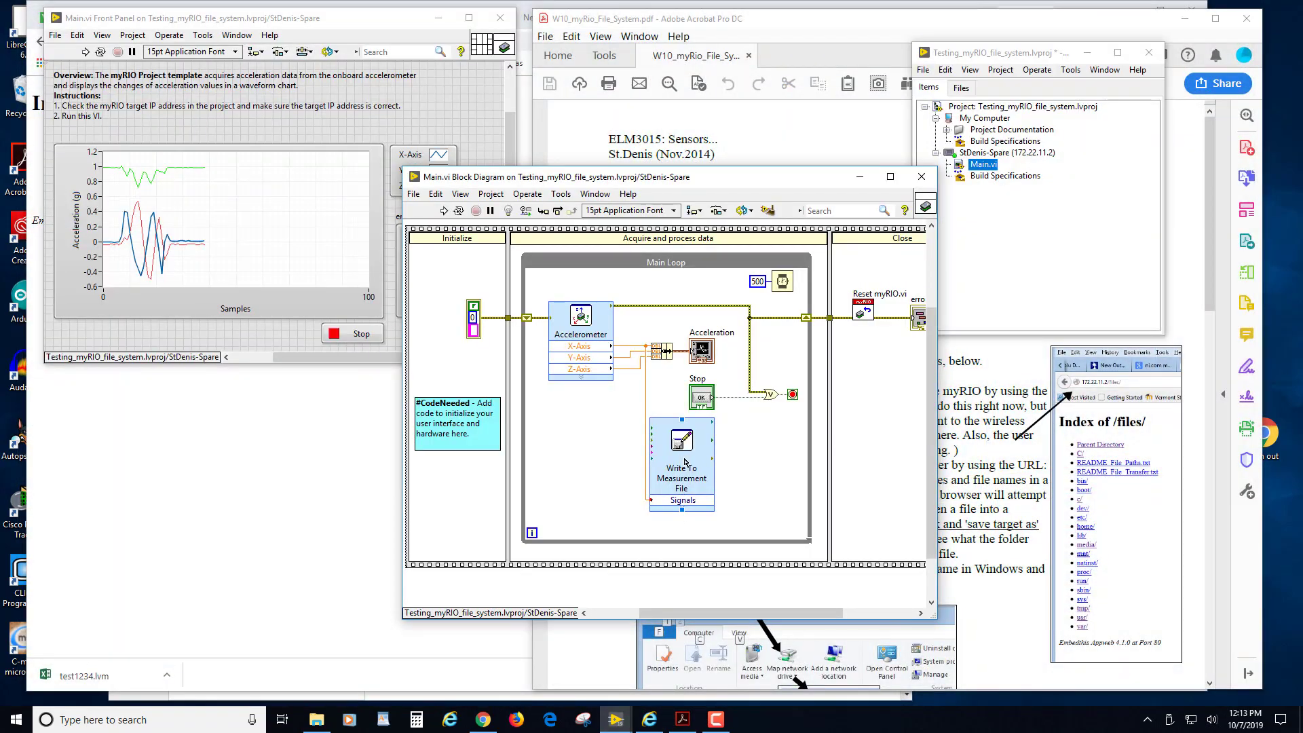
# - Save Main.vi's changes and rerun it on the myRIO to log fresh readings
pyautogui.doubleClick(680, 441)
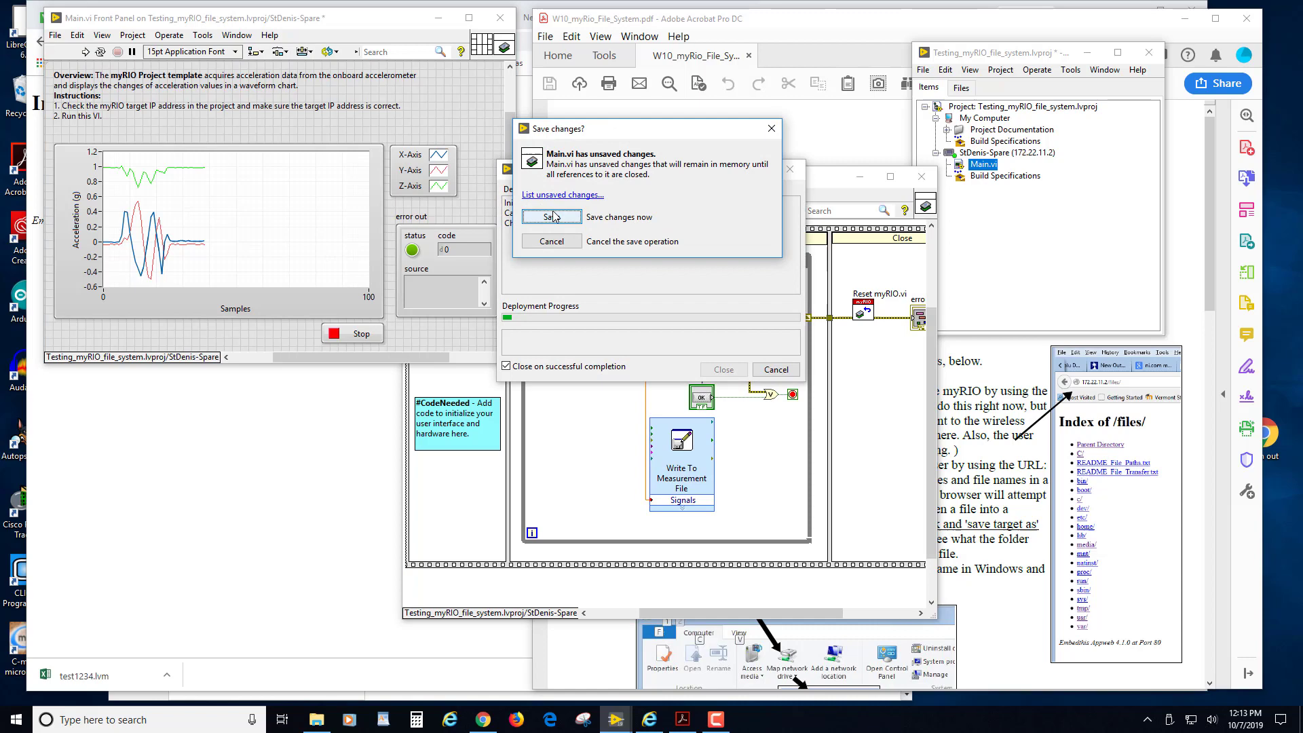
pyautogui.click(551, 217)
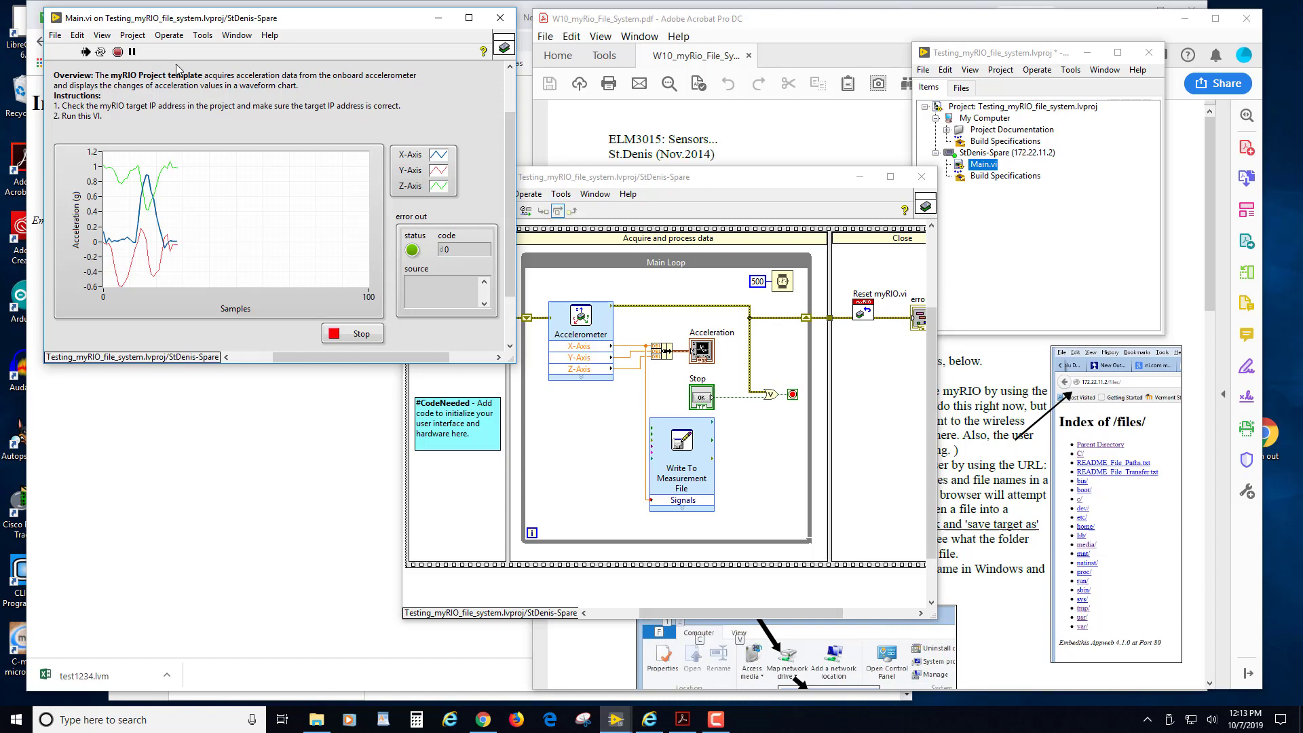
pyautogui.click(84, 51)
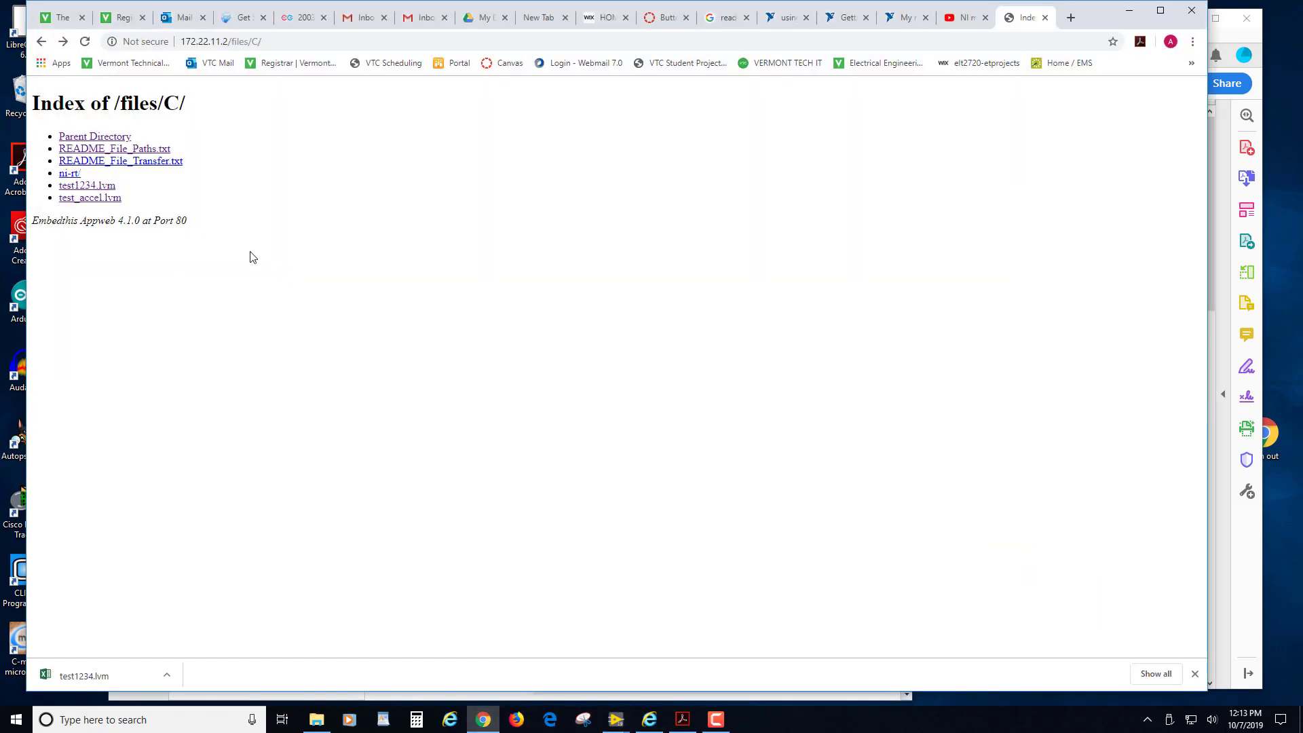
pyautogui.moveTo(86, 185)
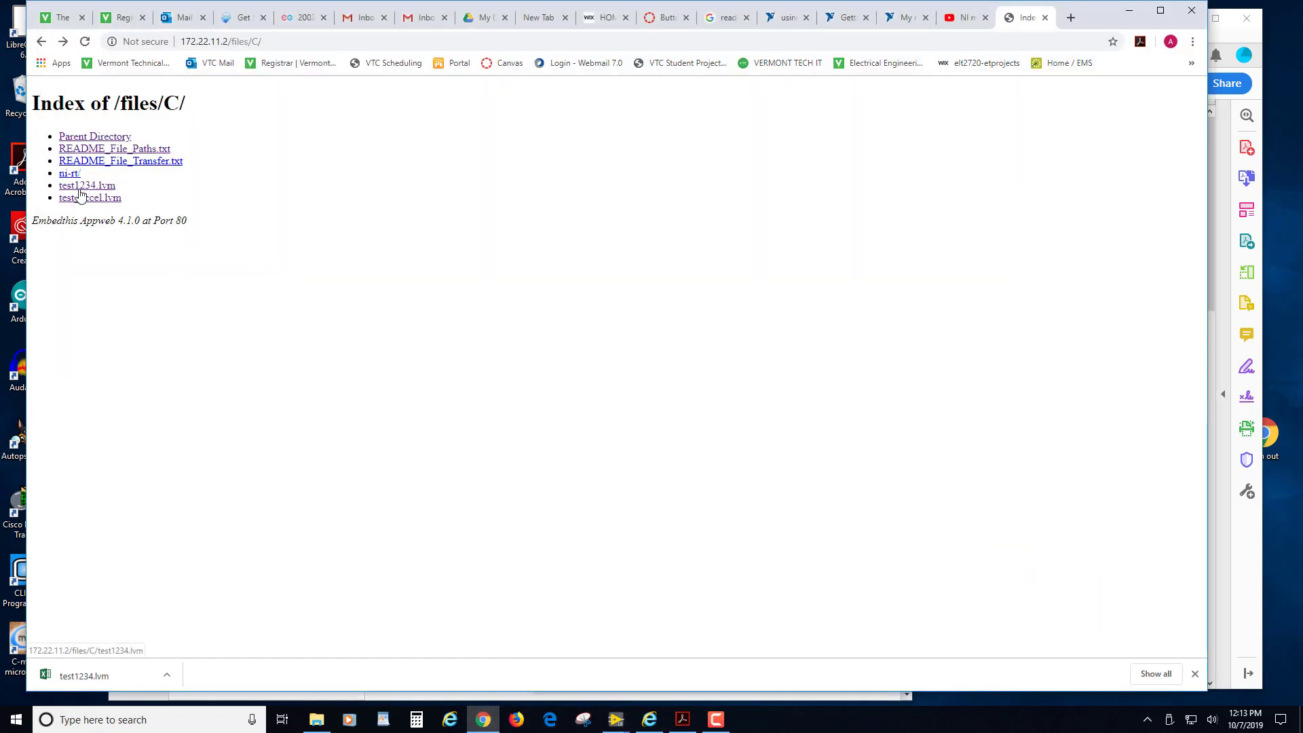
# - Open the newly logged test1234.lvm, timestamped 16:13, from /files/C/ in Chrome
pyautogui.click(86, 185)
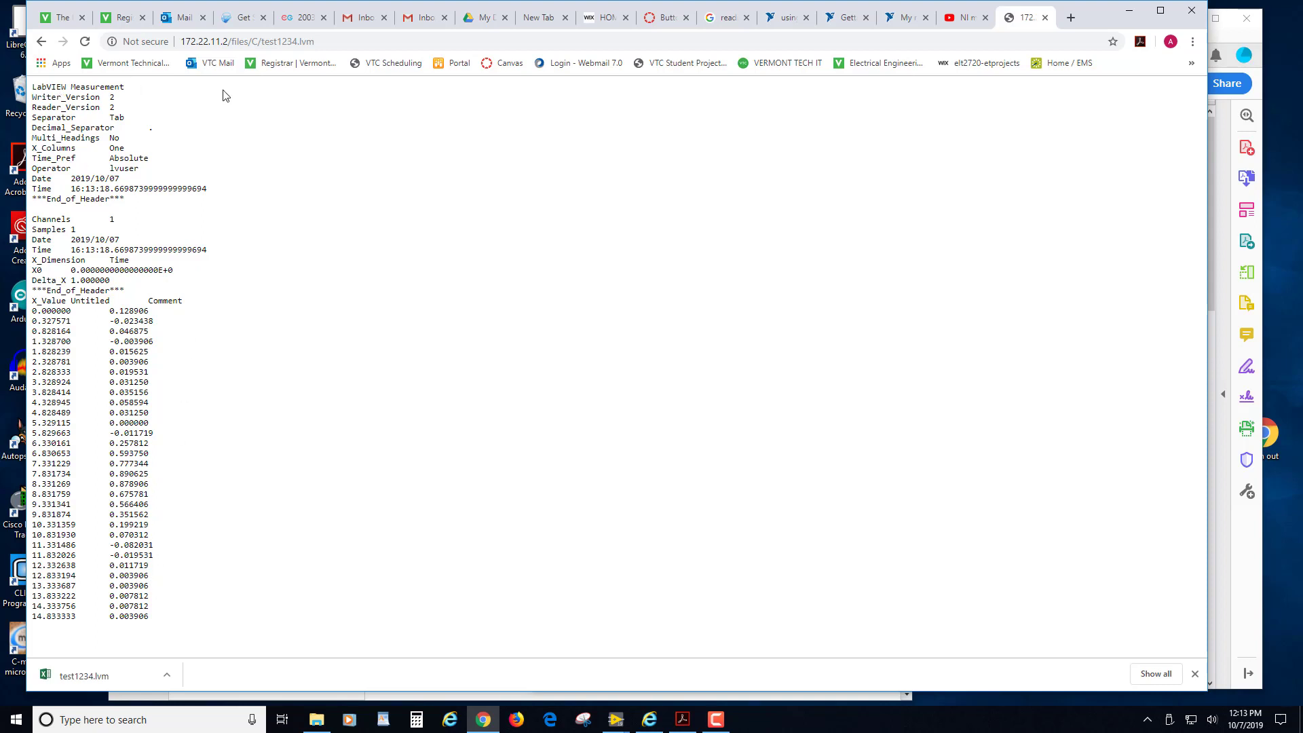
pyautogui.moveTo(207, 96)
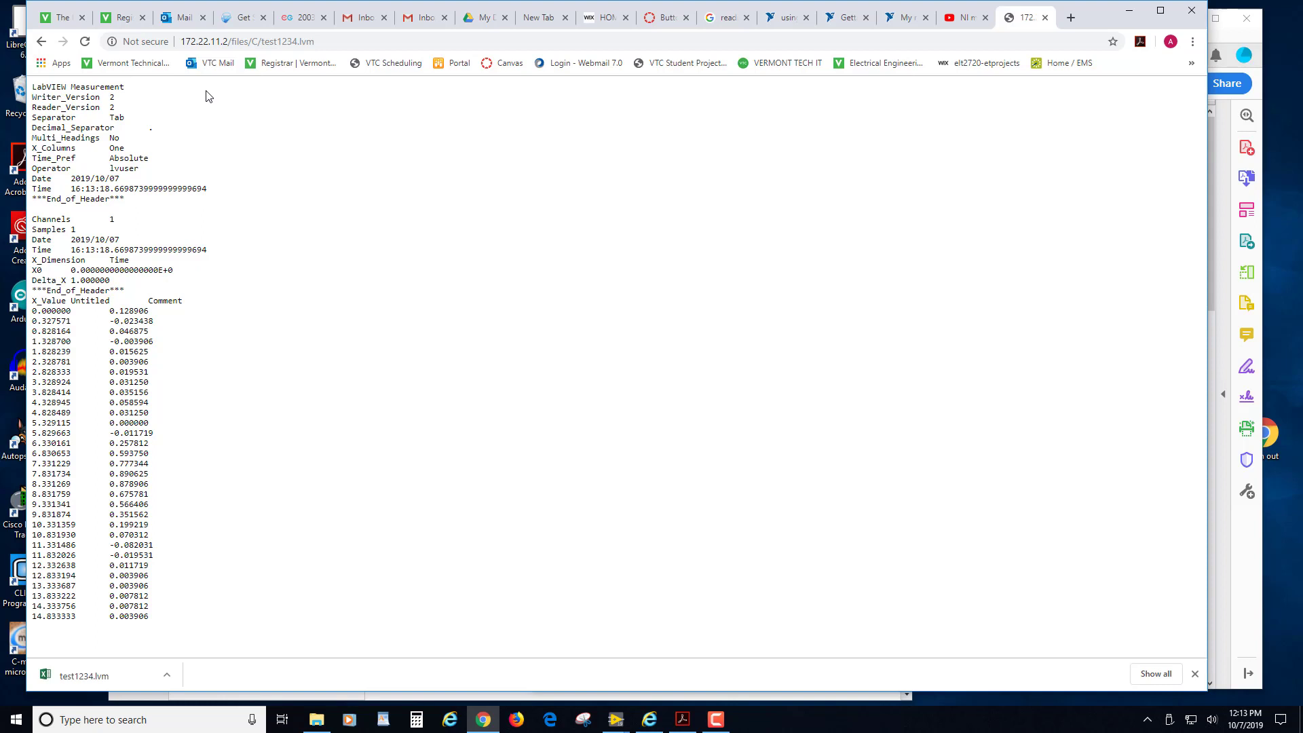
pyautogui.moveTo(190, 99)
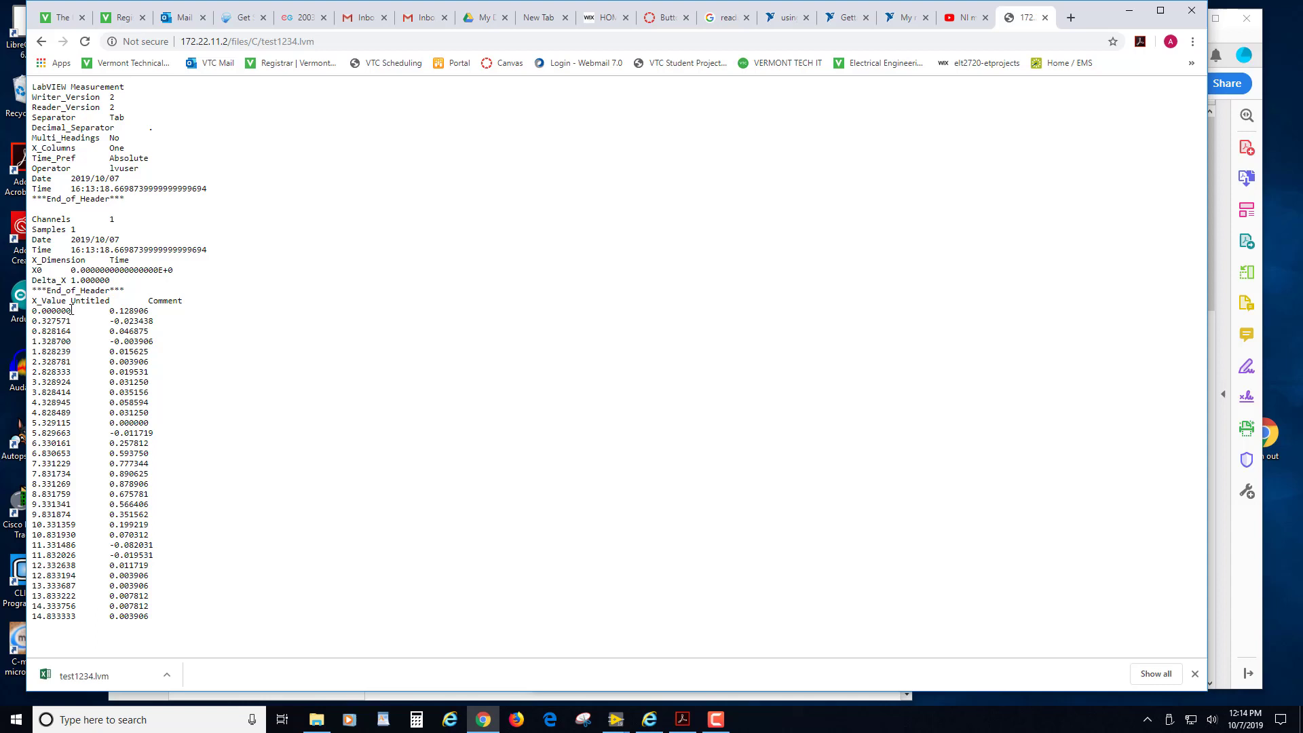
pyautogui.moveTo(48, 321)
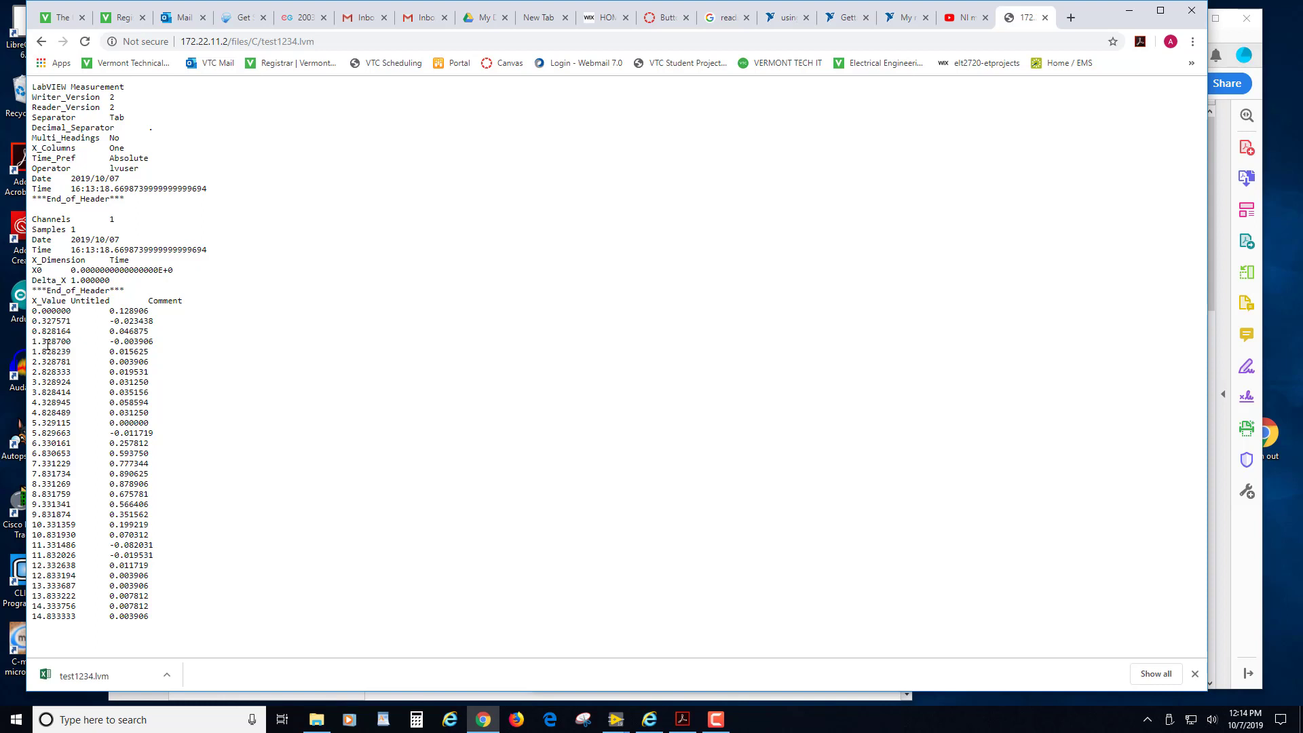
pyautogui.moveTo(55, 515)
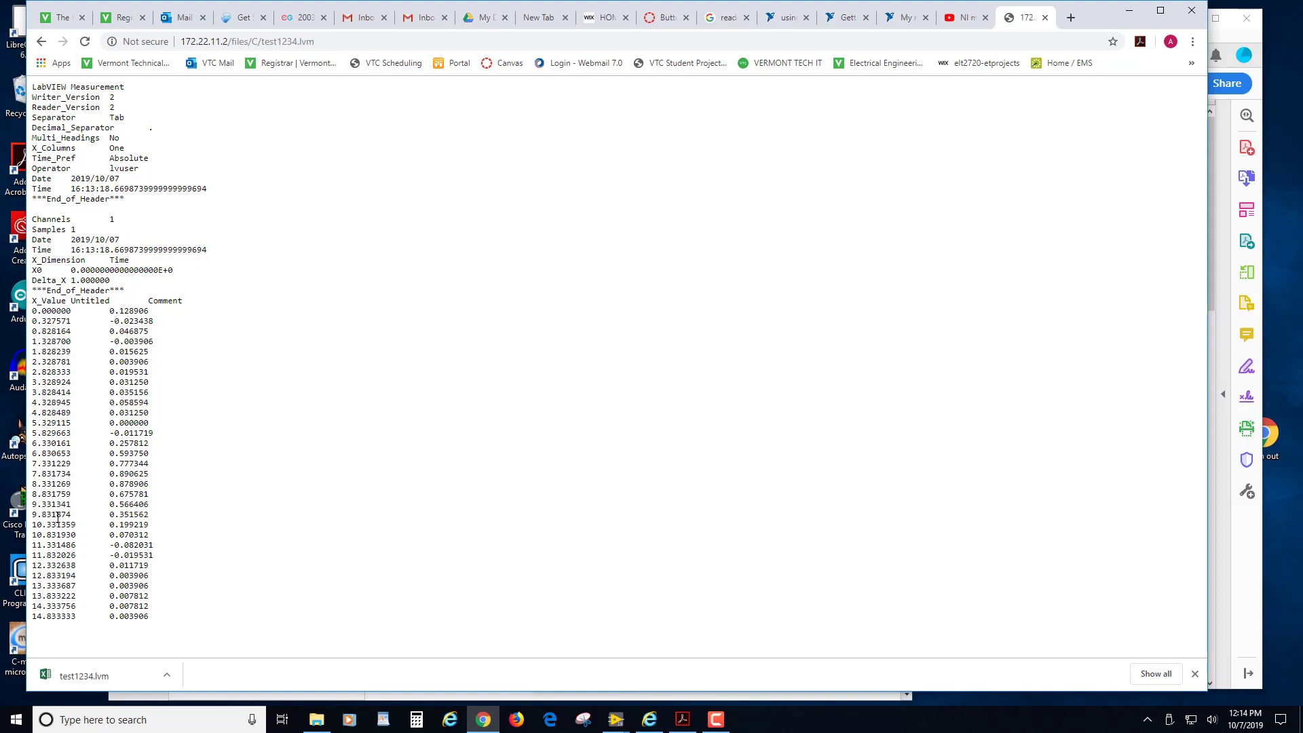
pyautogui.moveTo(107, 330)
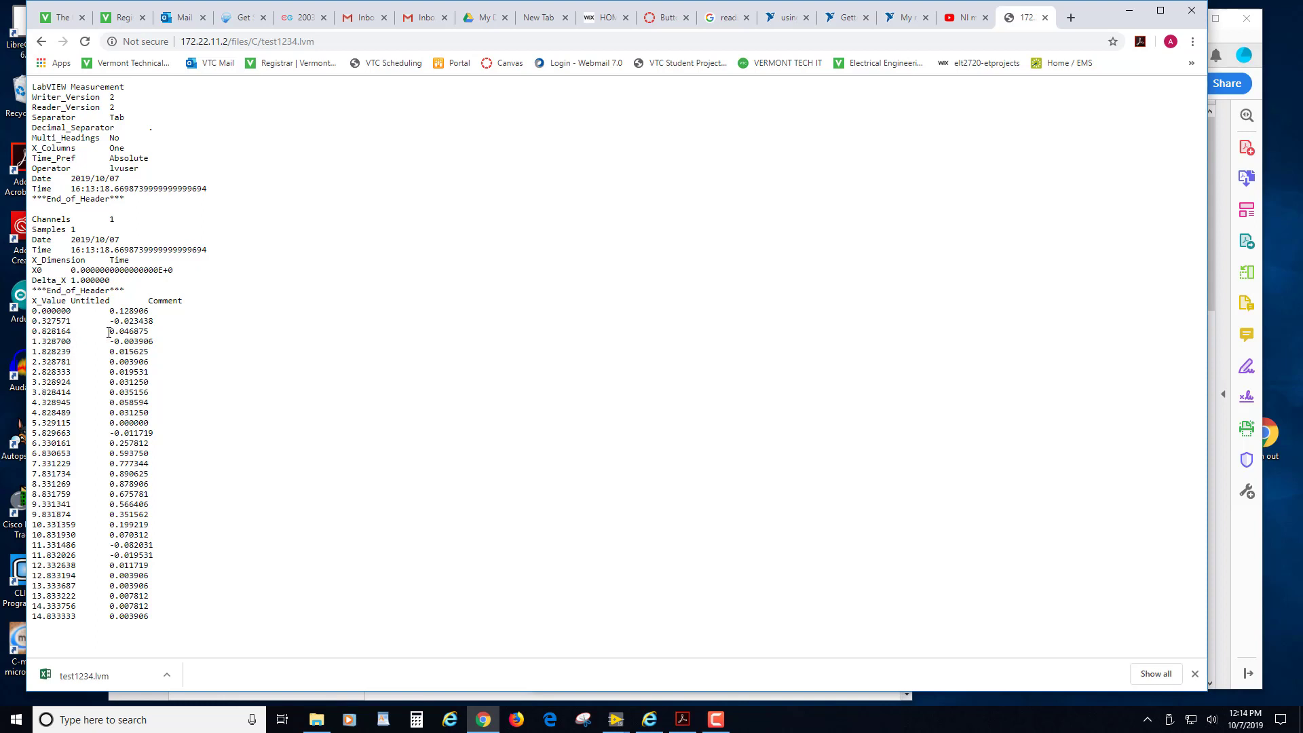
pyautogui.moveTo(41, 41)
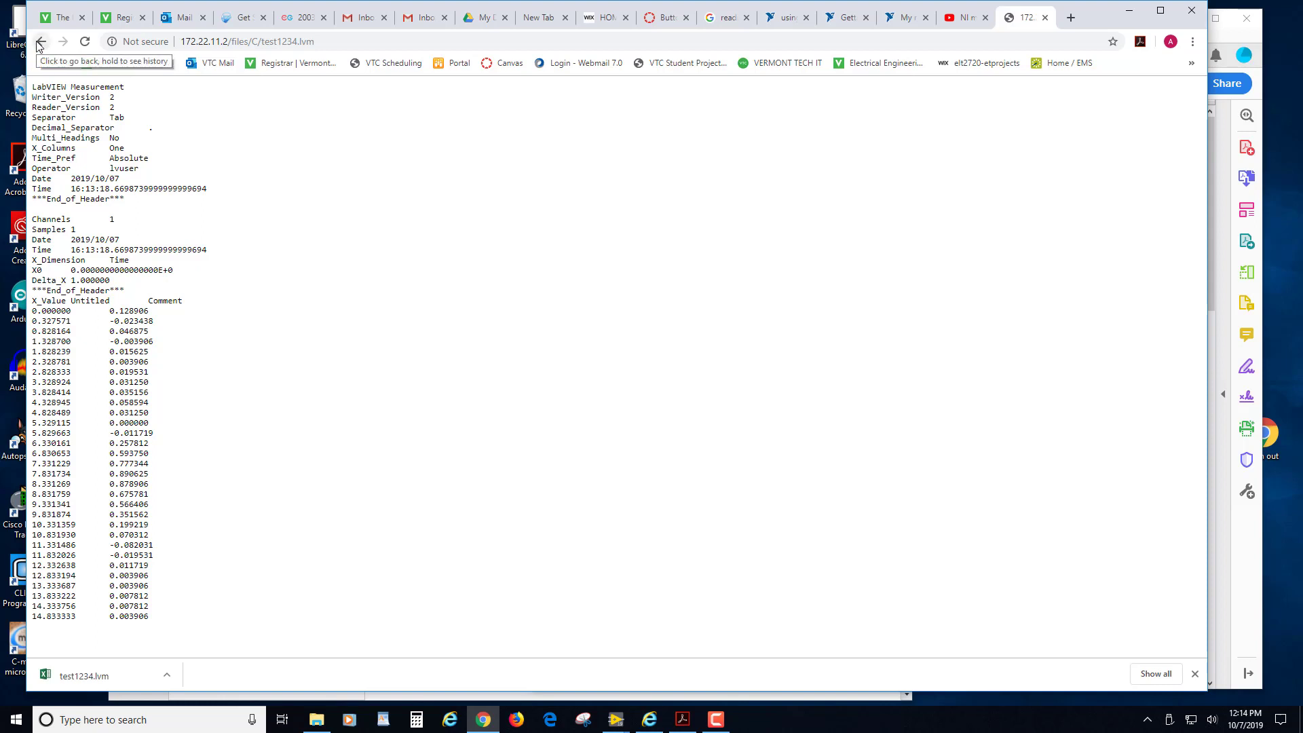
pyautogui.moveTo(710, 38)
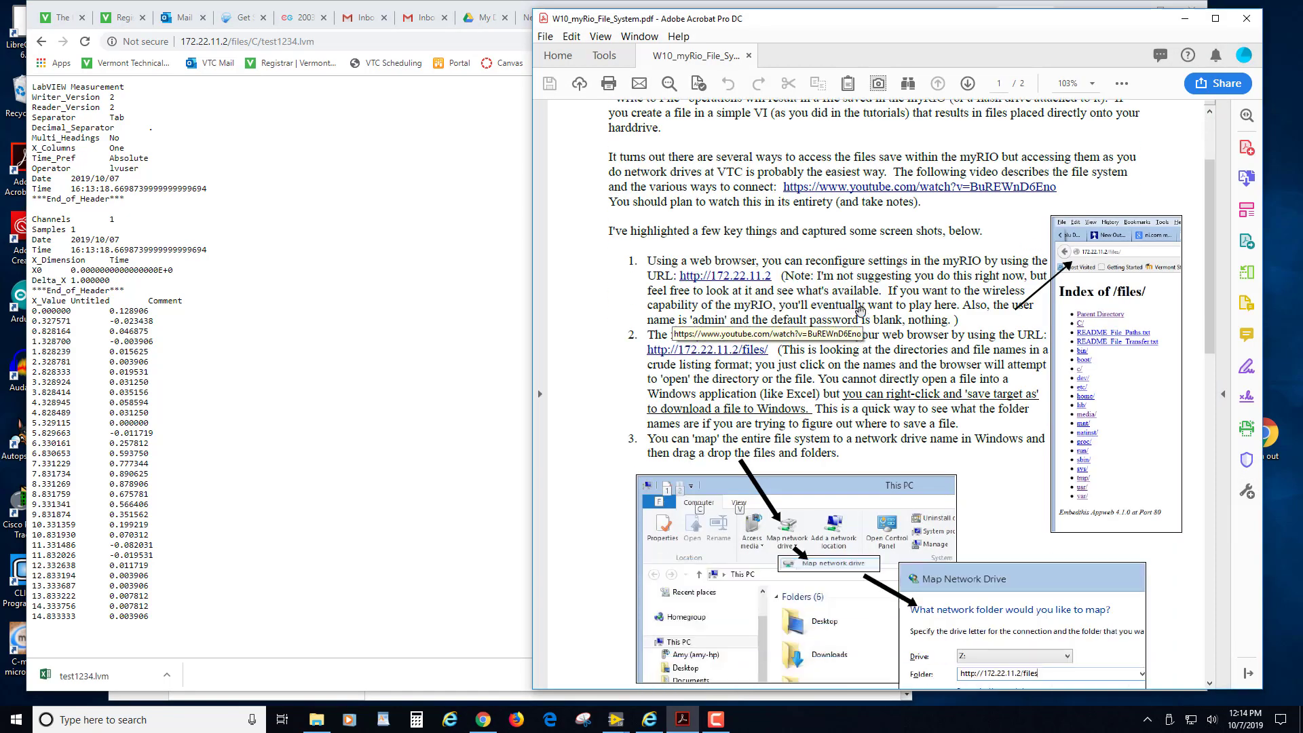
# - Scroll to page 2's final bullets and highlight the 386 Mbytes storage limit note, then deselect
pyautogui.scroll(-3)
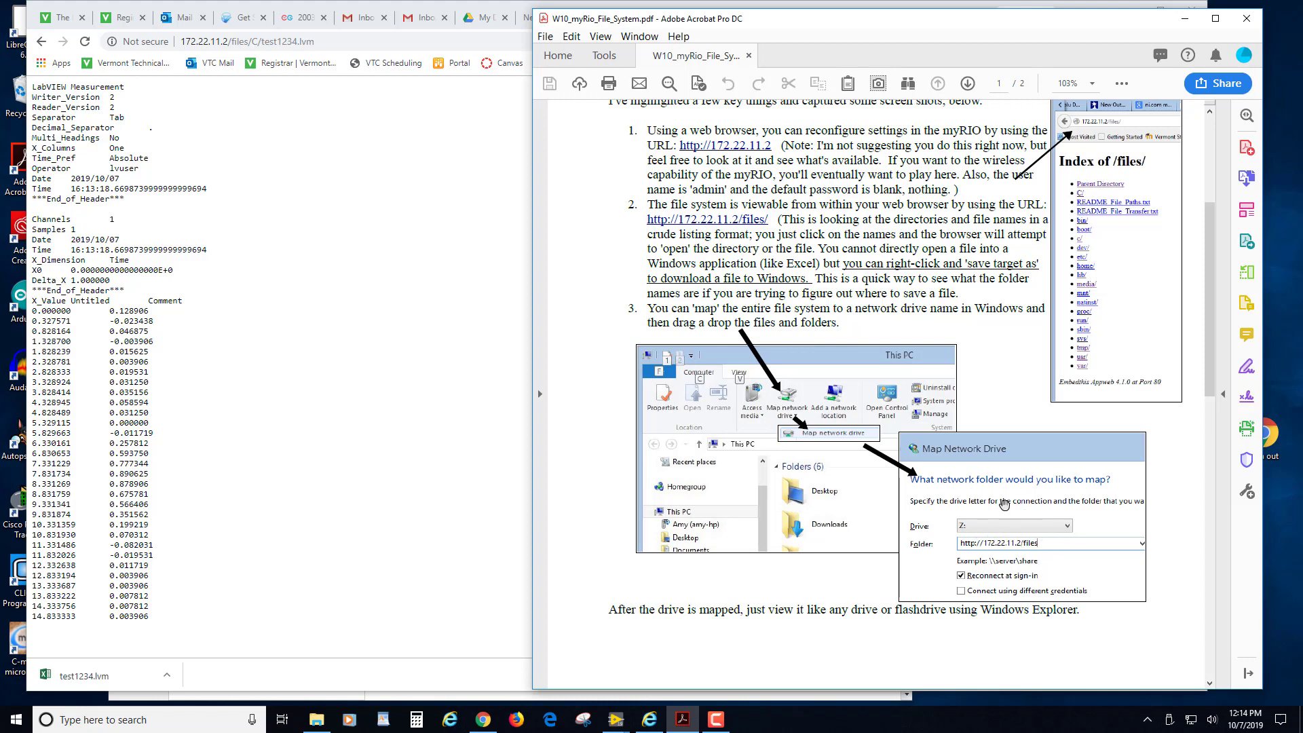
pyautogui.scroll(-3)
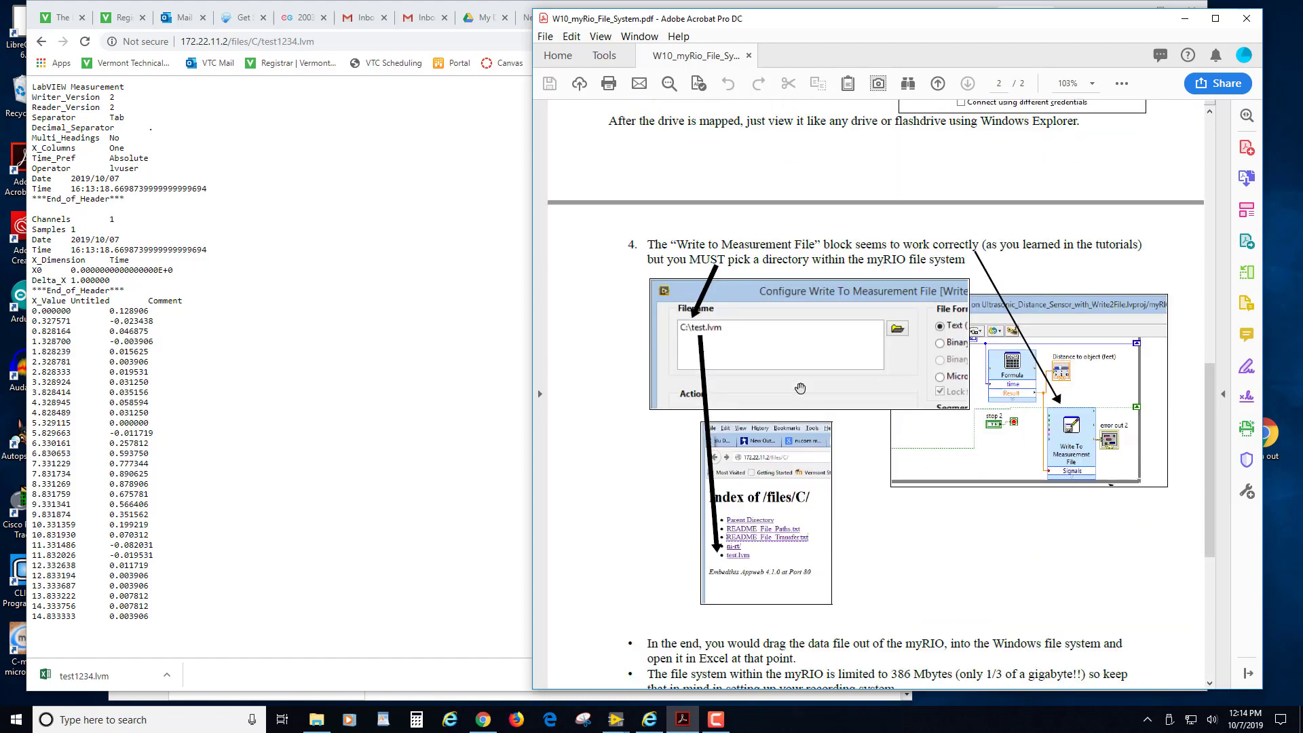
pyautogui.moveTo(934, 541)
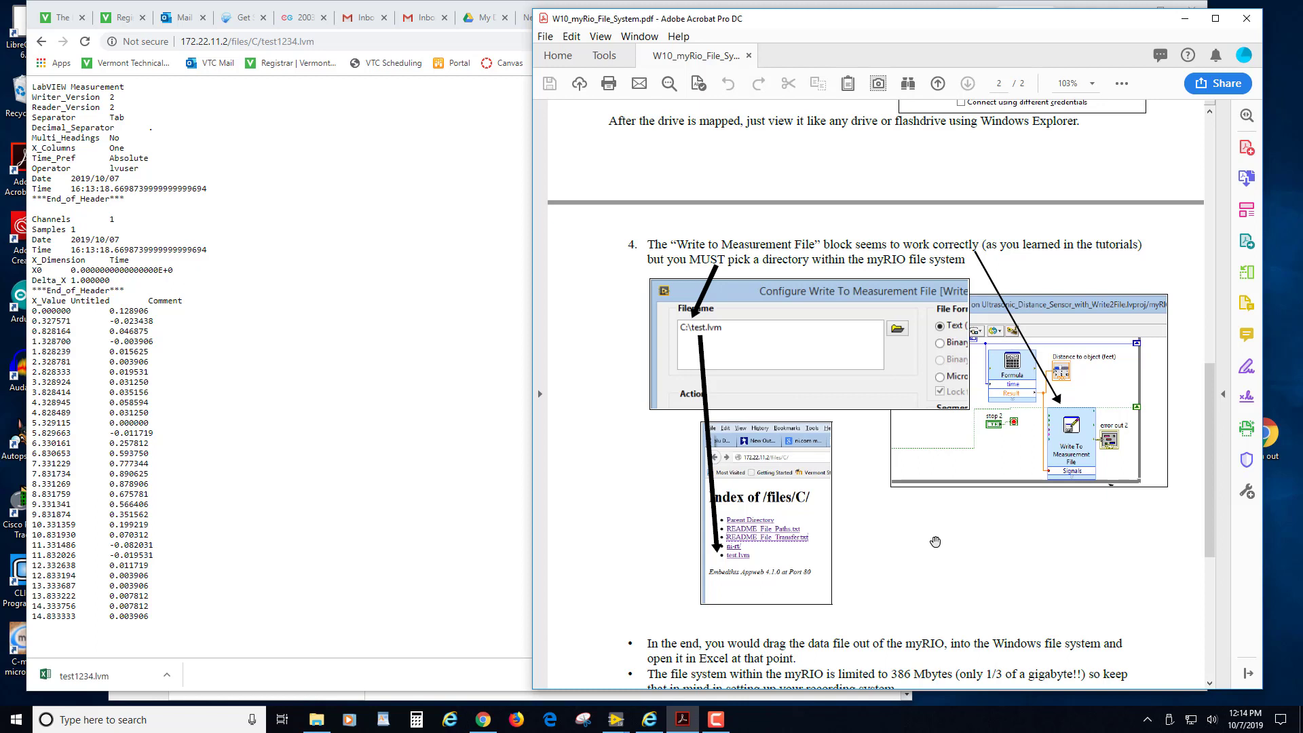
pyautogui.scroll(-3)
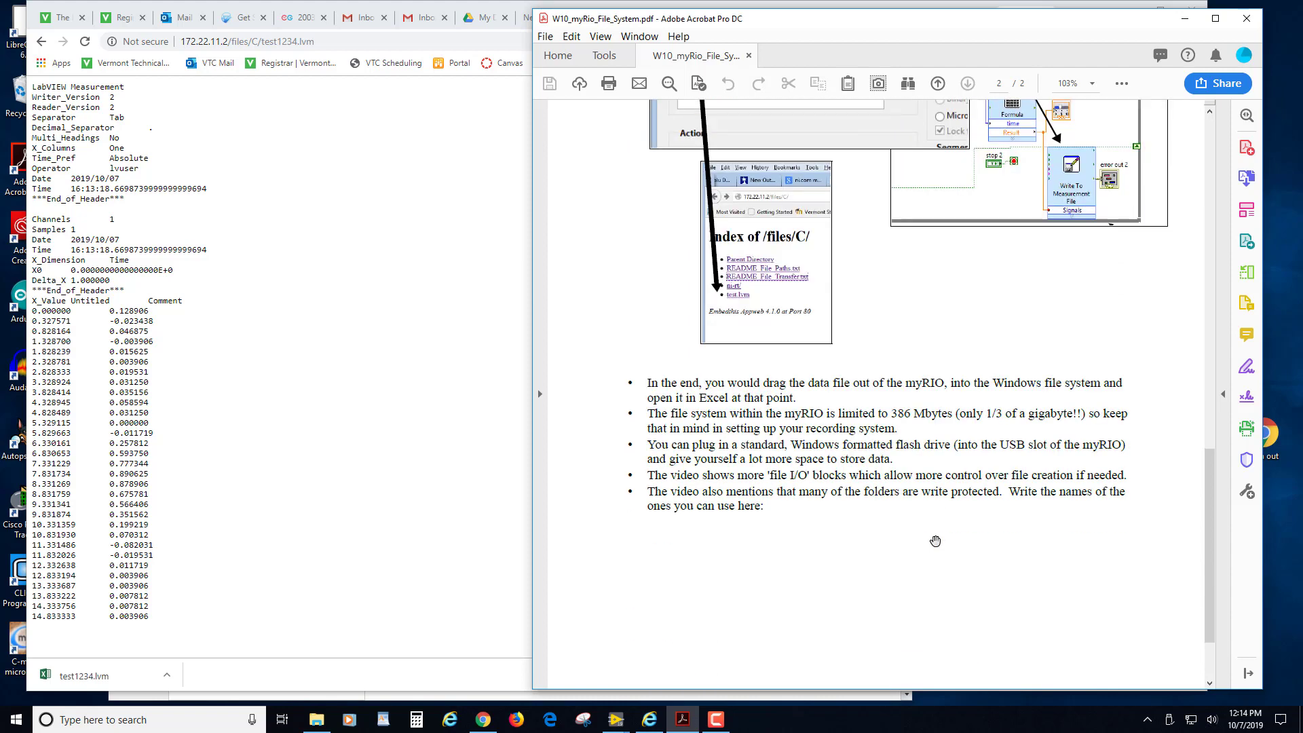
pyautogui.scroll(-3)
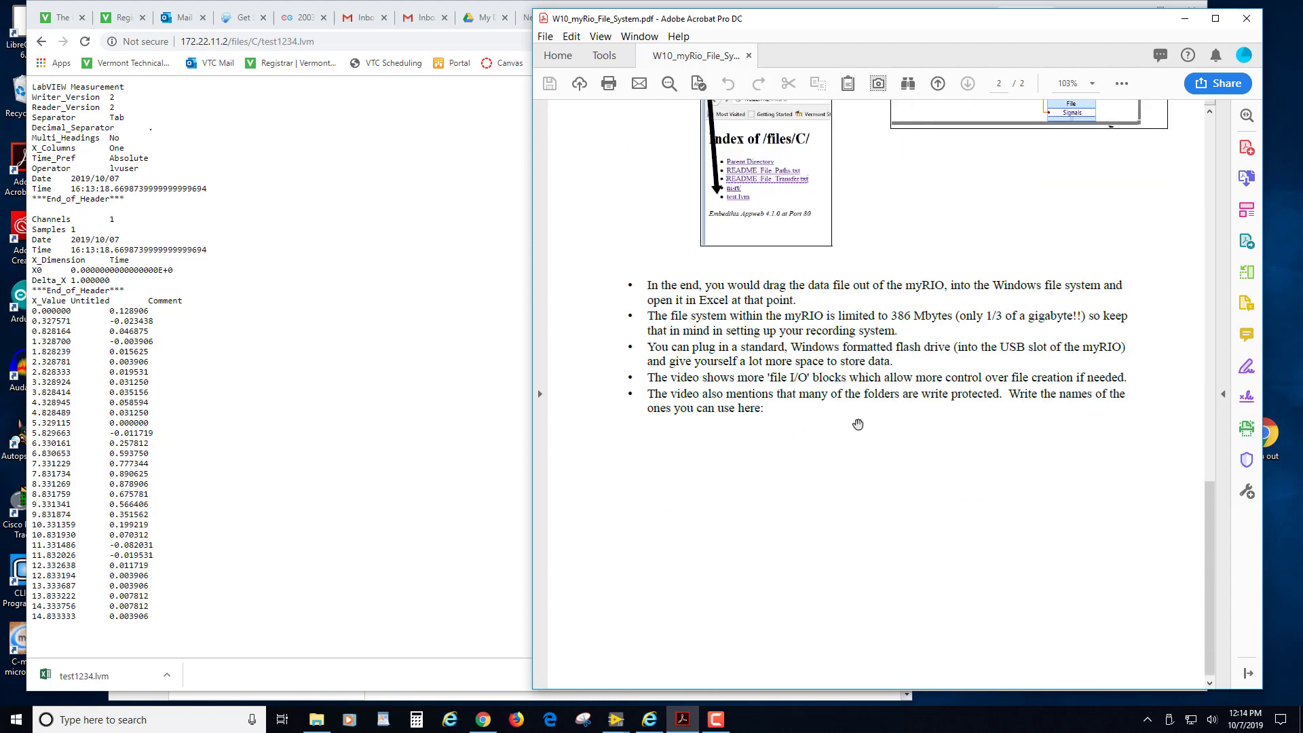
pyautogui.moveTo(955, 518)
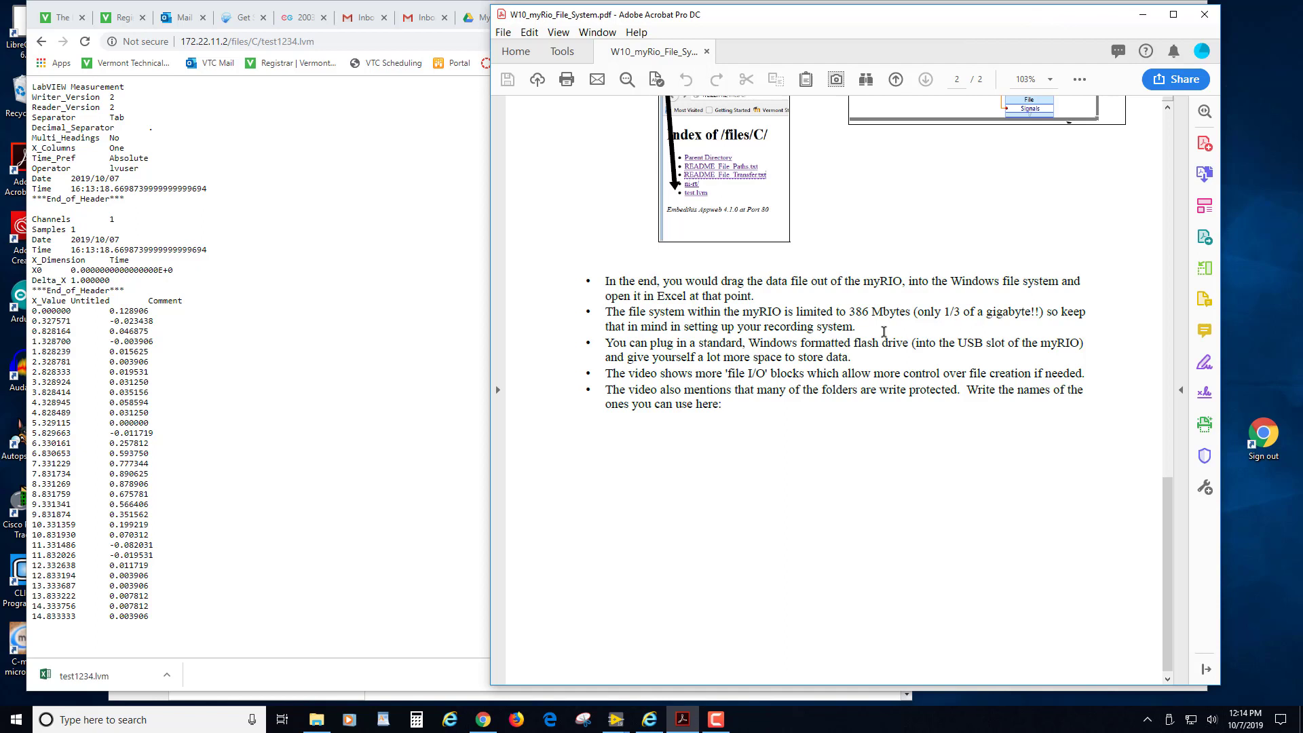
pyautogui.moveTo(889, 334)
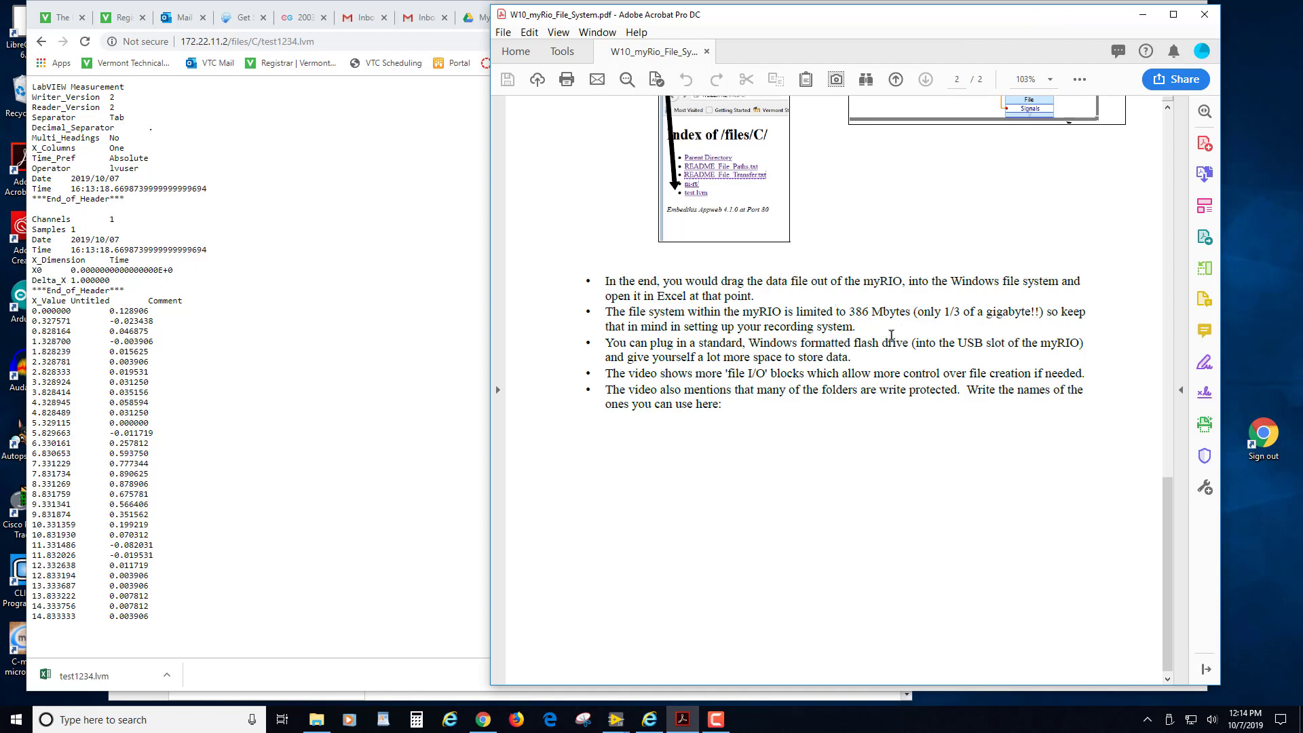
pyautogui.moveTo(880, 329)
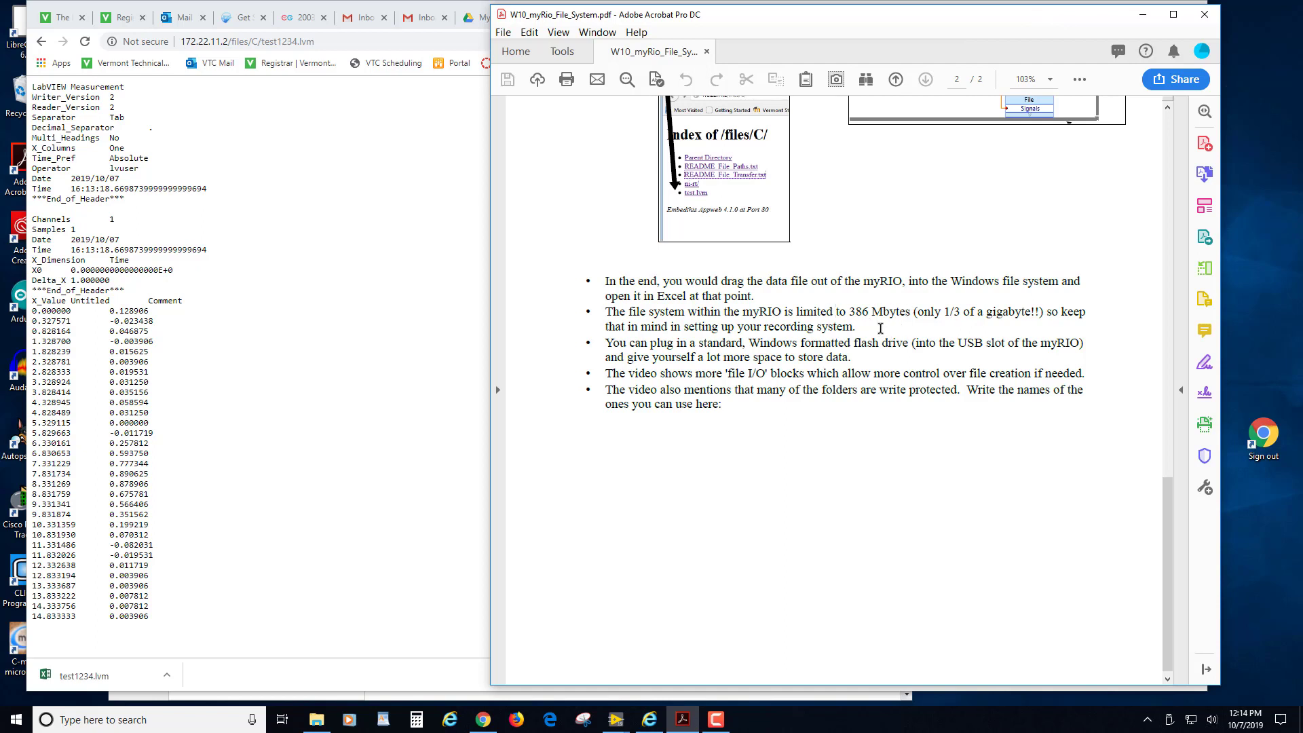
pyautogui.moveTo(607, 311); pyautogui.dragTo(878, 341)
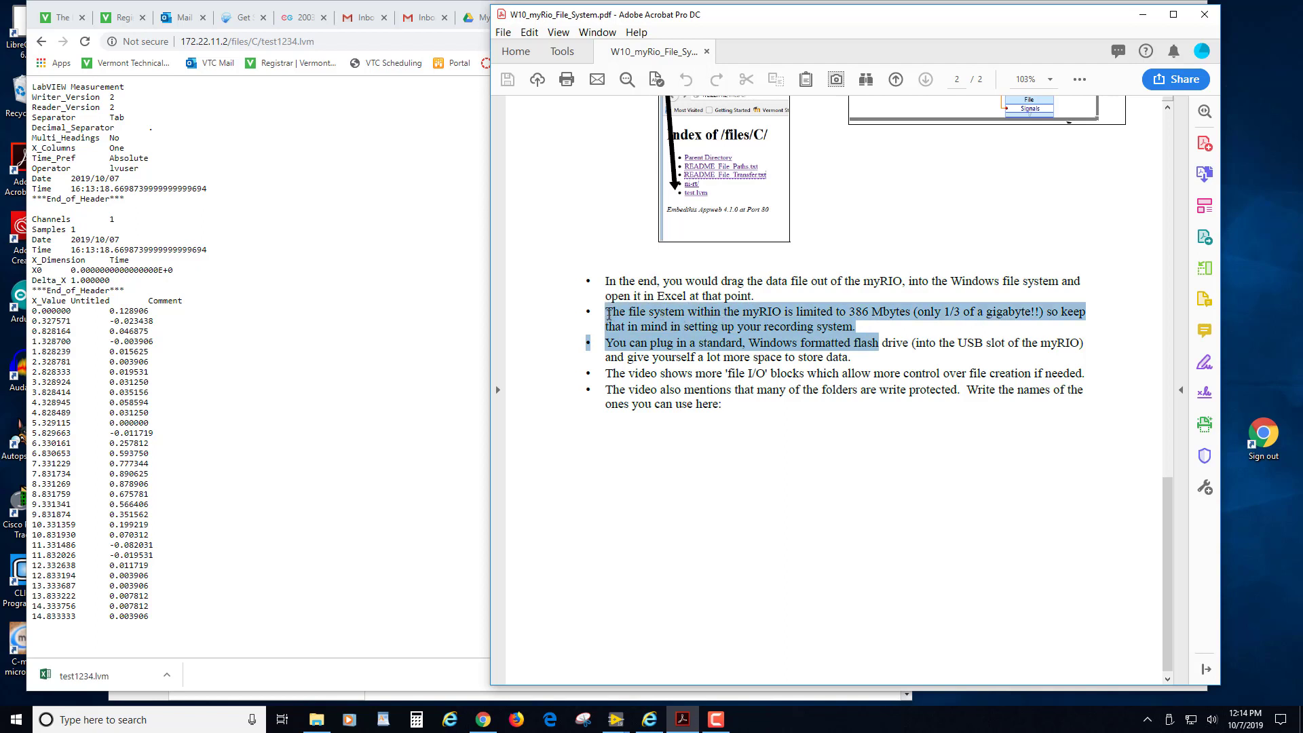
pyautogui.click(877, 322)
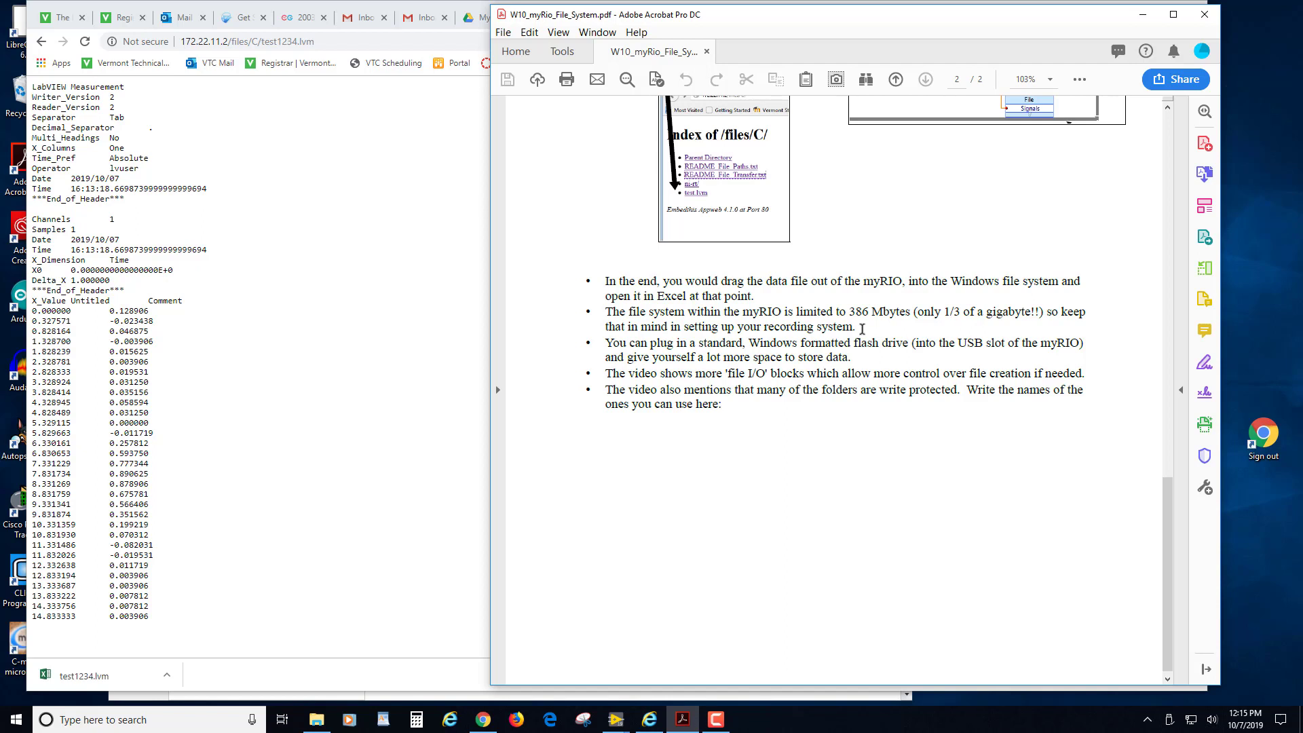
pyautogui.moveTo(899, 578)
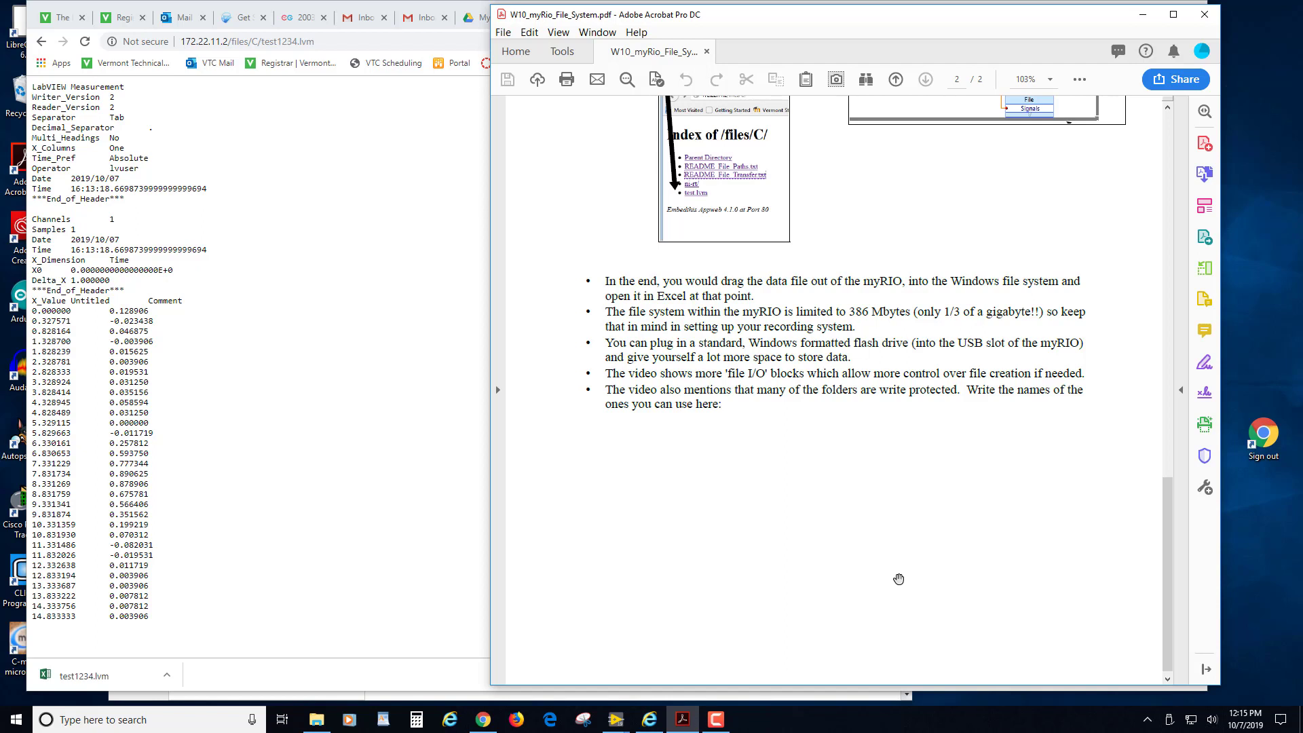